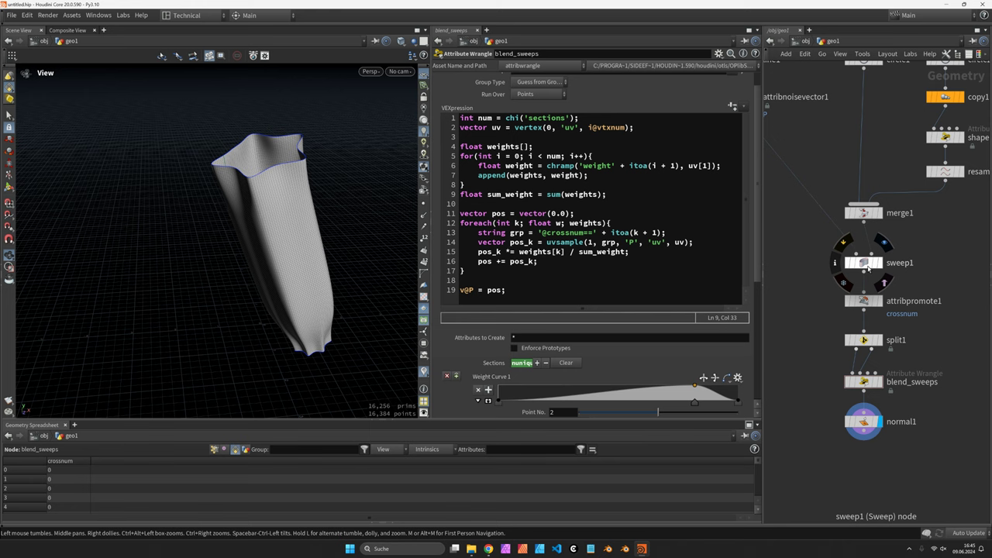
mouse_move(758, 228)
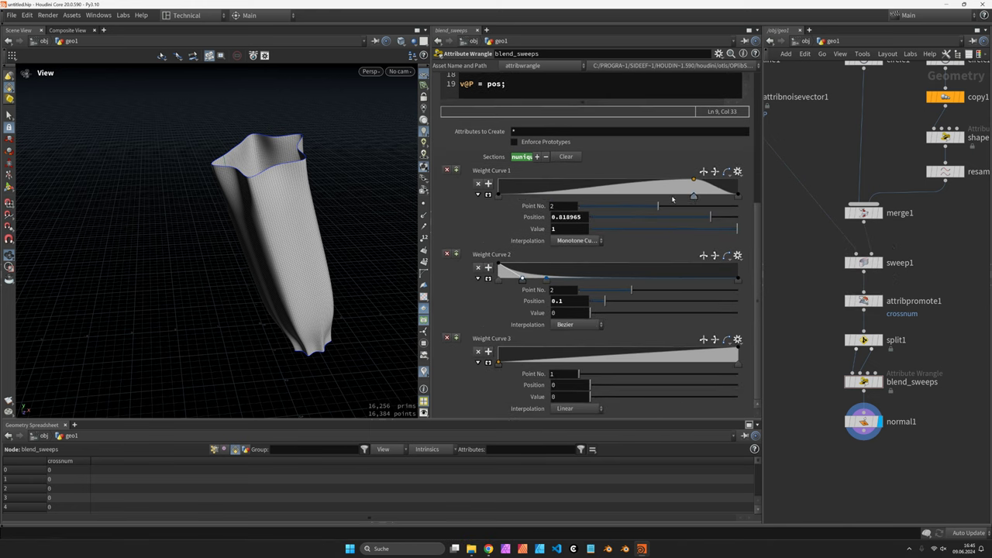
Give the line 100 points and bend it with an Attribute Noise Vector on P
drag(694, 196, 597, 195)
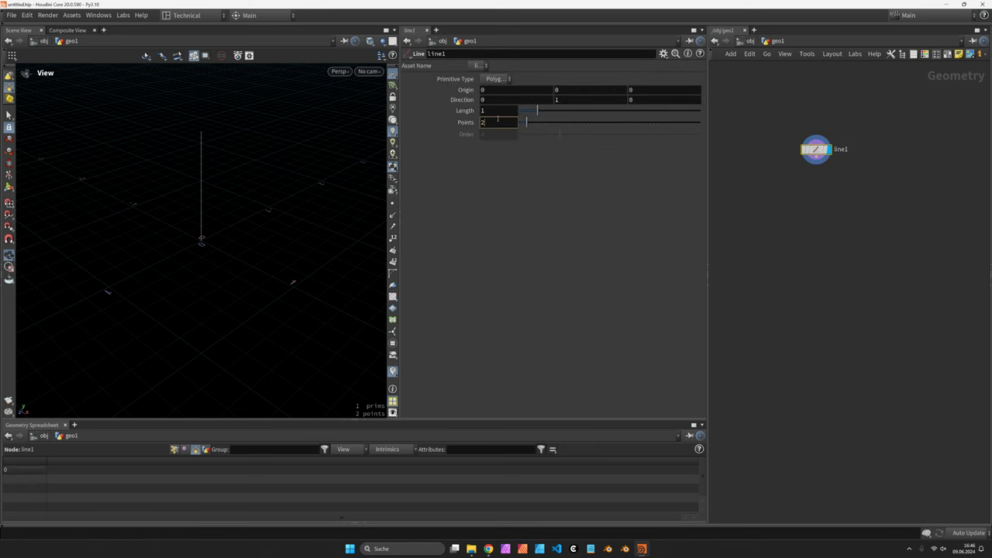
text(100)
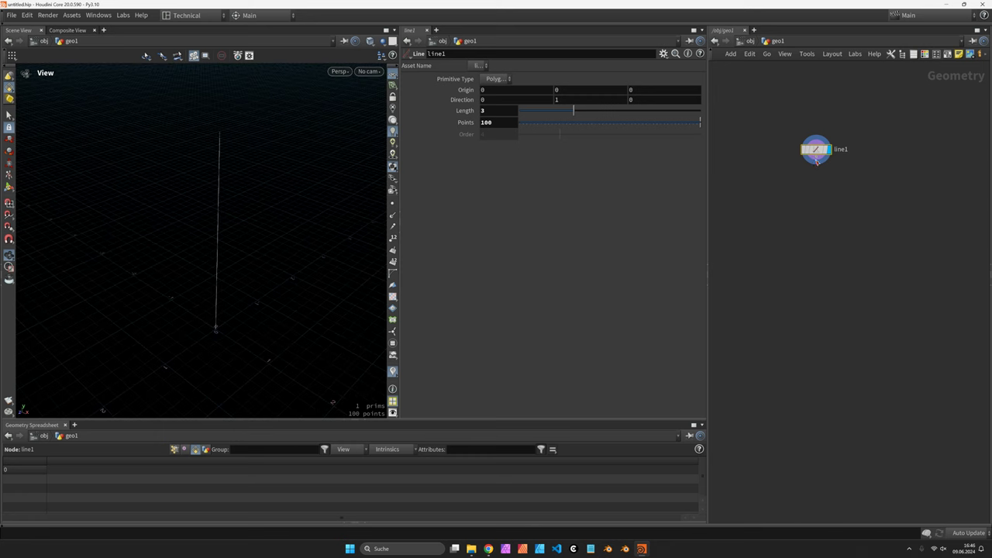
key(Tab)
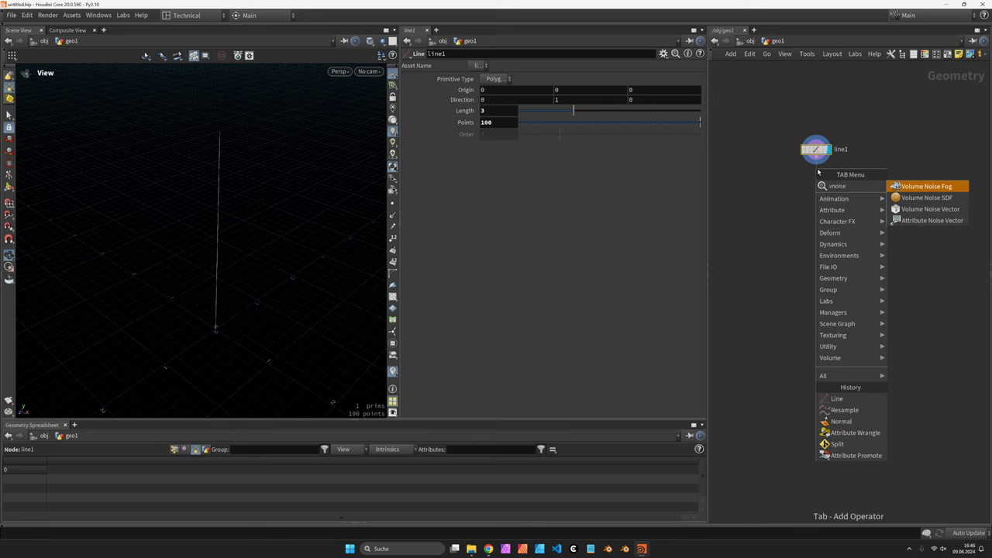
click(932, 220)
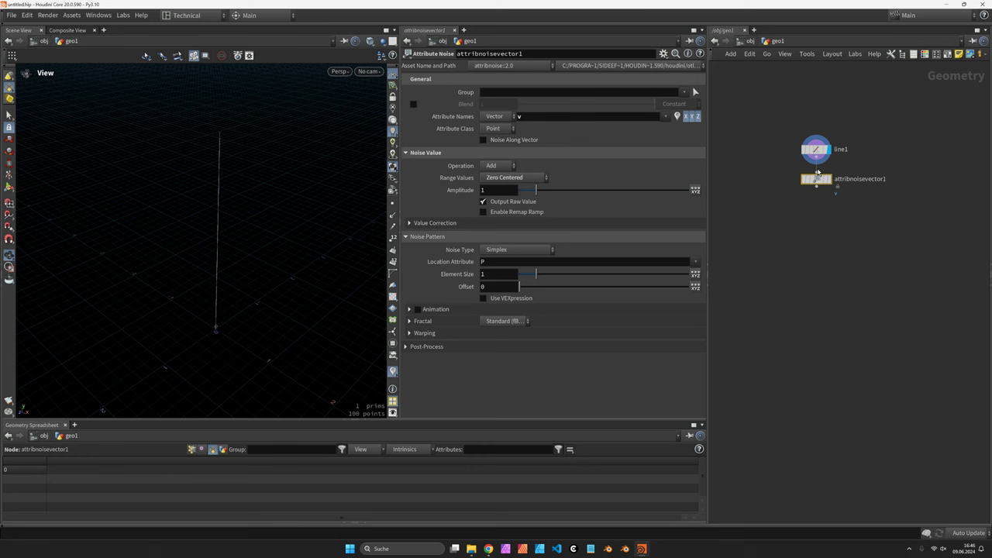
click(589, 116)
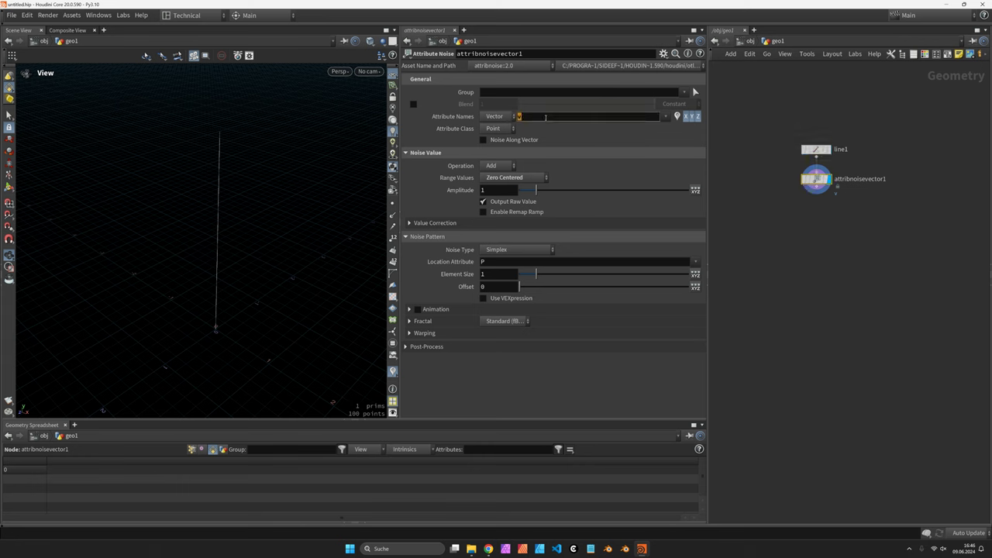
text(P)
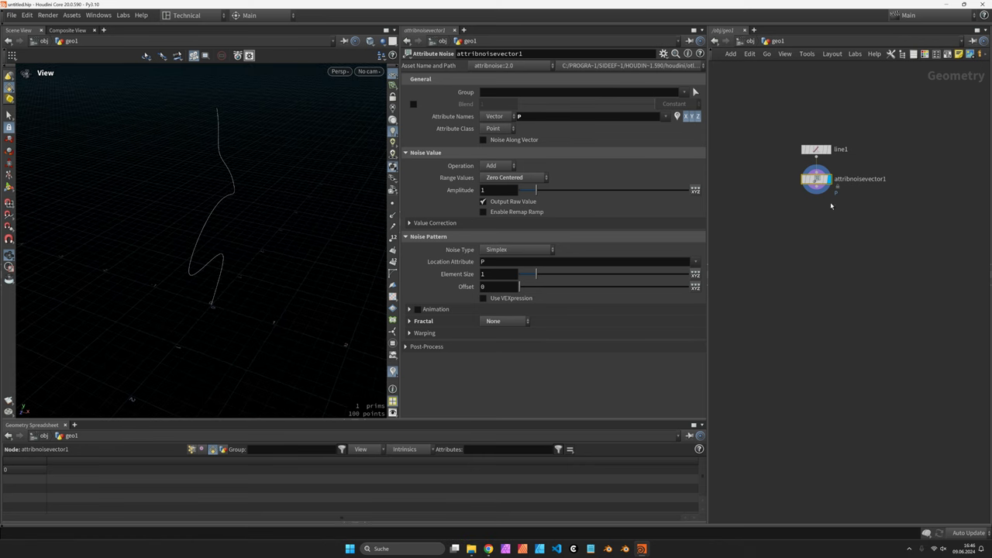
text(swee)
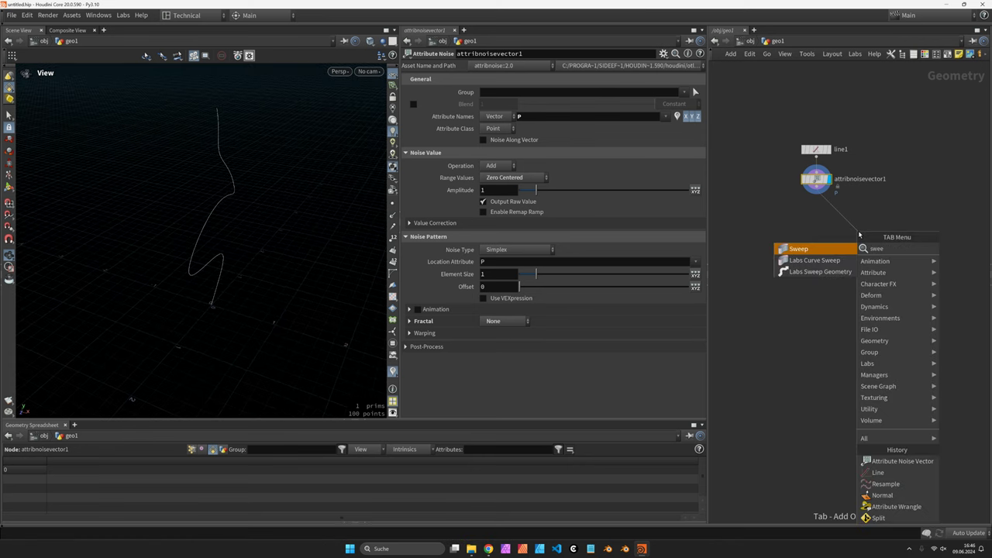
Sweep circle1 along the curve, then increase noise element size, amplitude and offset
click(799, 249)
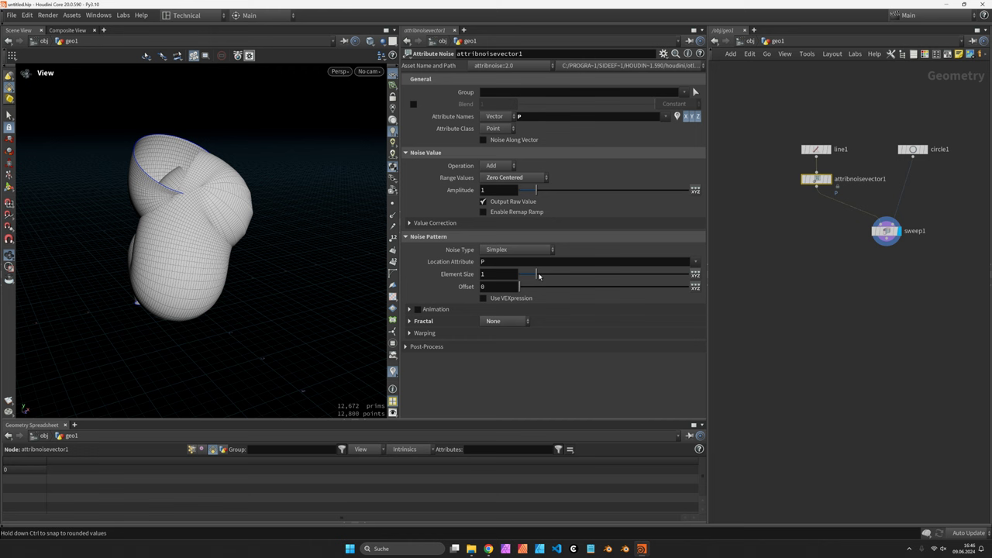
drag(535, 274, 580, 275)
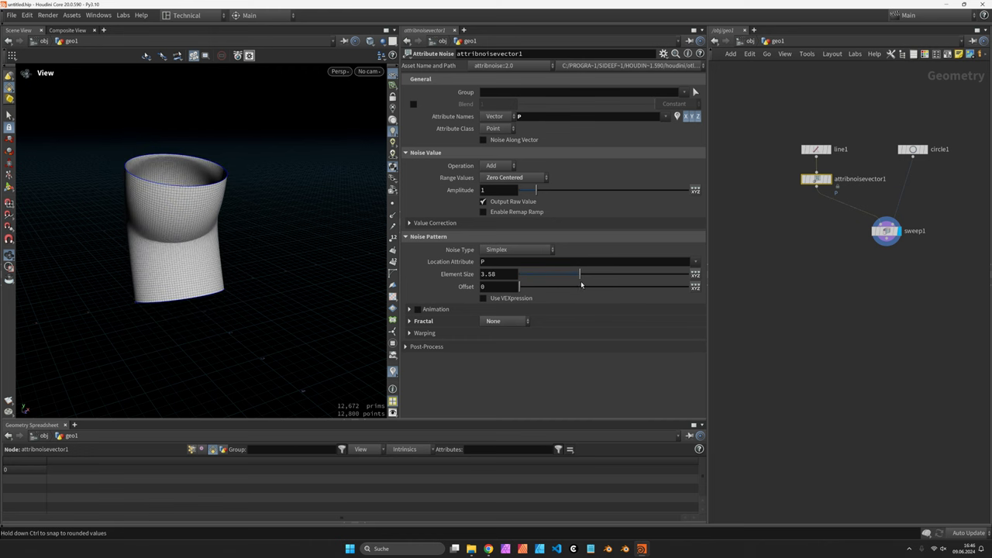
drag(535, 190, 559, 190)
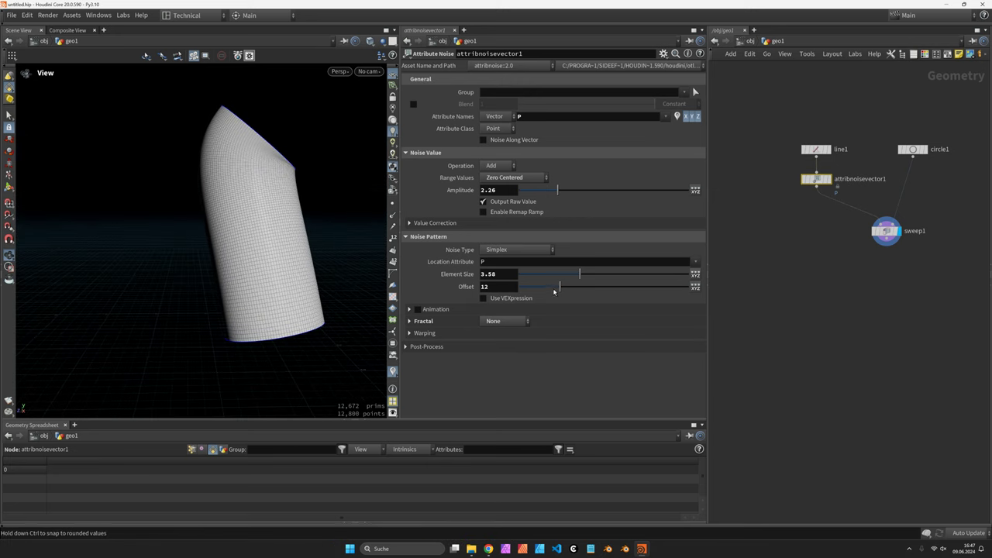
drag(557, 286, 561, 286)
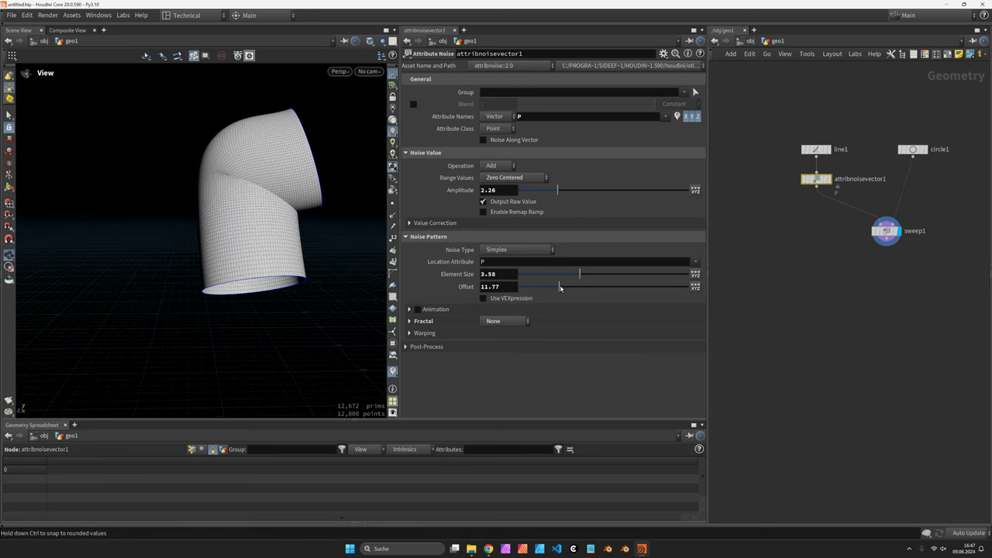
drag(547, 286, 562, 286)
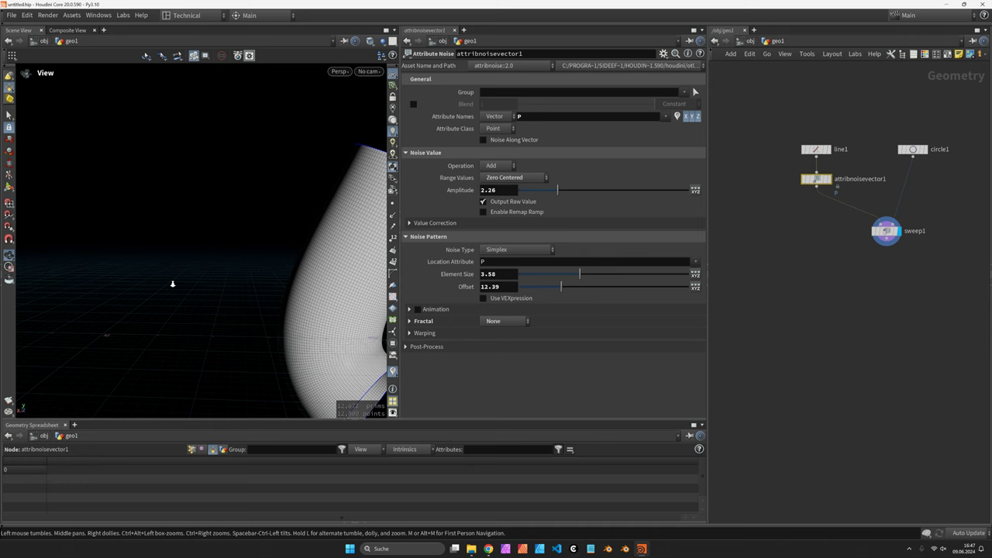
drag(193, 271, 241, 380)
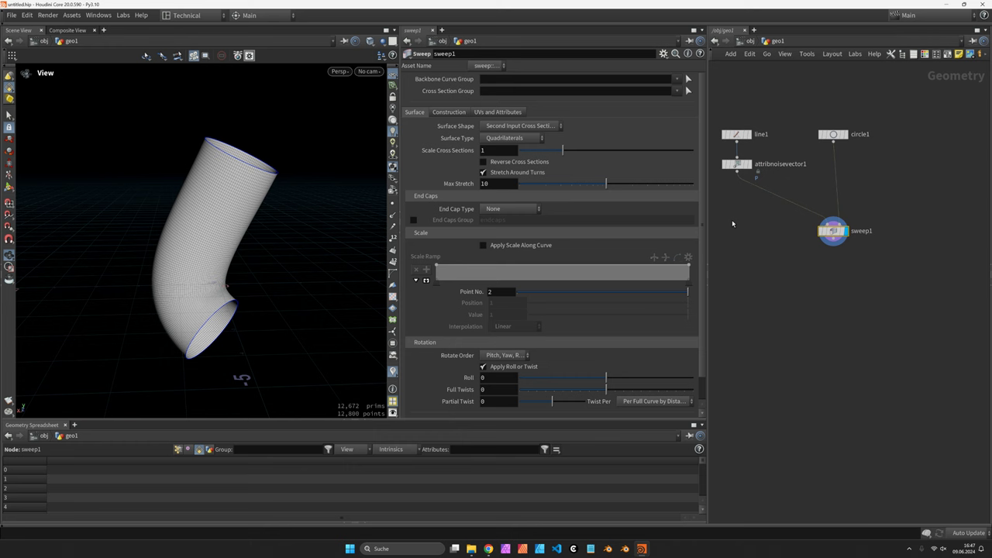
mouse_move(854, 179)
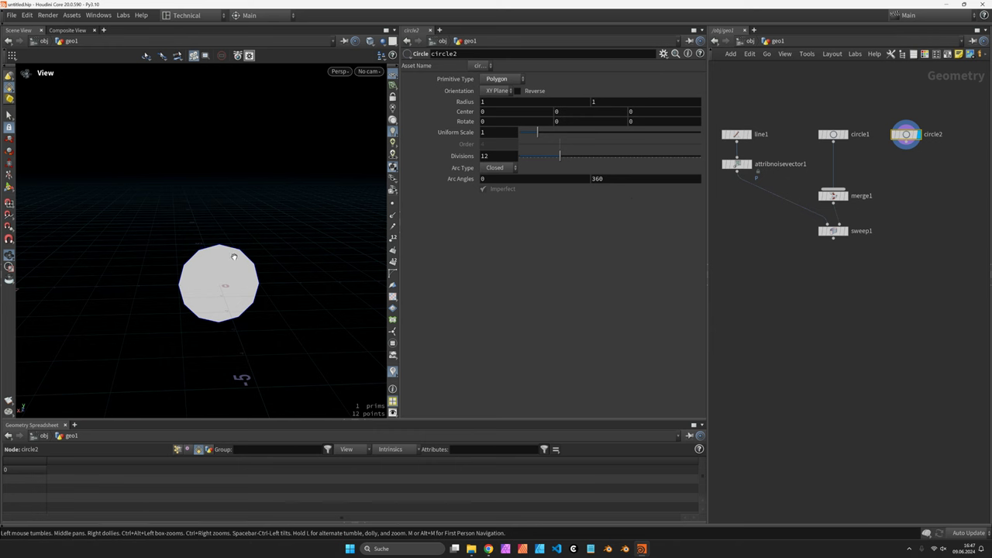
mouse_move(914, 161)
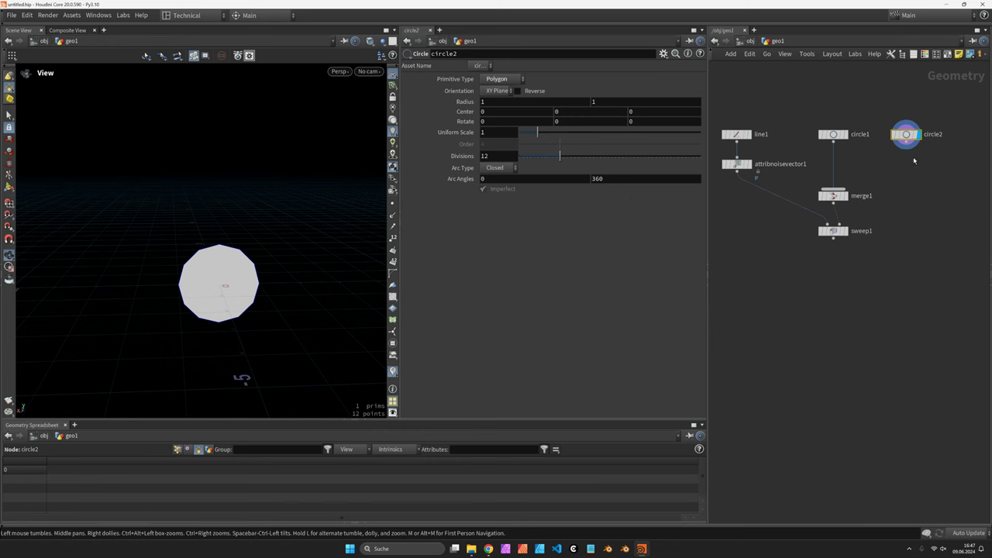
mouse_move(914, 155)
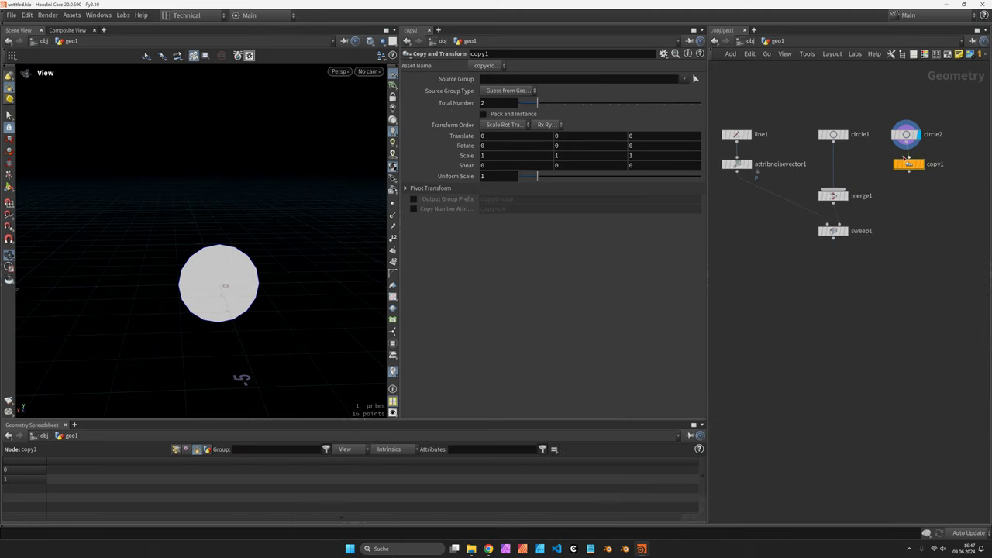
Set the Copy and Transform Total Number to 5 copies of circle2
click(500, 102)
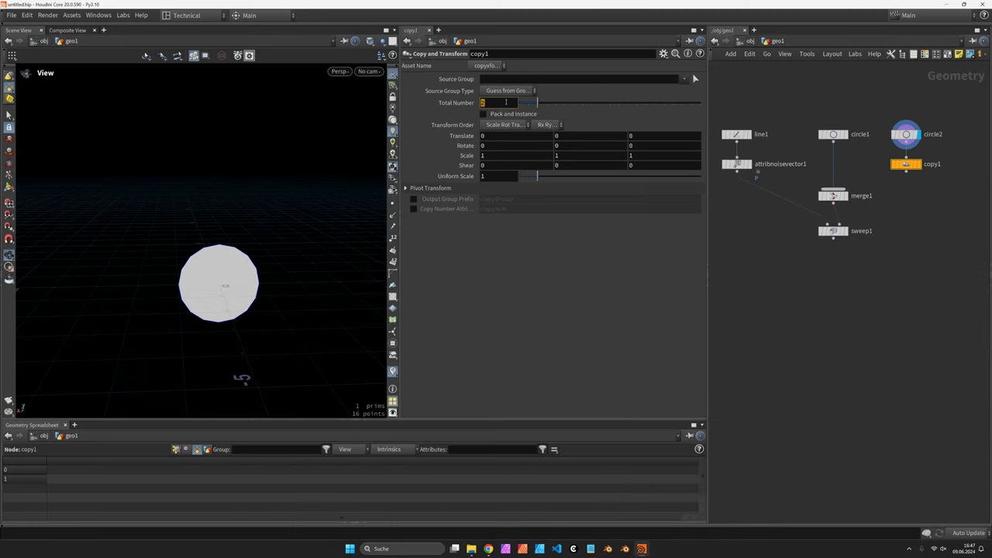
text(5)
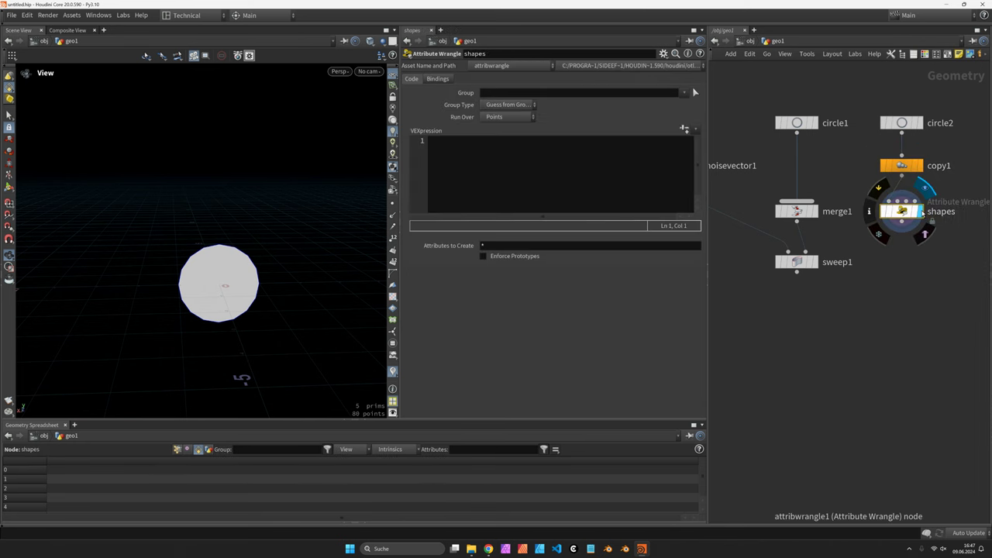
Write float s_0 = rand(i@primnum); and v@P *= s_0; in the shapes wrangle
text(f)
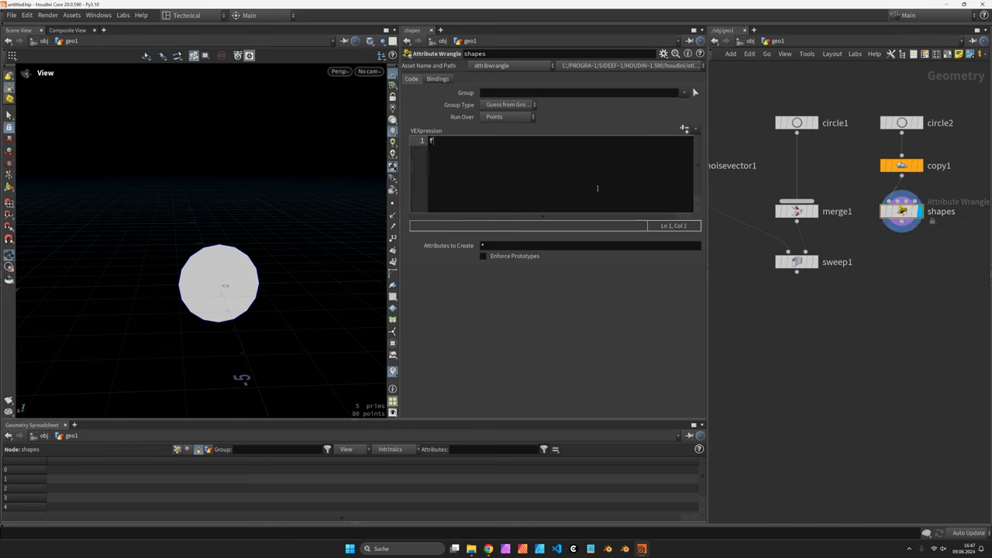
text(loat s_)
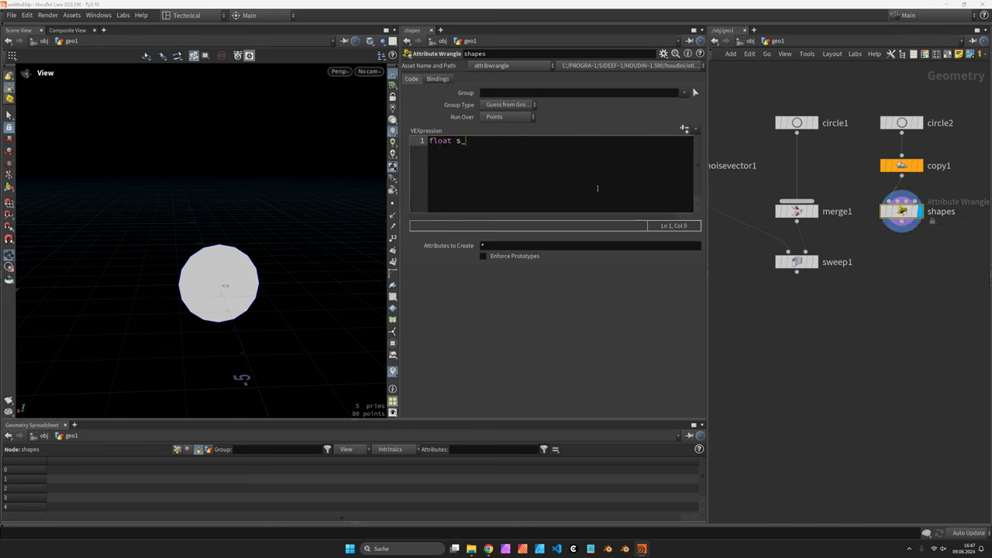
text(0 =)
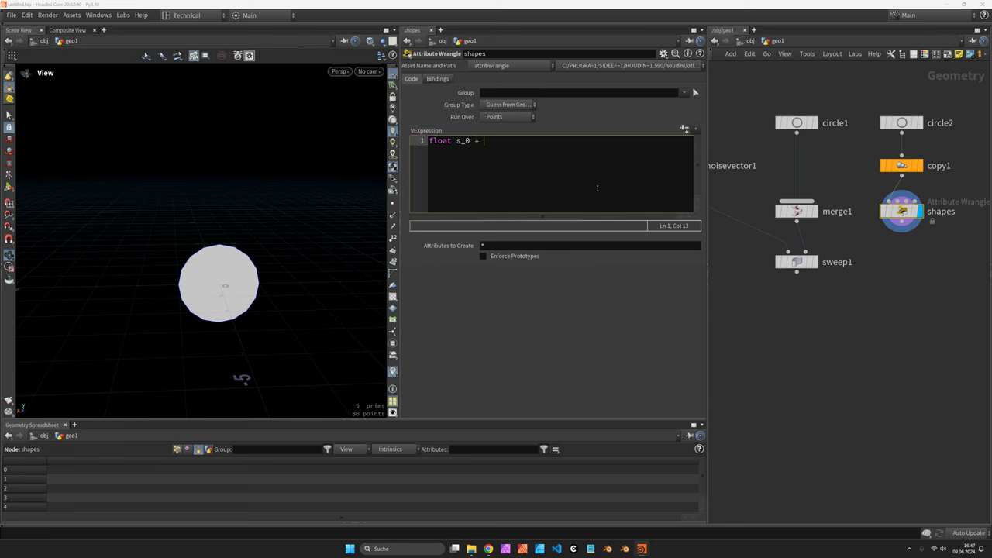
text(r)
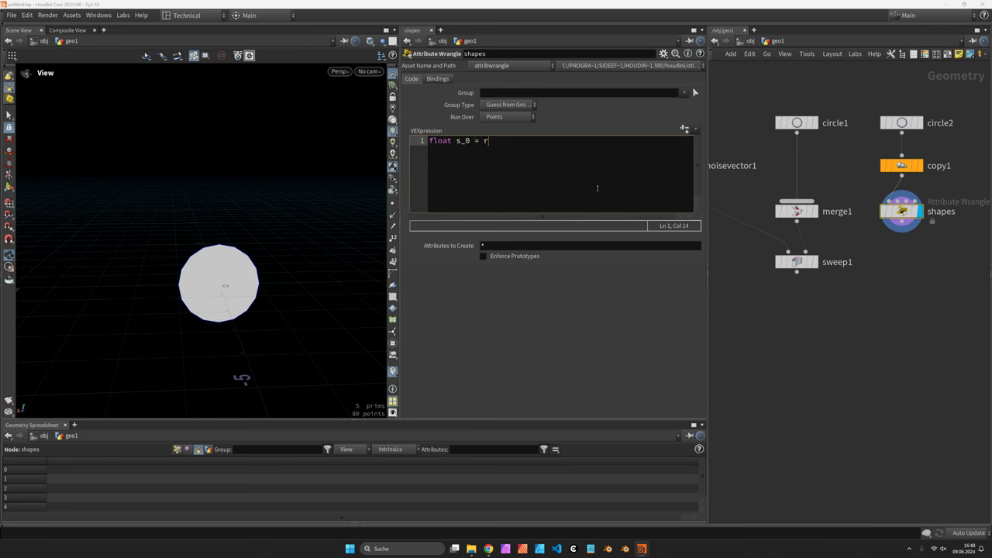
text(and();)
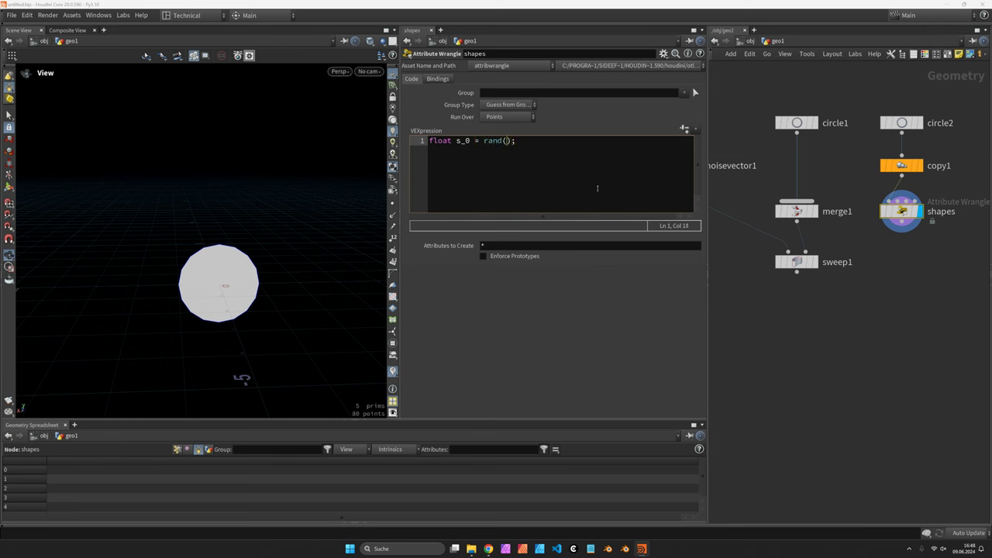
text(@primnum)
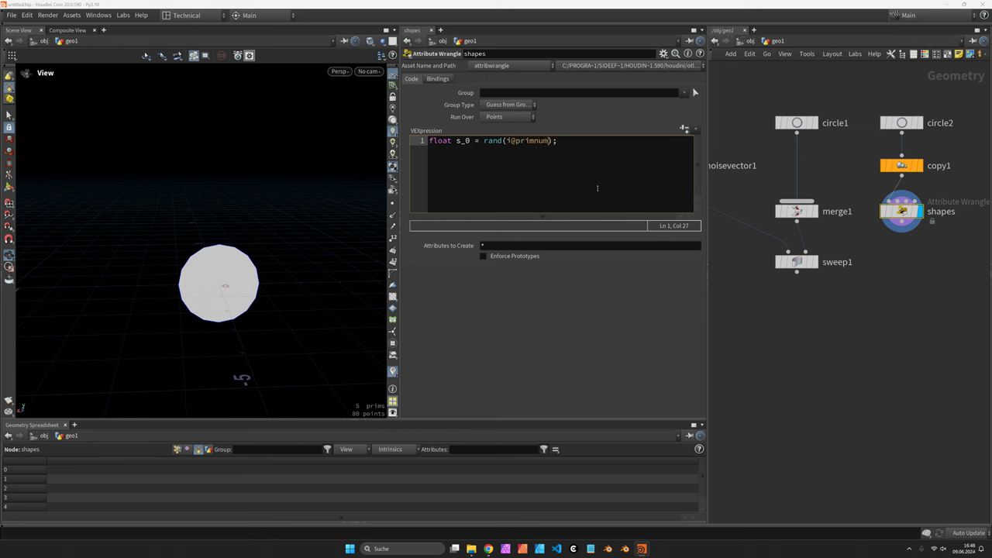
text(v@)
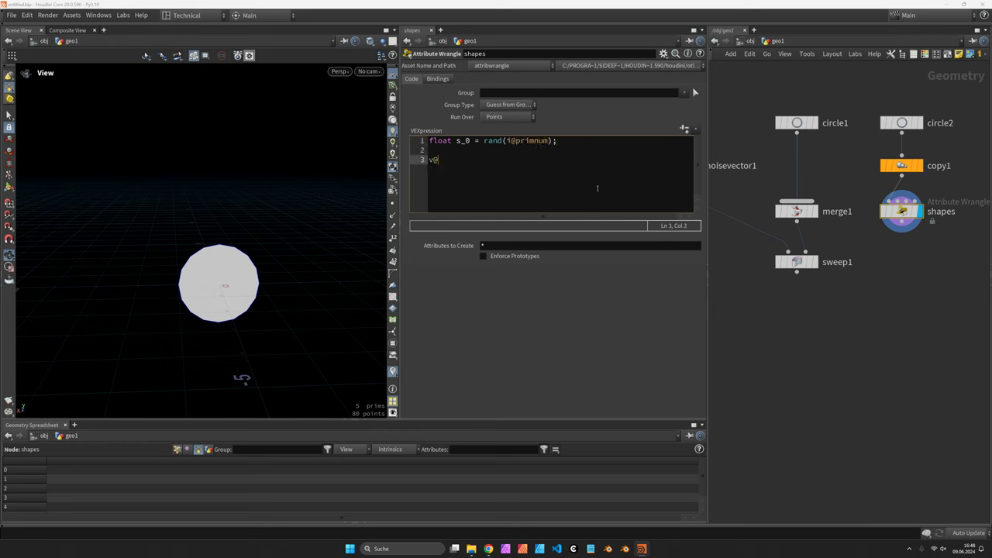
text(P =)
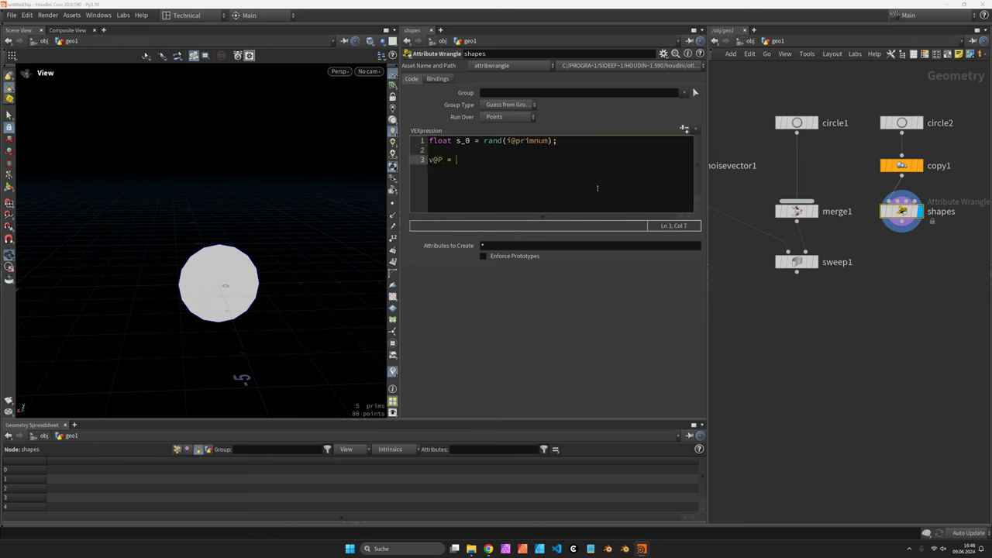
text(*= s_0;)
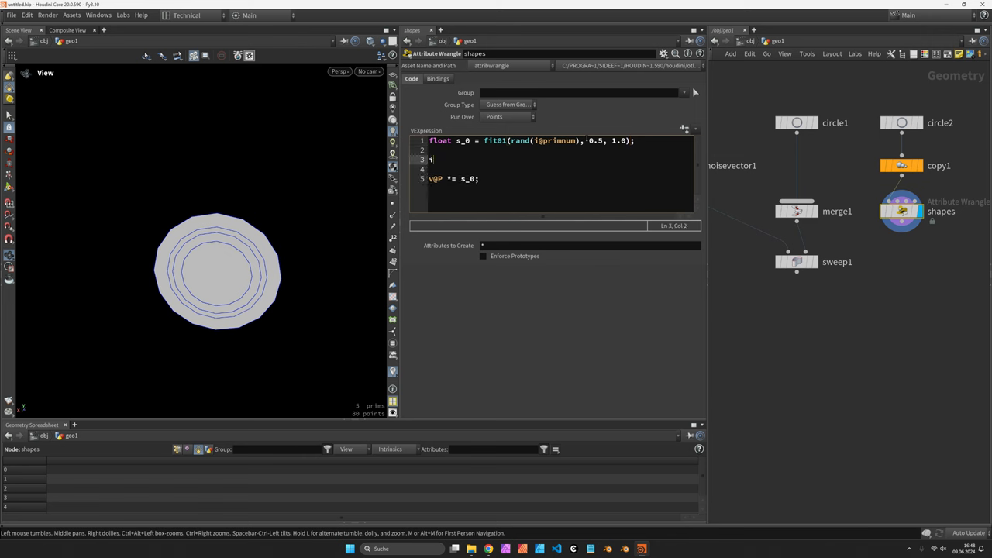
Add the condition if(i@ptnum % (i@primnum + 1)) to the shapes wrangle
text(f()
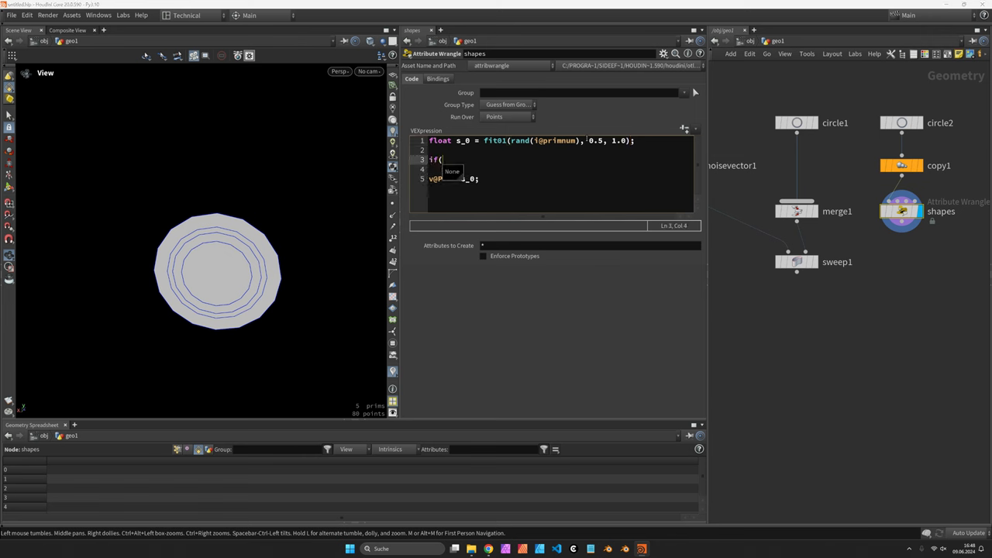
text(i@ptnum)
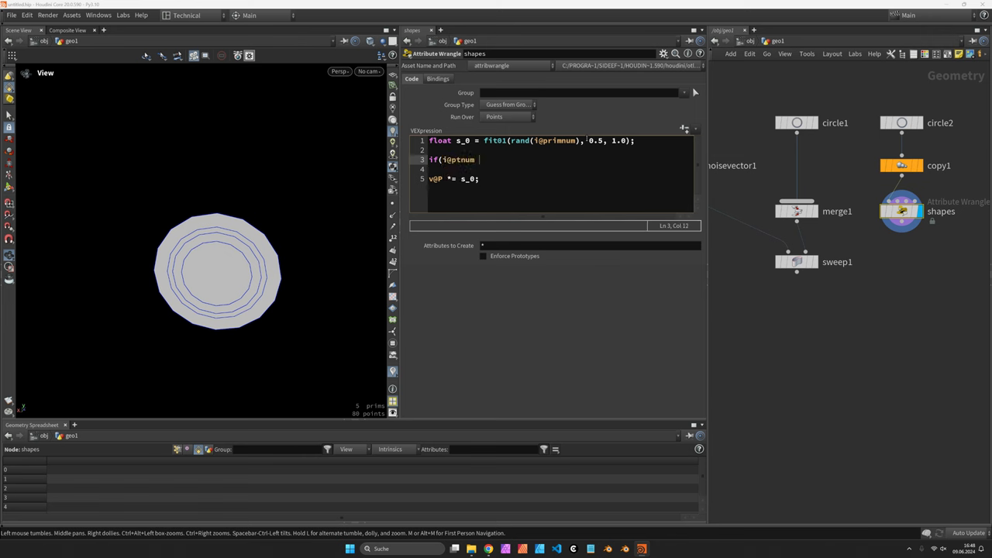
text(%)
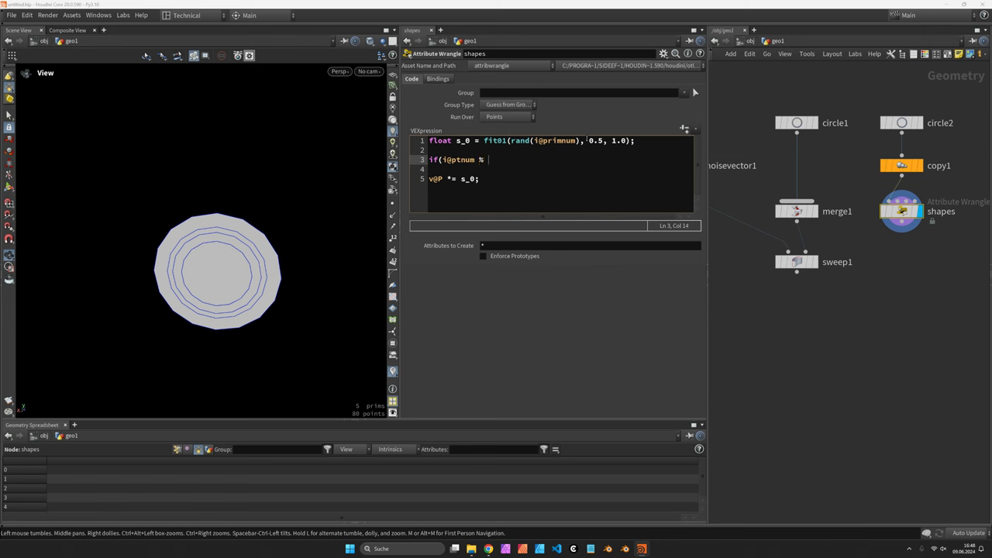
text(i@primnum)
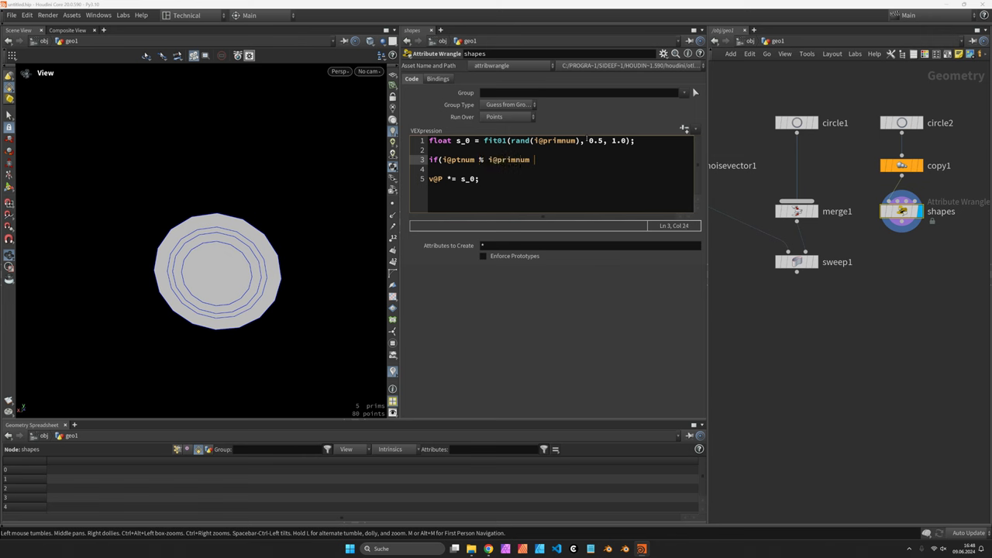
text(+ 1)
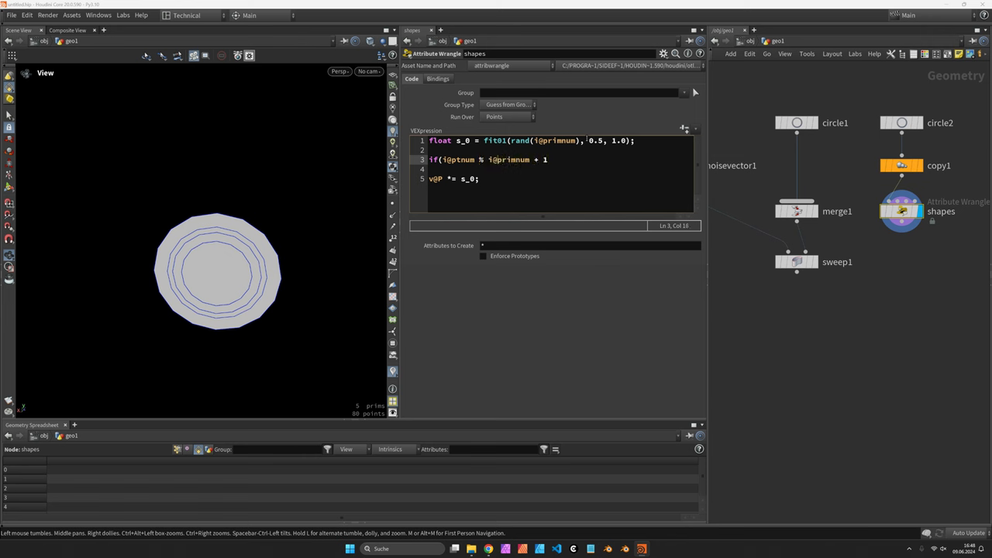
text(()
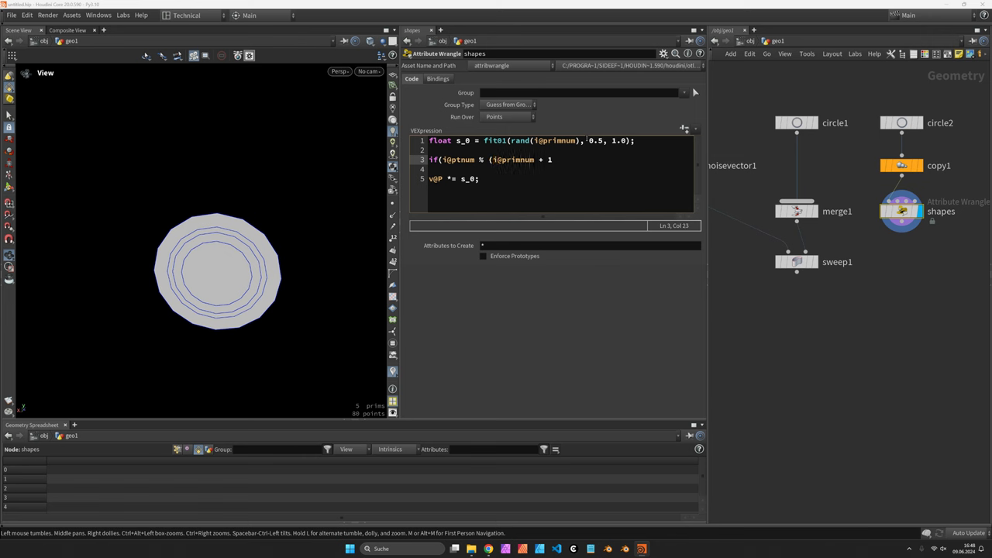
text(){)
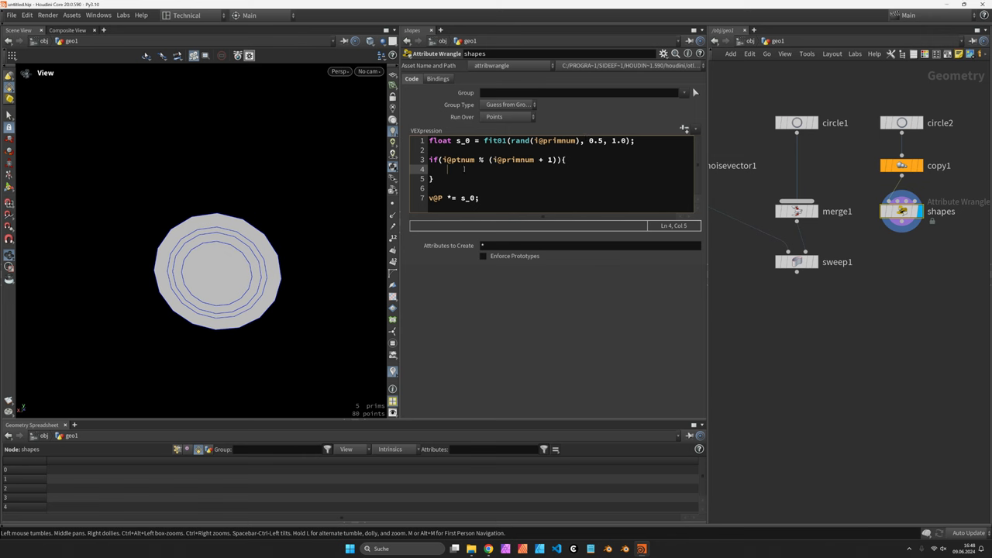
Inside it, scale P by s_1 = fit01(rand(i@primnum, 45), 0.5, 1.0)
text(float s_0 = fit01(rand(i@primnum), 0.5, 1.0);)
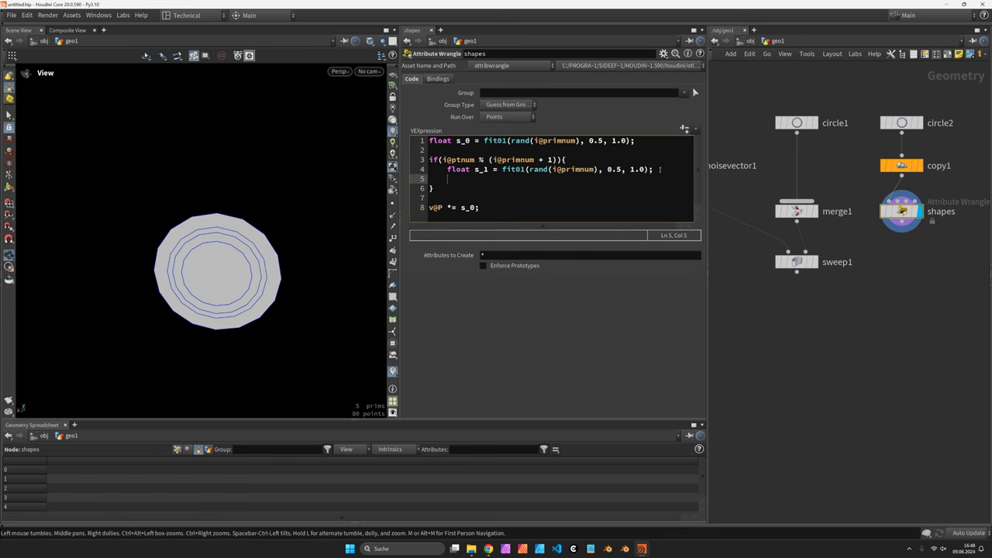
text(v@P *)
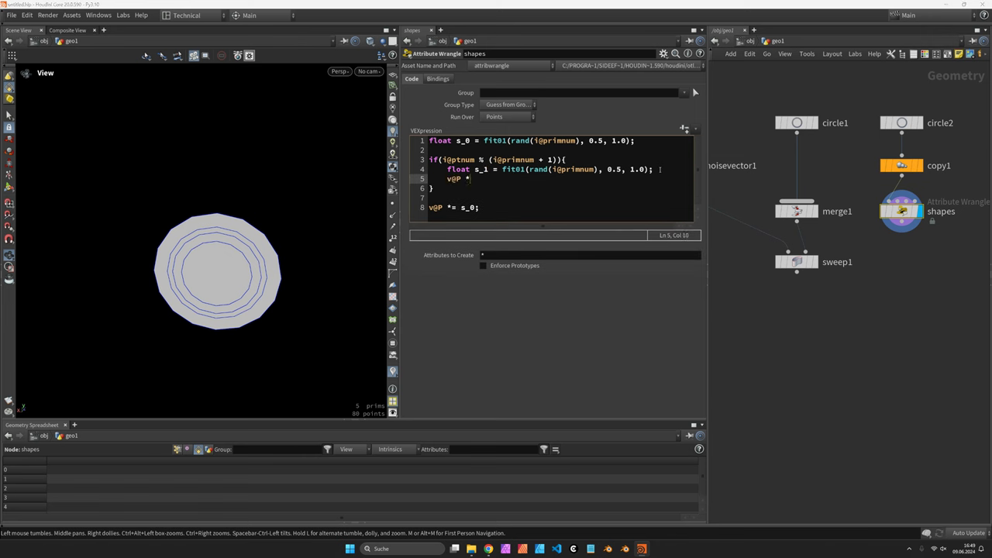
text(s_1;)
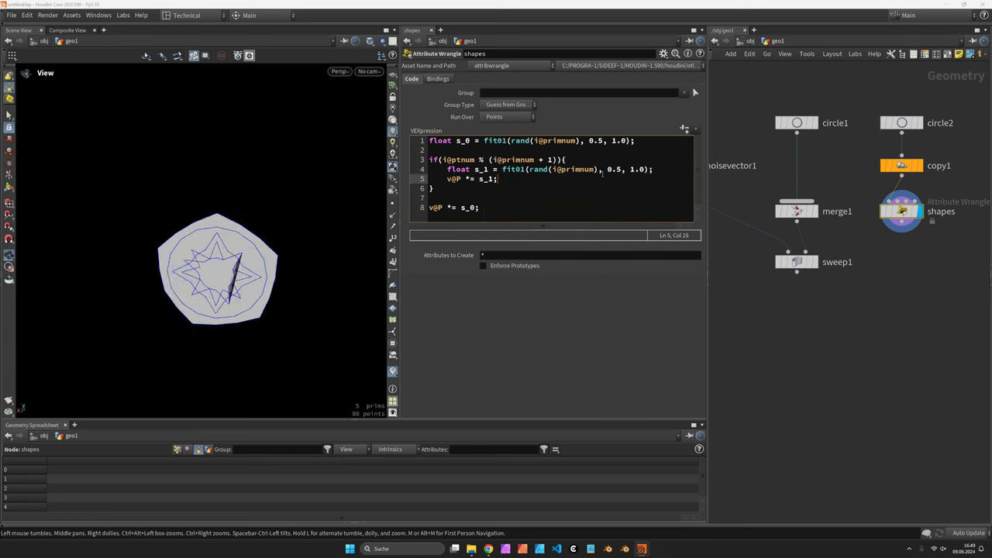
text(, 4)
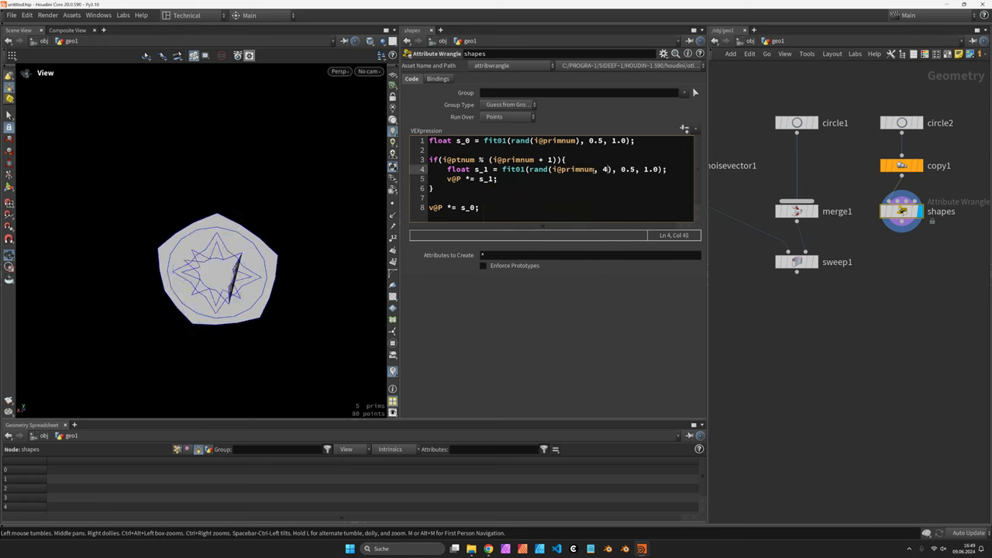
text(5)
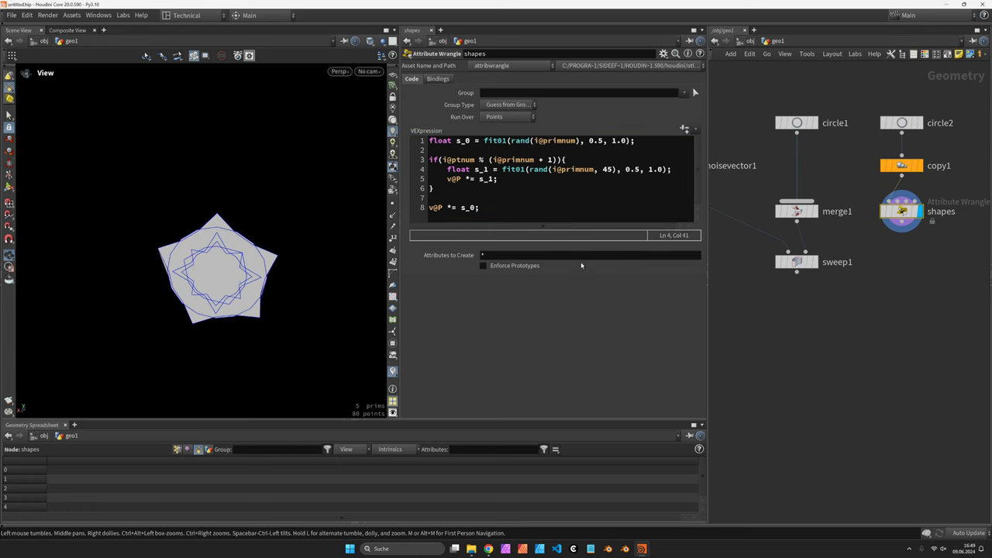
mouse_move(568, 278)
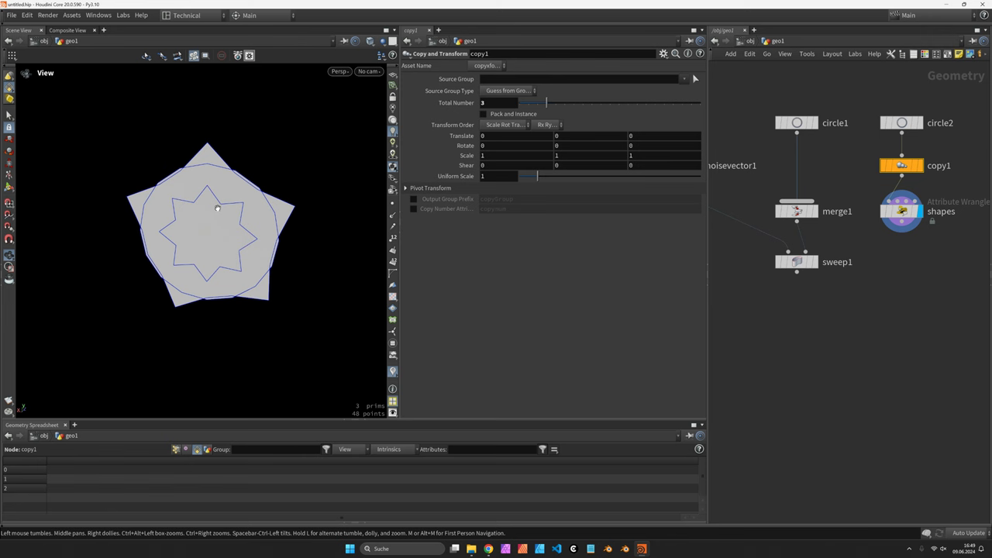
mouse_move(218, 214)
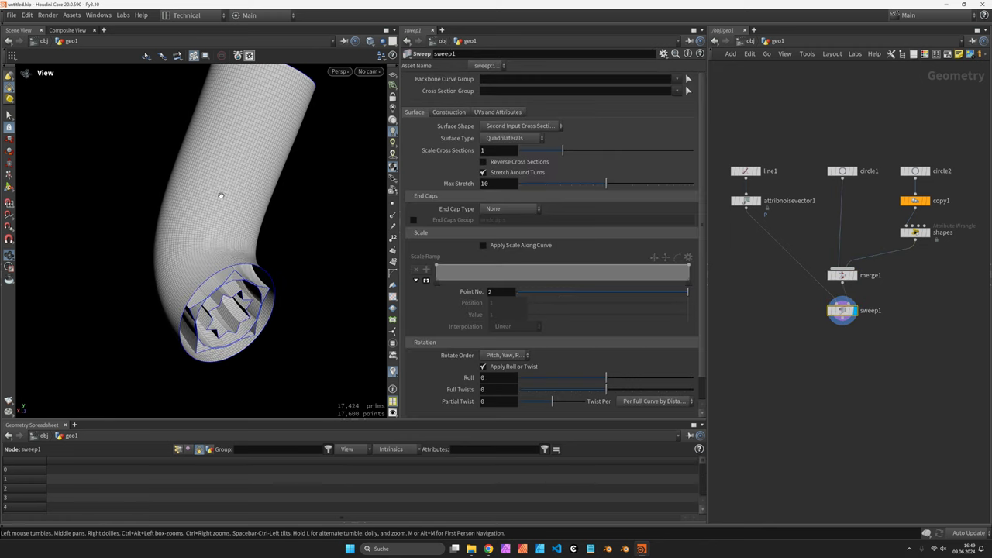
mouse_move(231, 280)
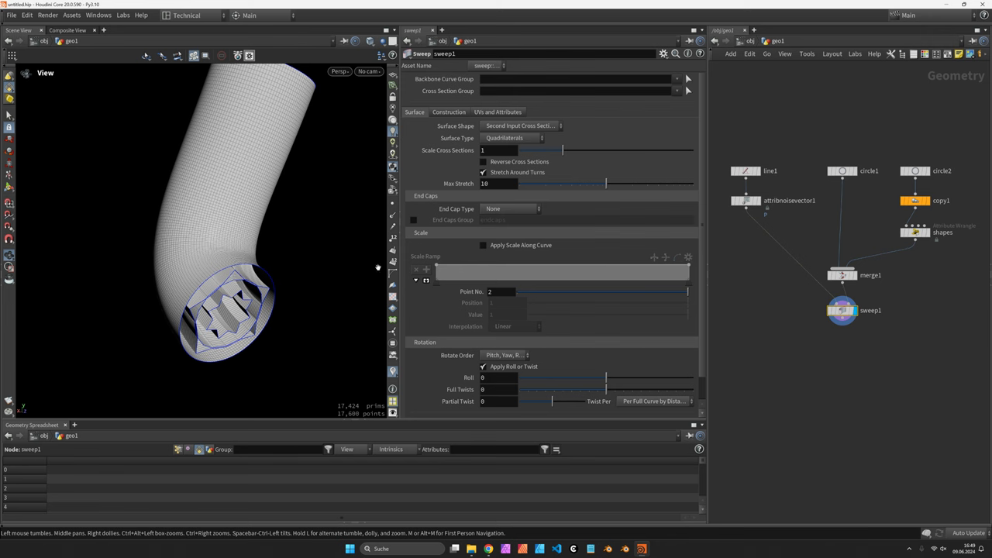
Select merge1 and start adding a Resample node ahead of it
click(842, 275)
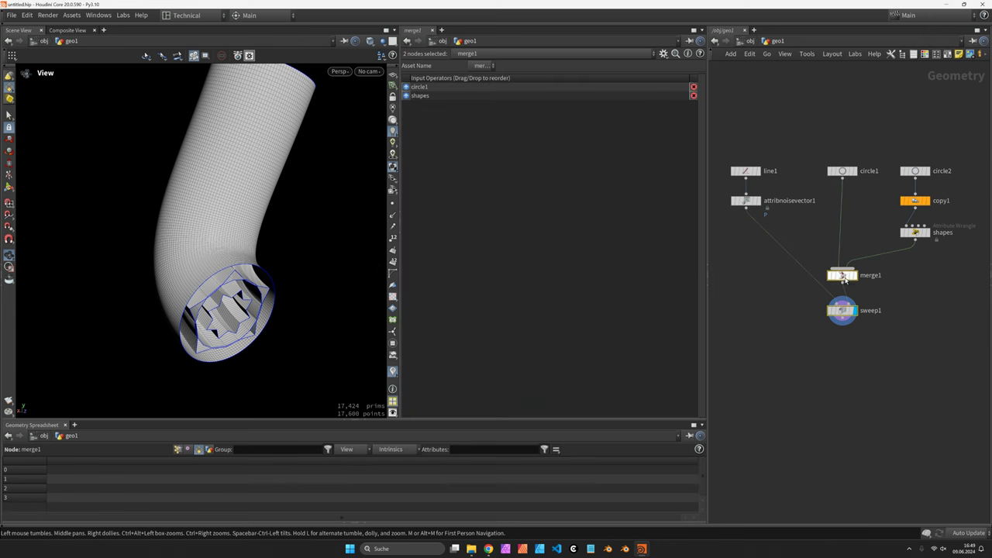
key(tab)
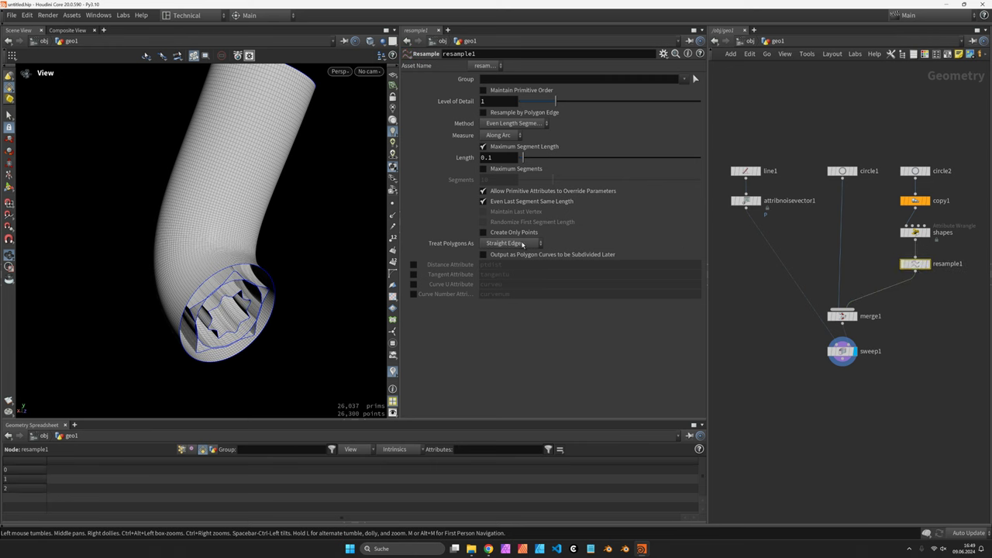
Set resample1 to treat polygons as Subdivision Curves, then select sweep1
click(511, 242)
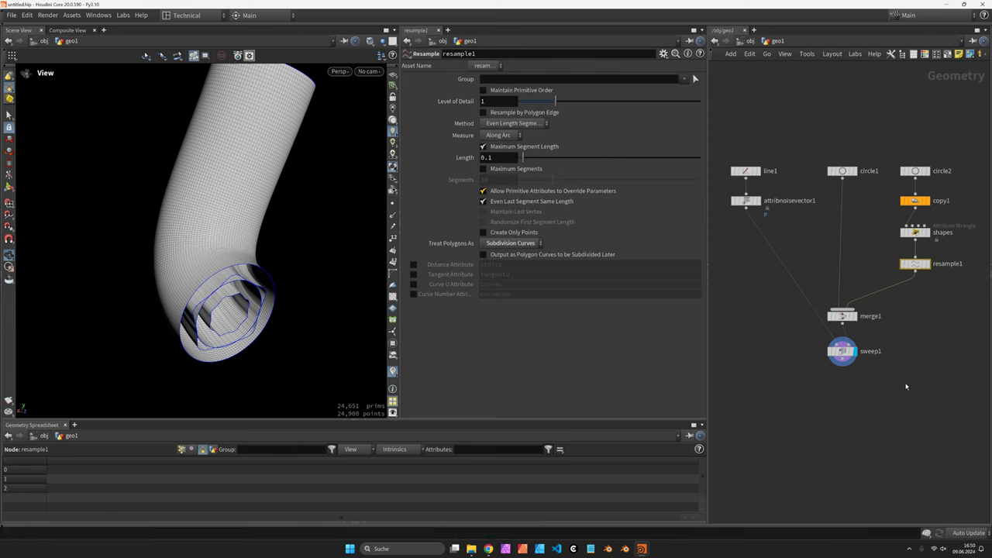
click(842, 352)
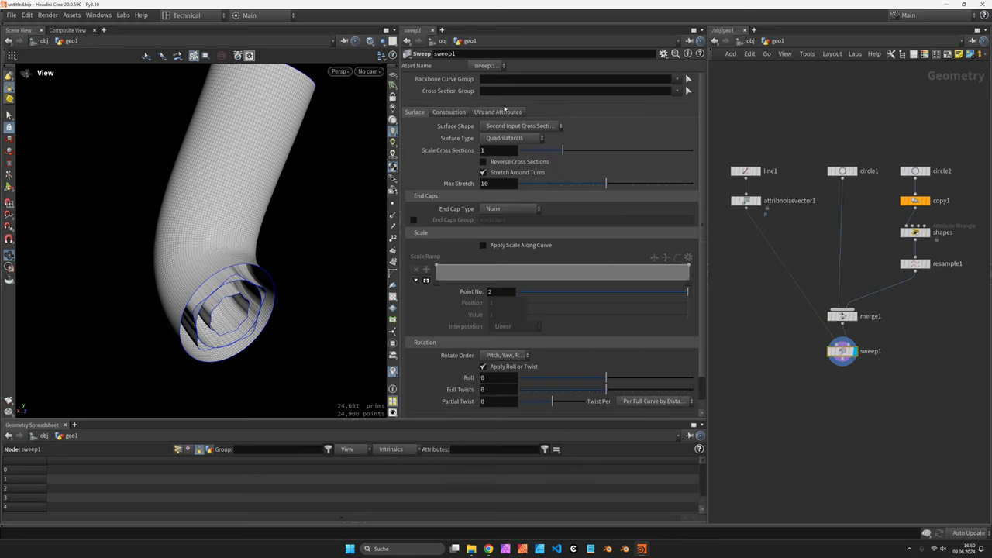
Enable Compute UVs and the Cross Section Number Attribute on sweep1
click(497, 112)
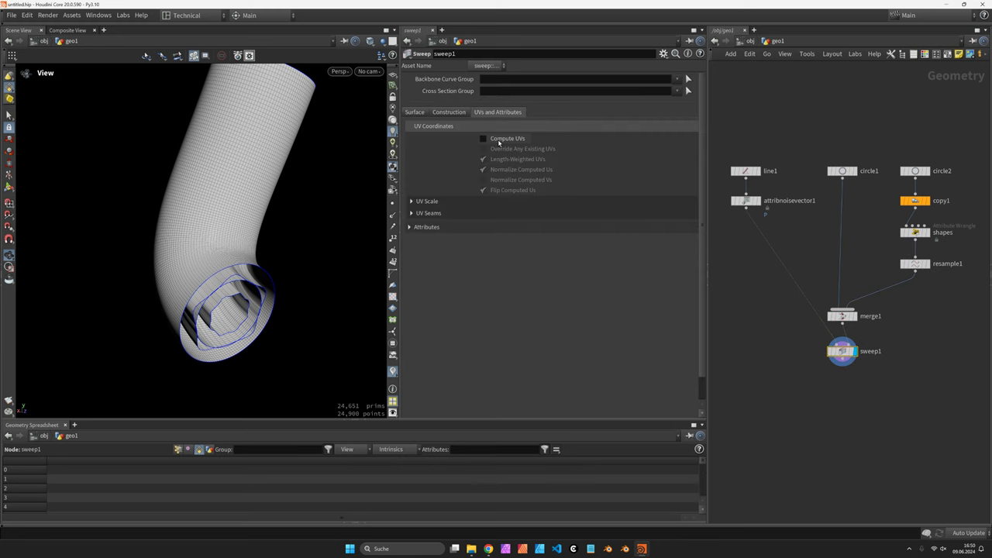
click(483, 138)
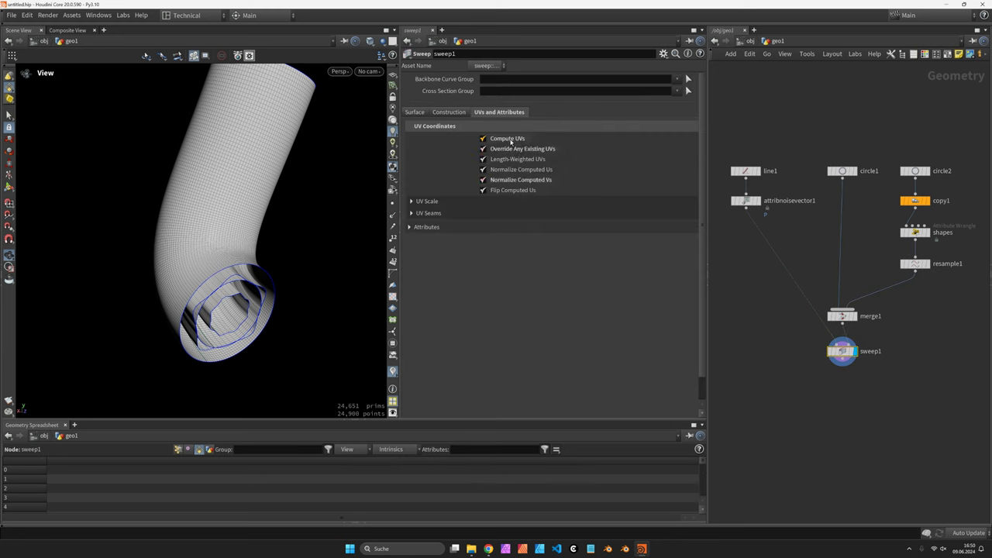
mouse_move(292, 279)
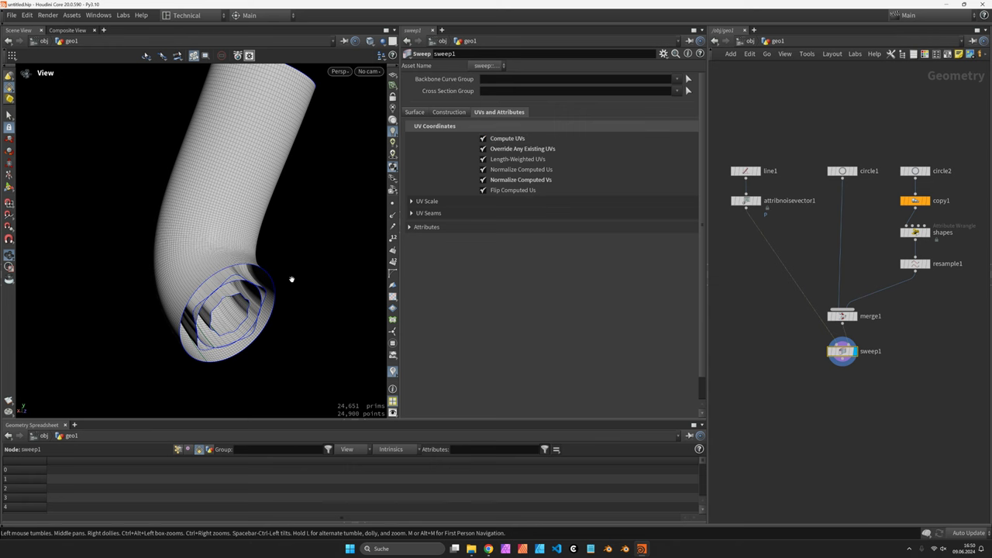
mouse_move(207, 269)
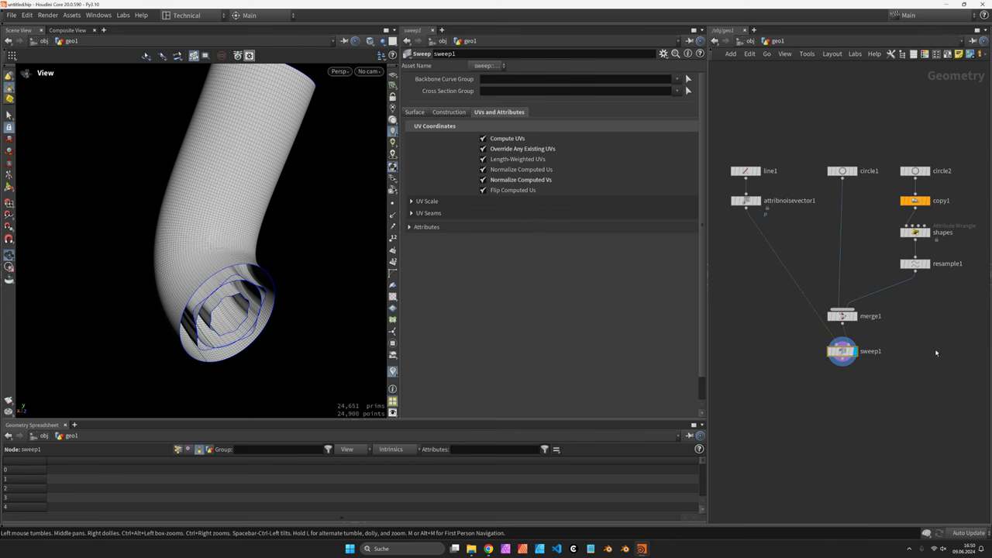
click(426, 227)
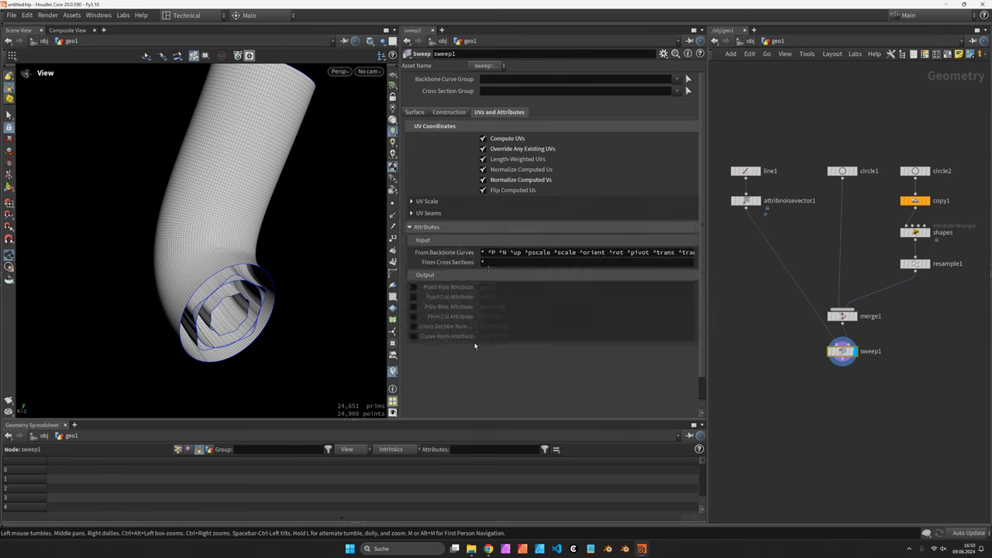
click(413, 326)
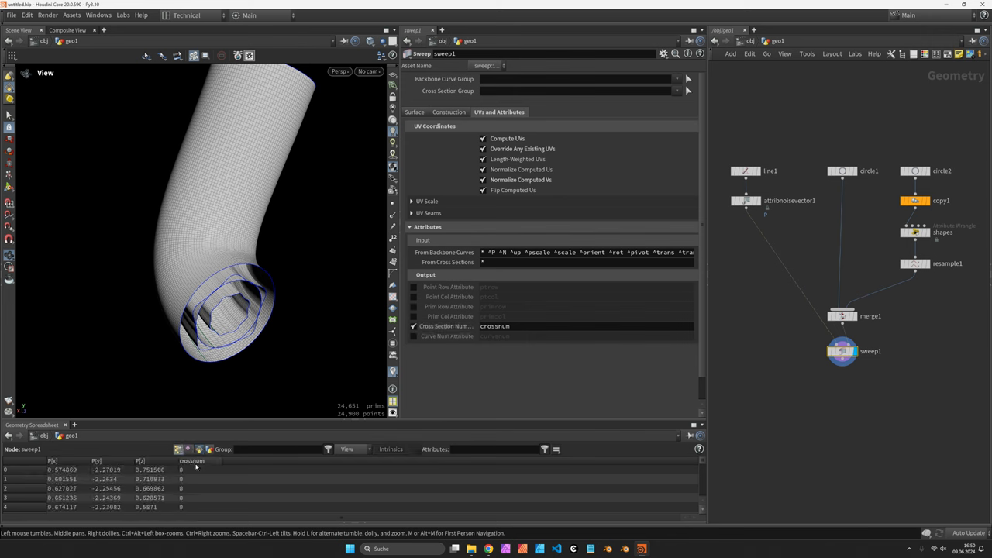
mouse_move(849, 372)
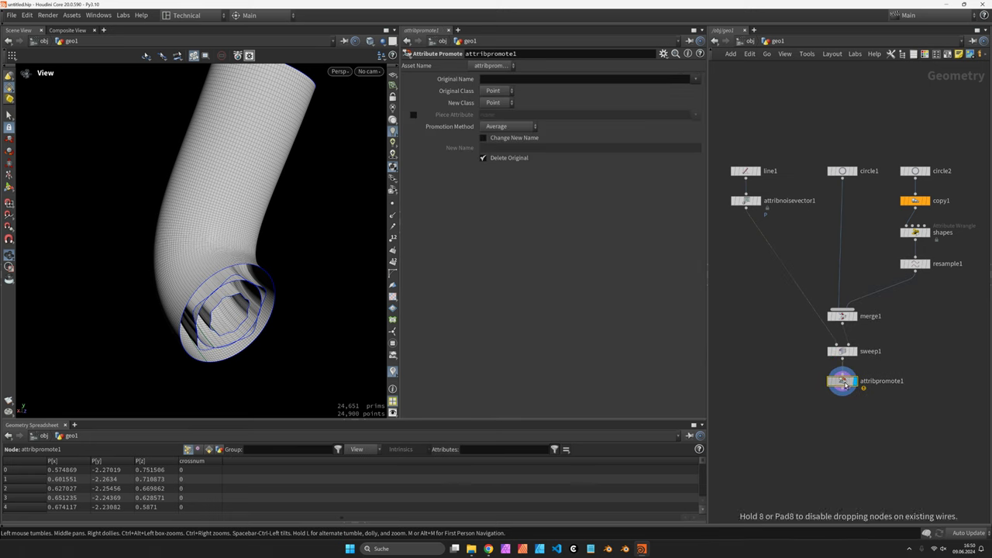
click(499, 102)
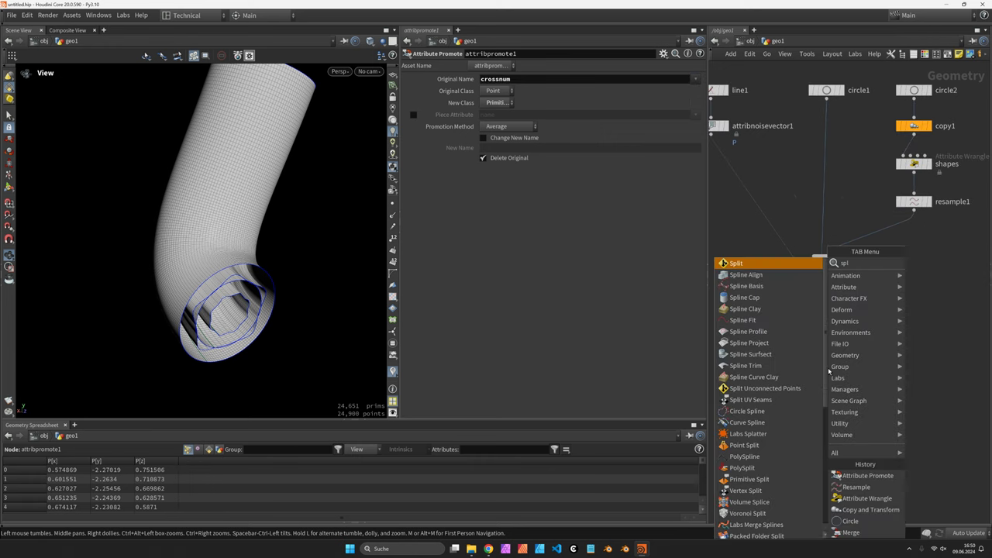
click(735, 263)
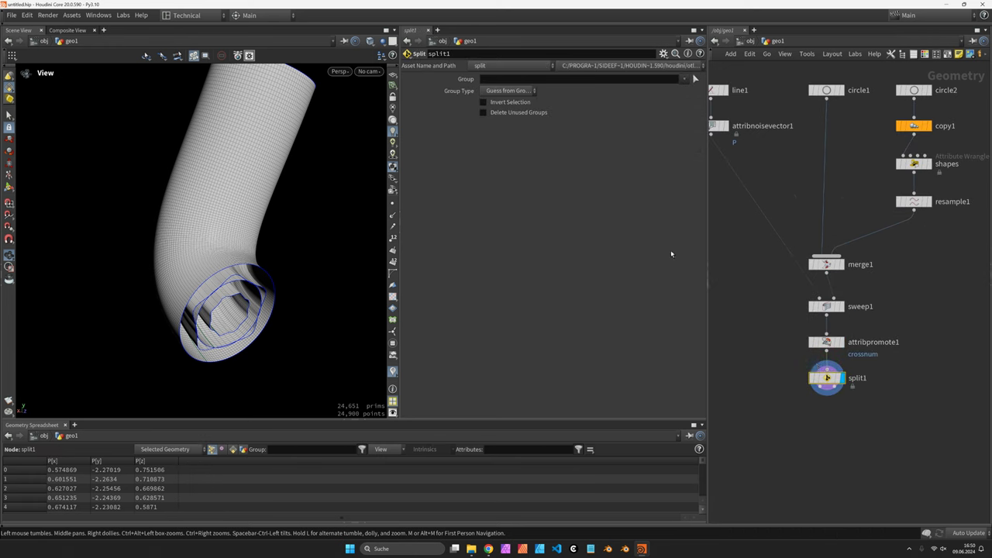
click(508, 90)
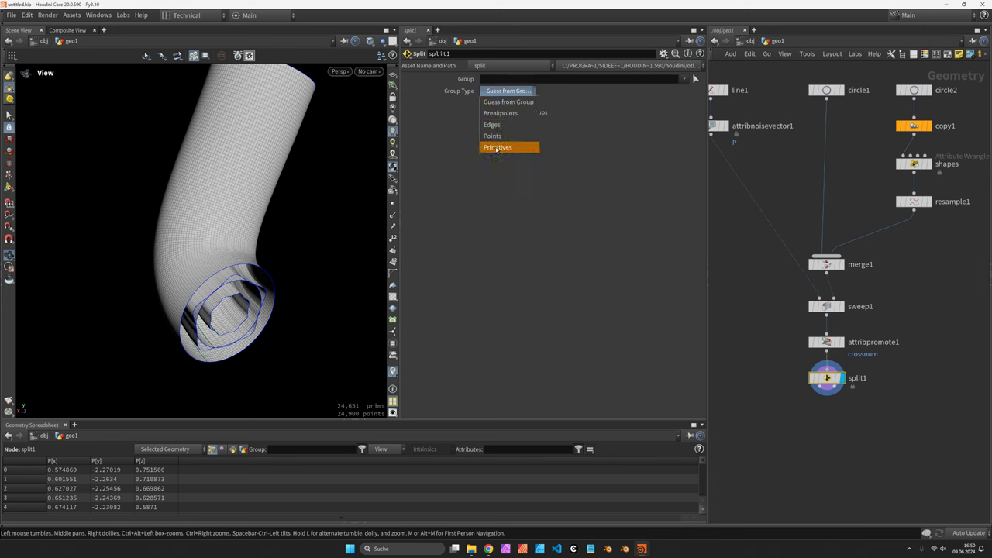
click(497, 148)
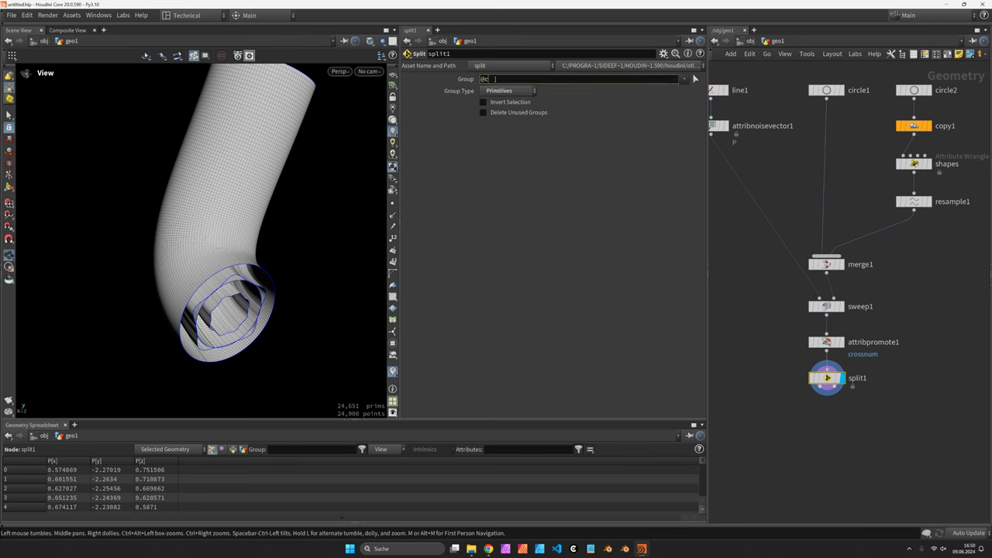
text(@crossnum==0)
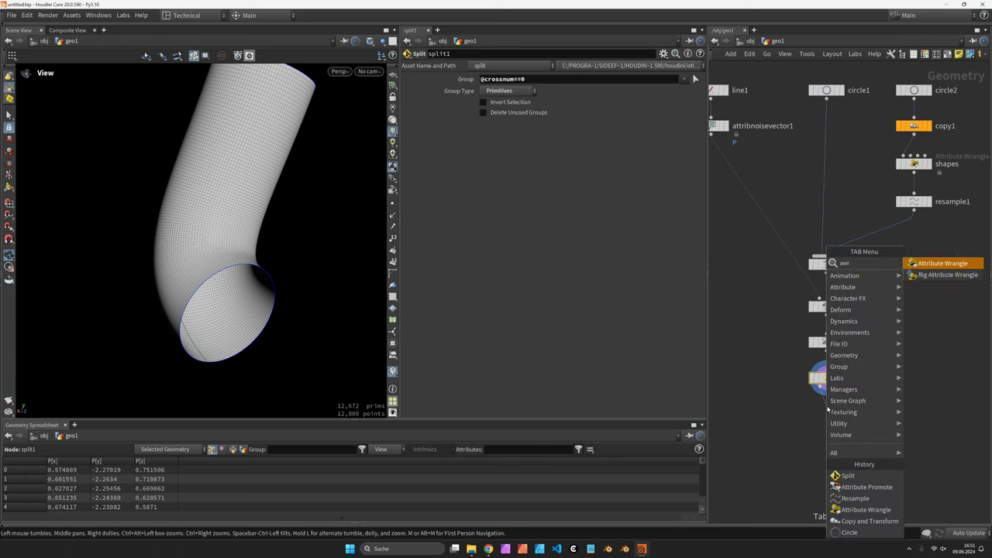
Add an Attribute Wrangle below the split with int num = chi('sections');
click(942, 263)
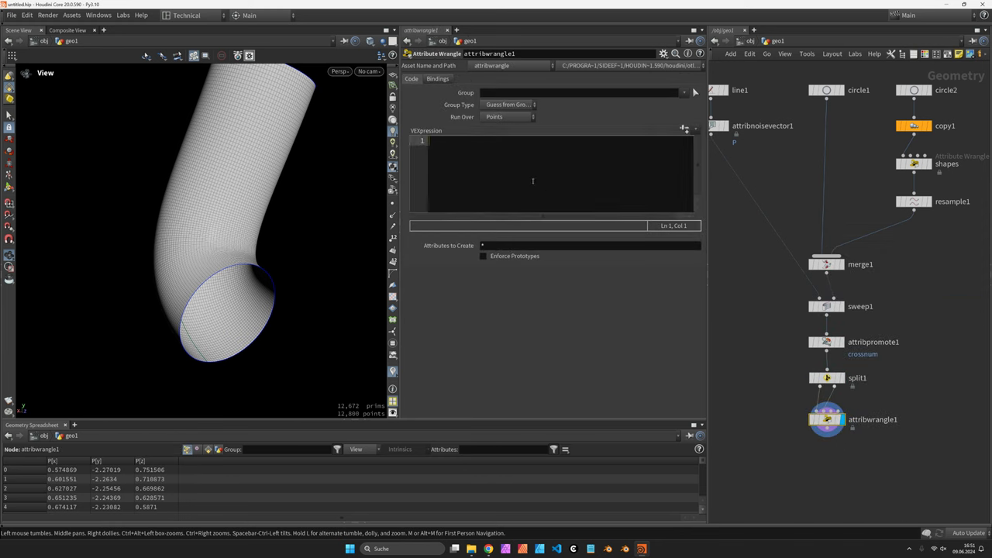
text(int)
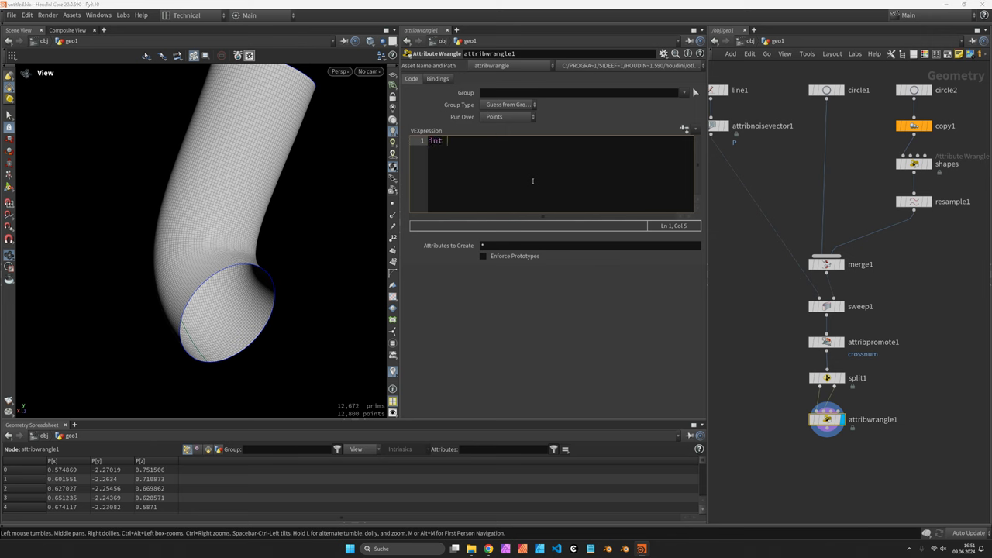
text(num = chi();)
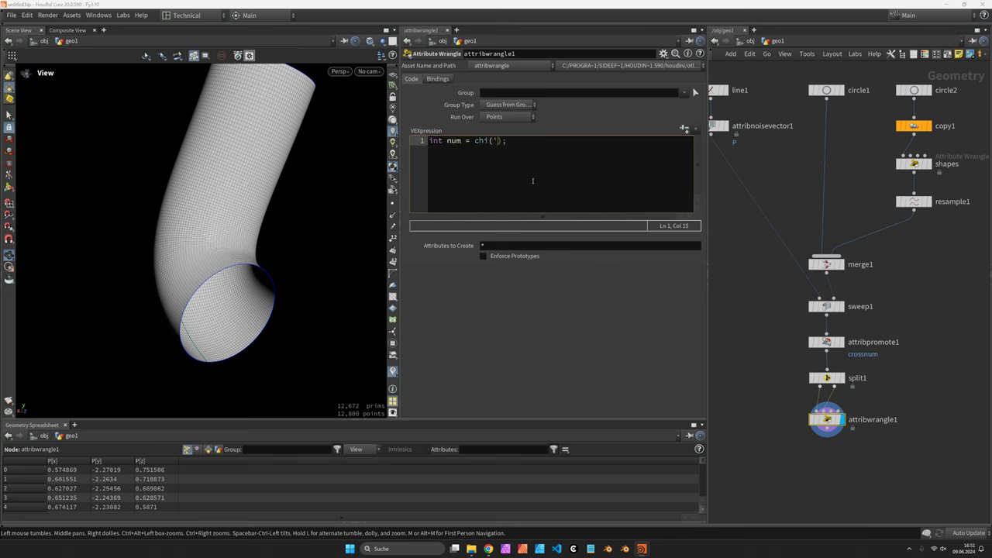
text(sections)
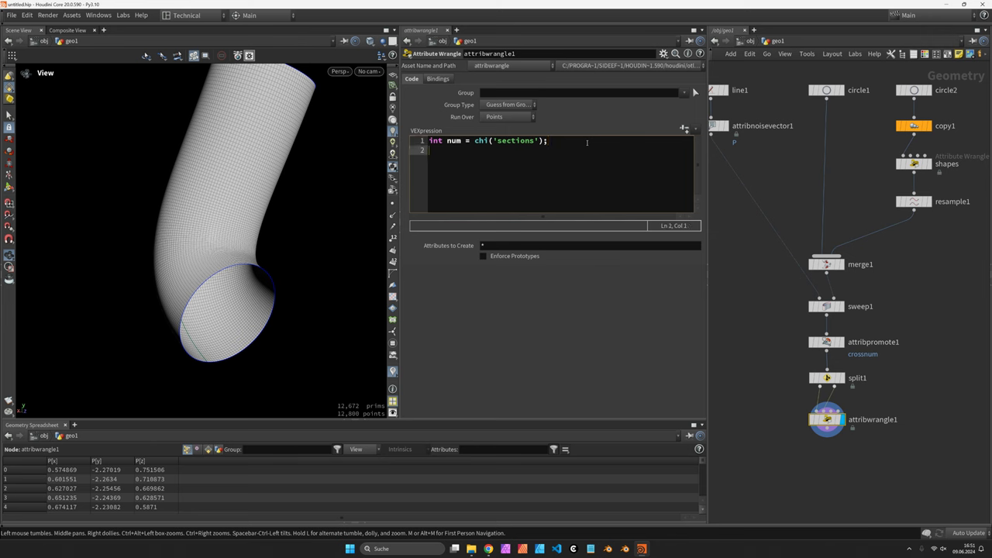
Fetch each vertex's uv with vector uv = vertex(0, 'uv', i@vtxnum);
text(vector)
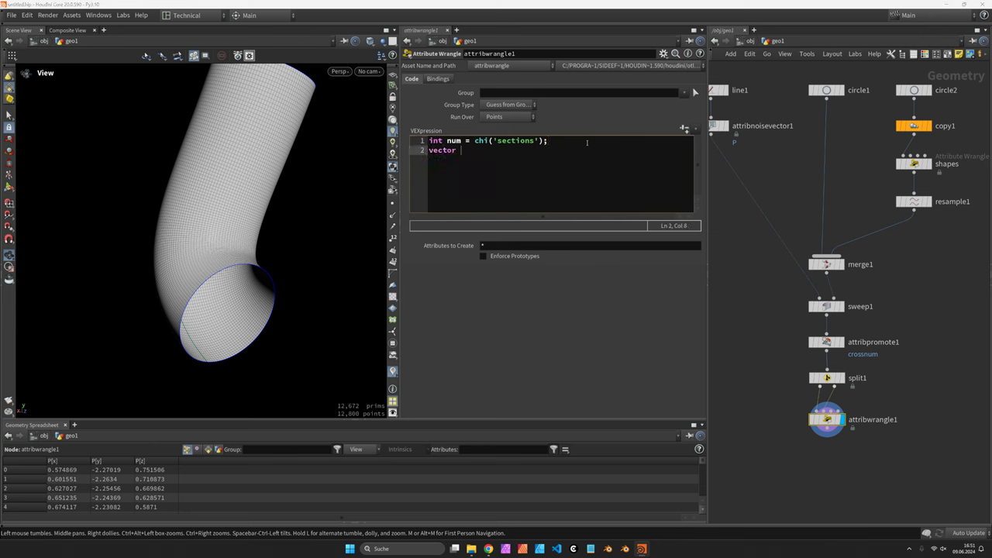
text(uv =)
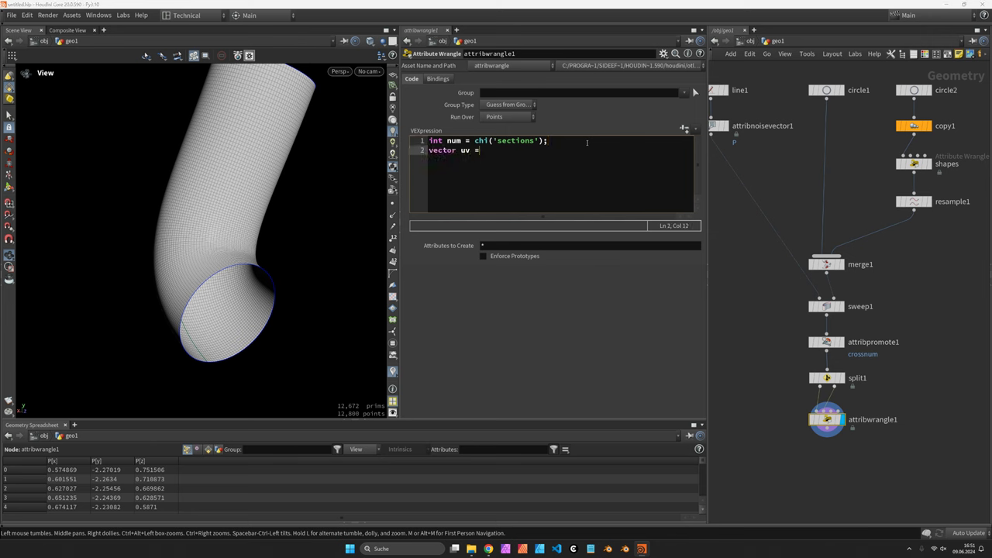
text(vertex()
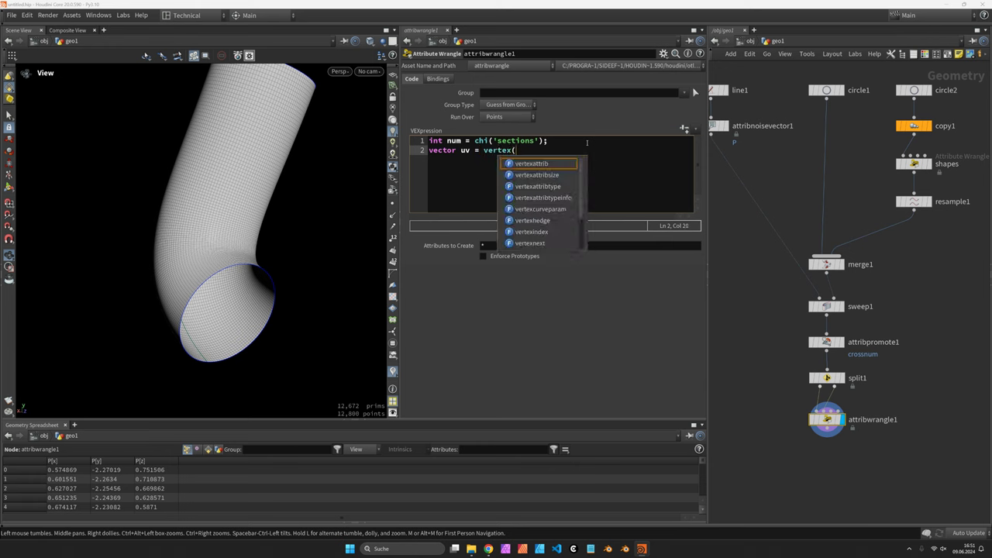
text(0, 'uv',)
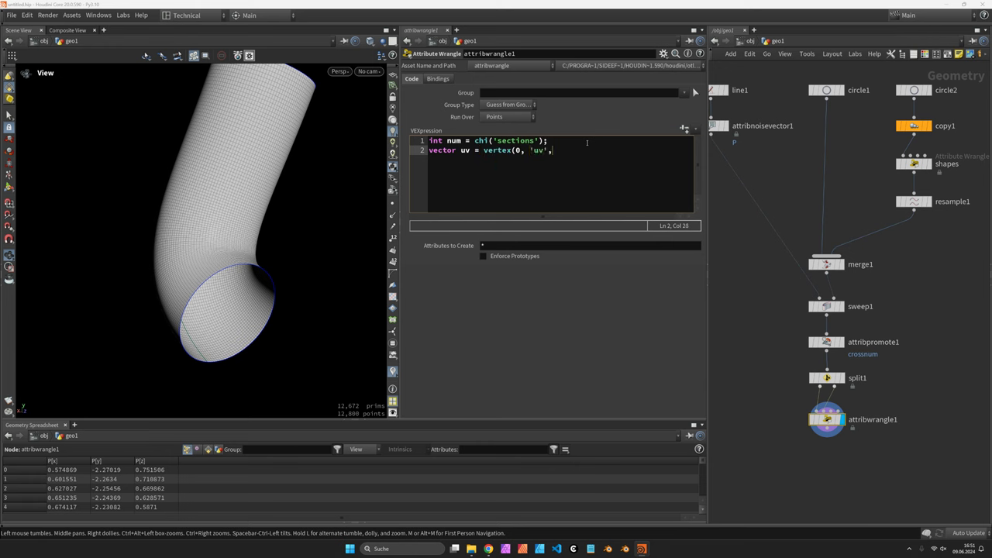
text(i@vtxnum)
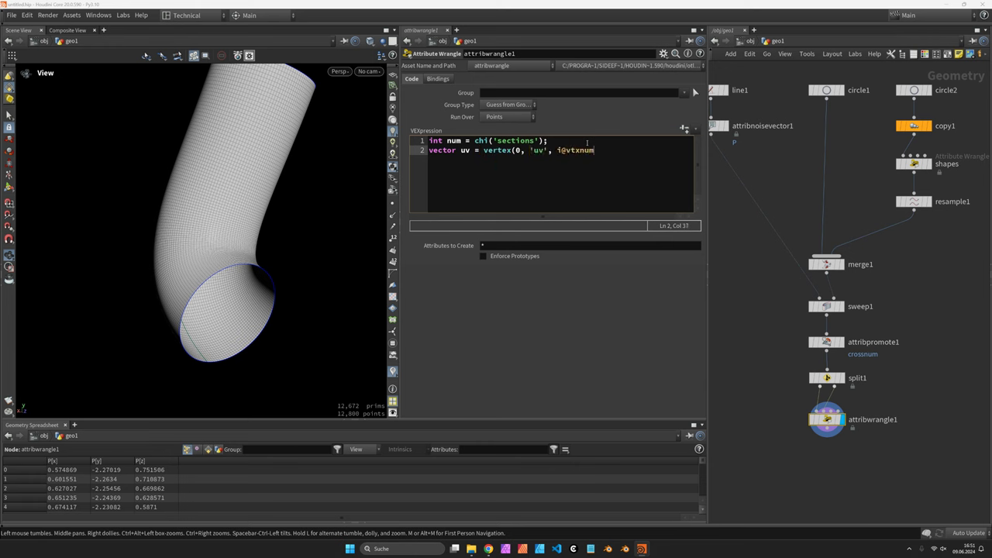
text();)
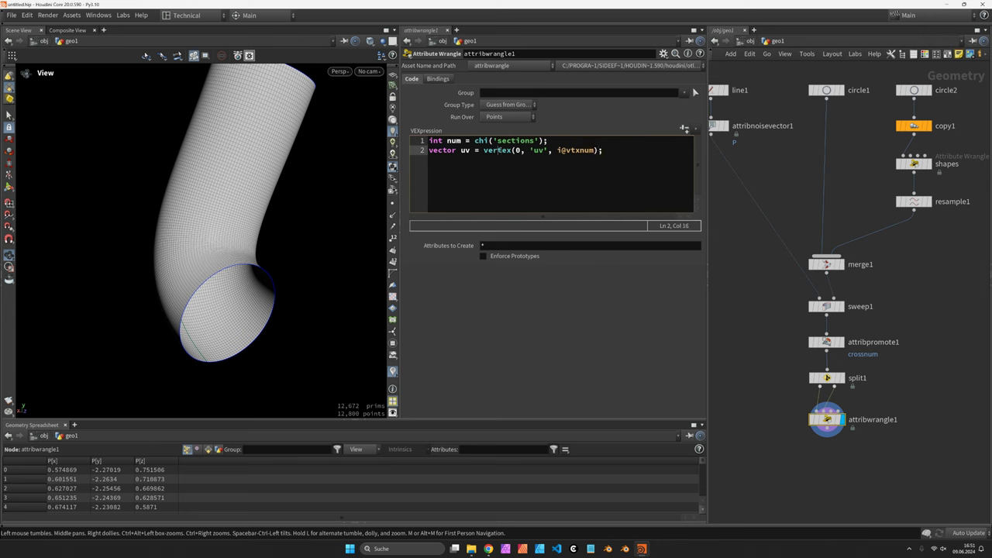
double_click(574, 149)
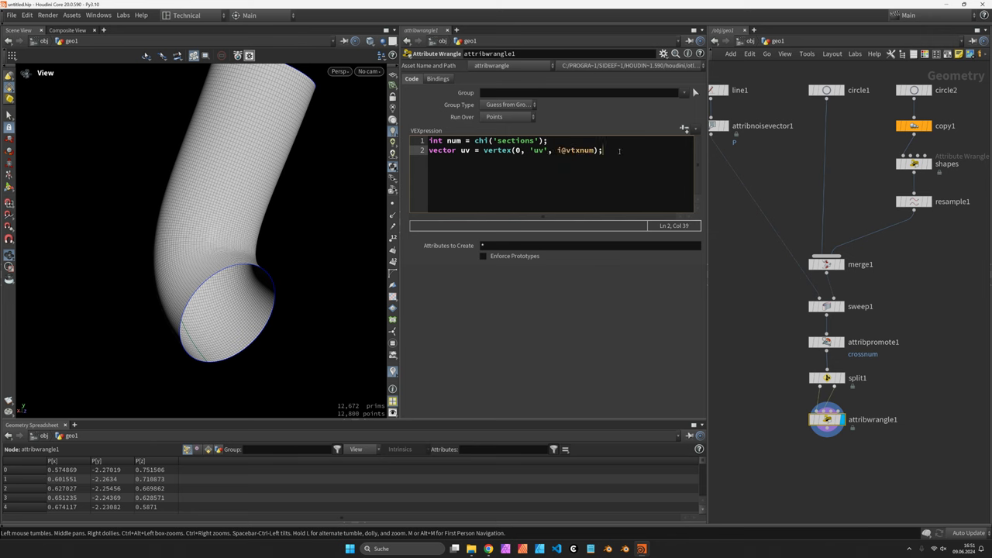
key(enter)
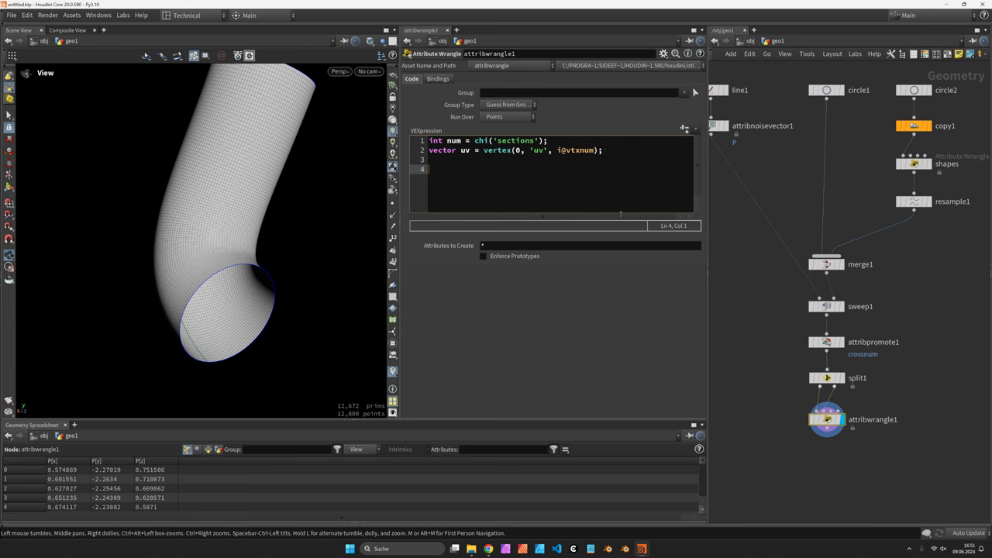
click(663, 54)
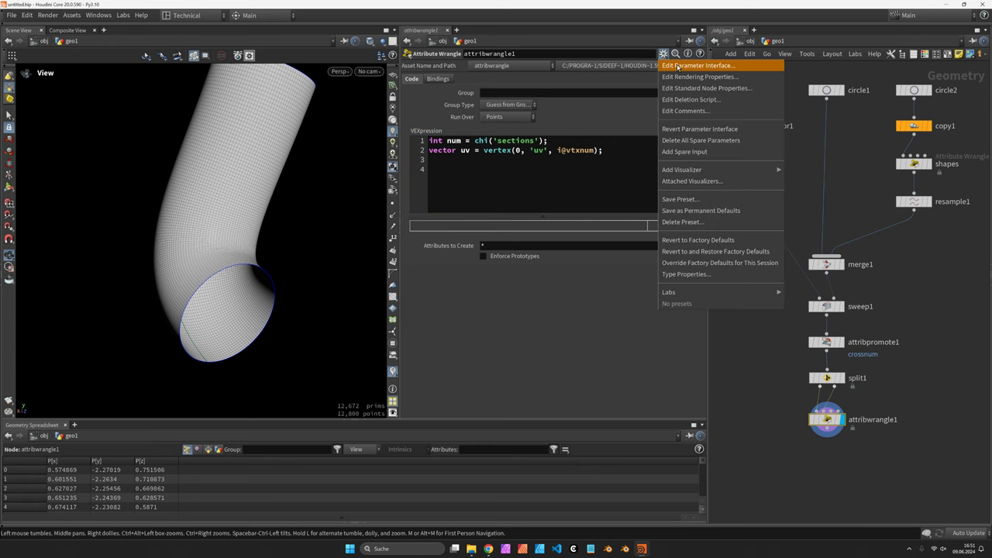
Add a list-type multiparm folder to the wrangle, named sections and labelled Sections
click(698, 65)
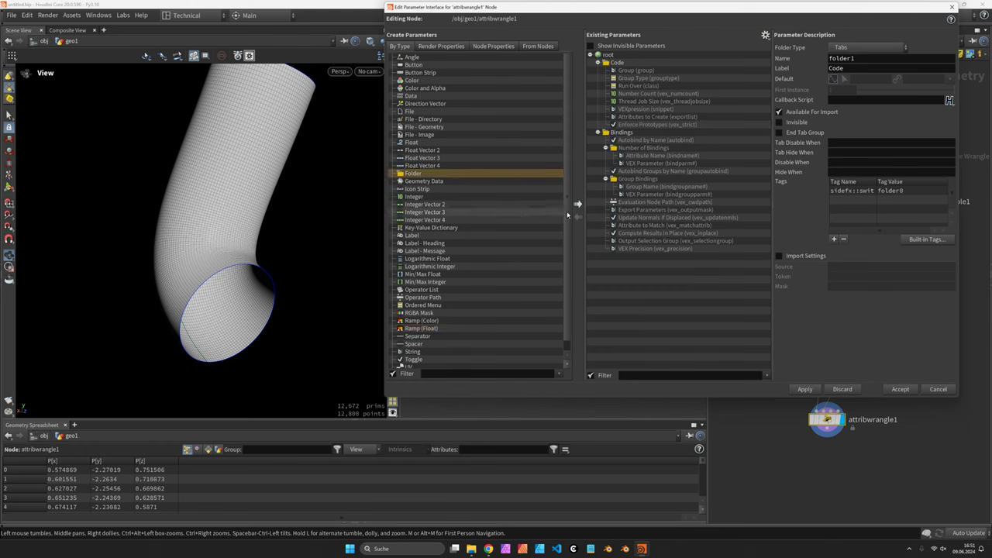
click(868, 47)
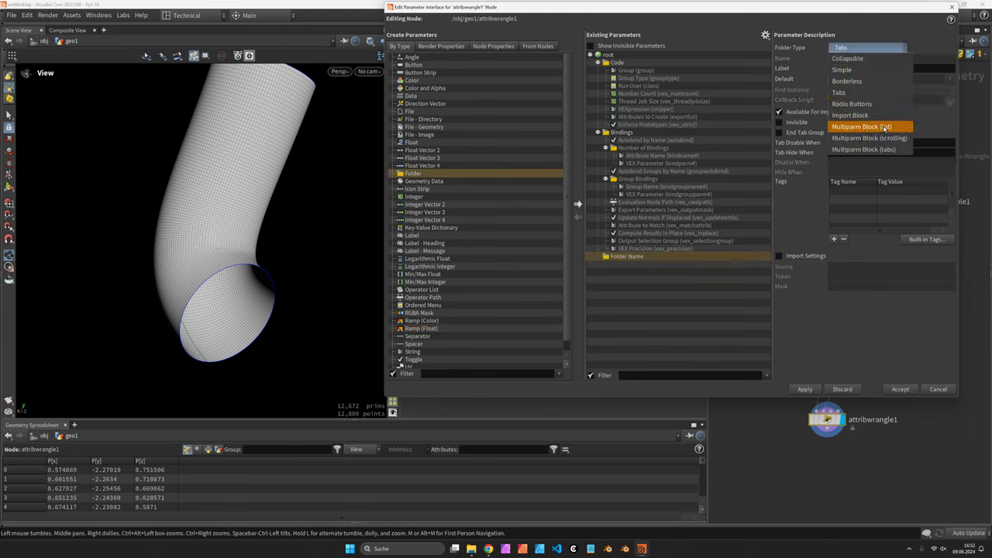
click(863, 126)
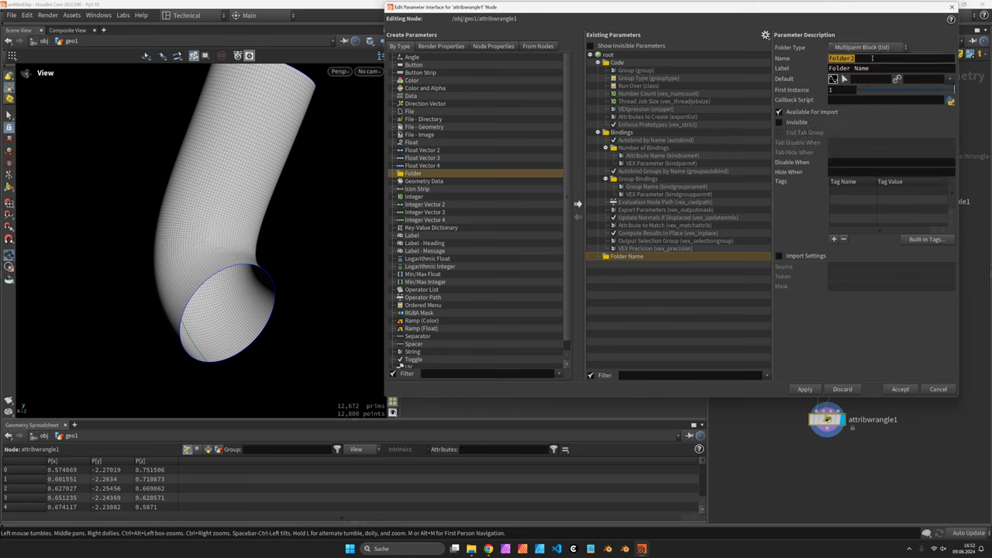
text(sections)
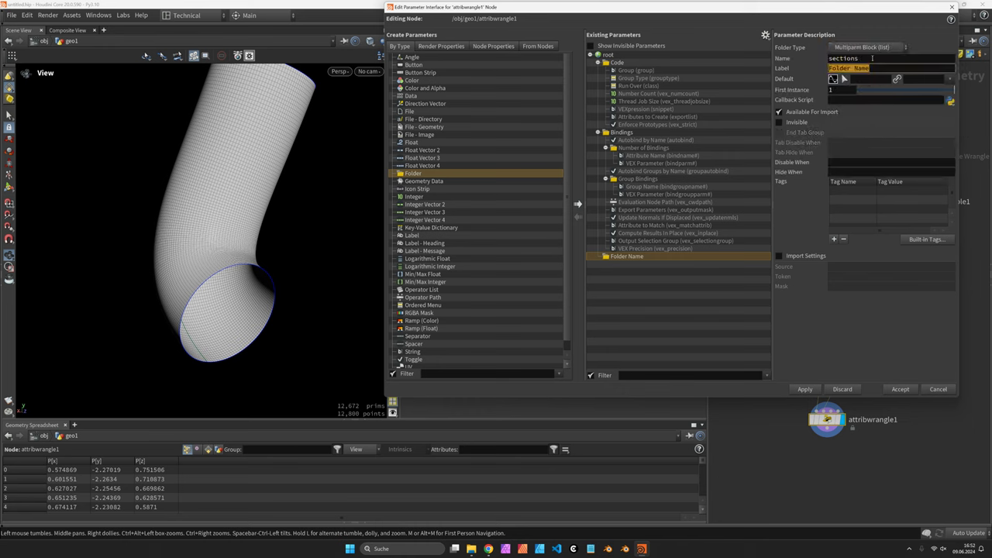
text(Sections)
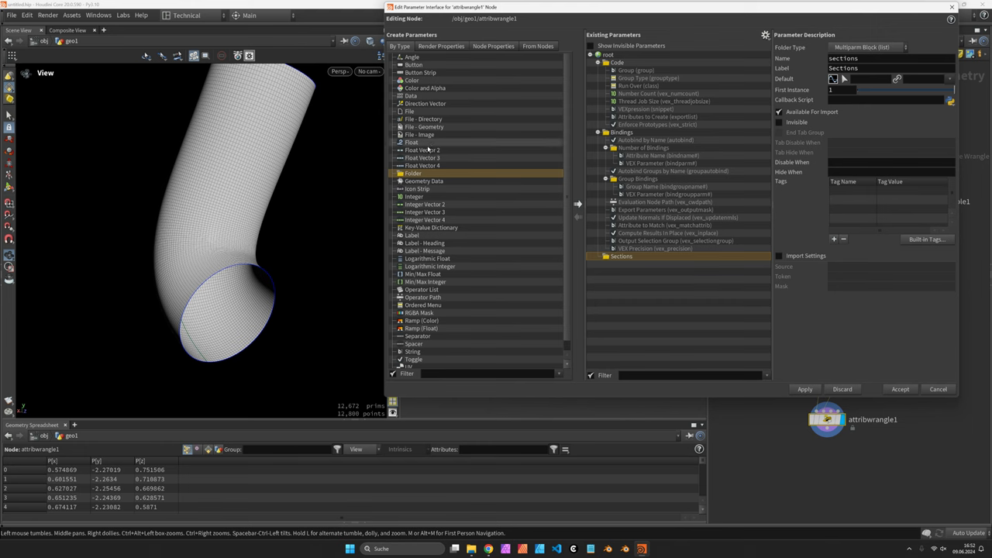
Add a float ramp named weight, labelled 'Weight #', inside the Sections block
click(421, 328)
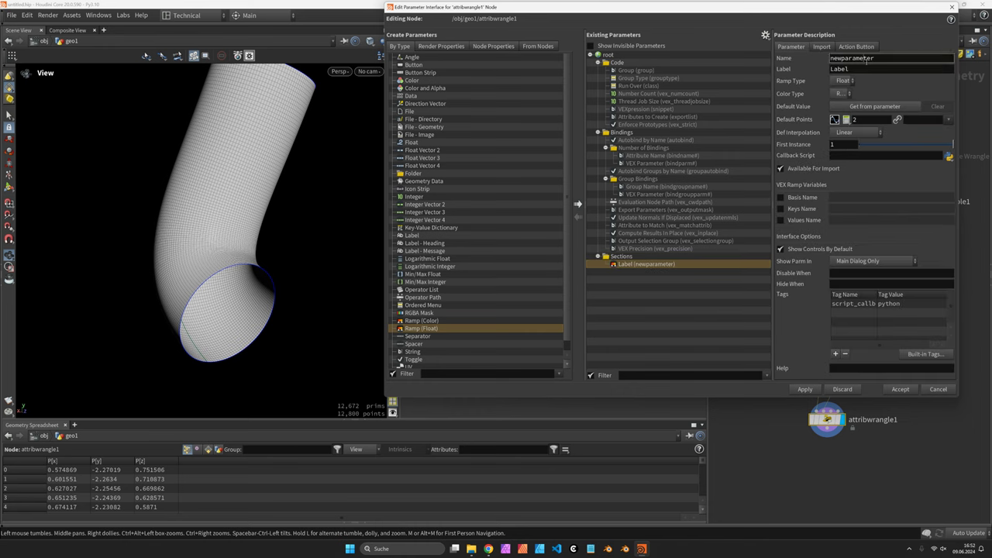
text(we)
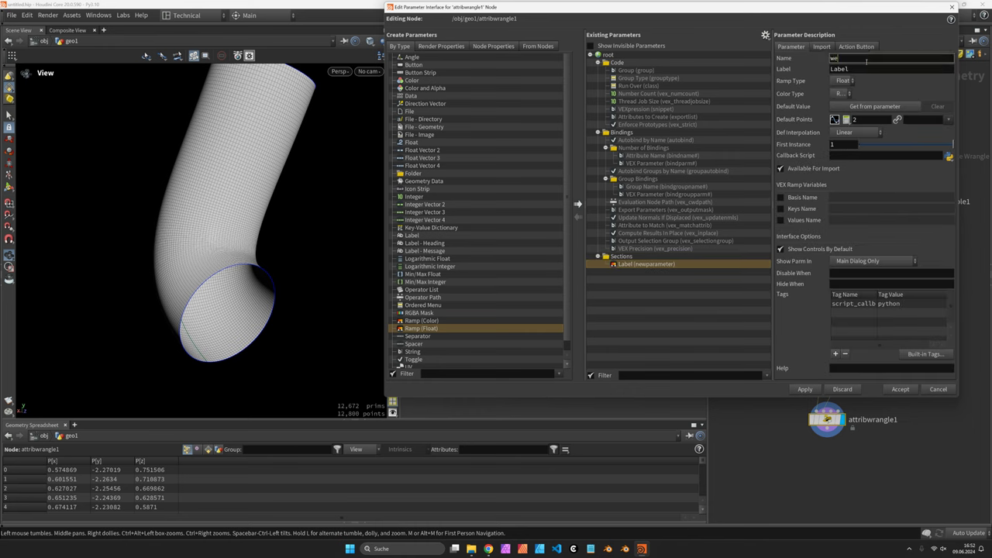
text(weight)
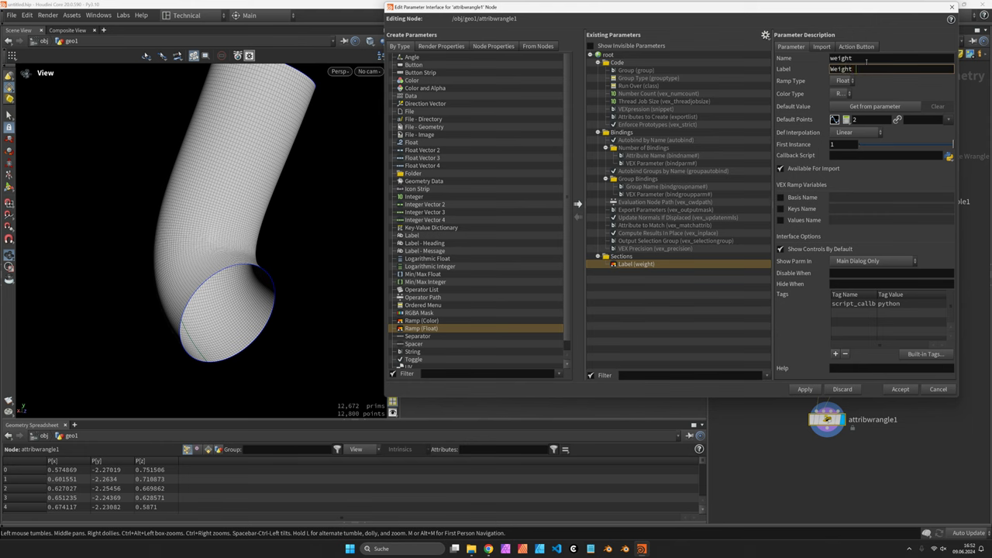
text(Weight #)
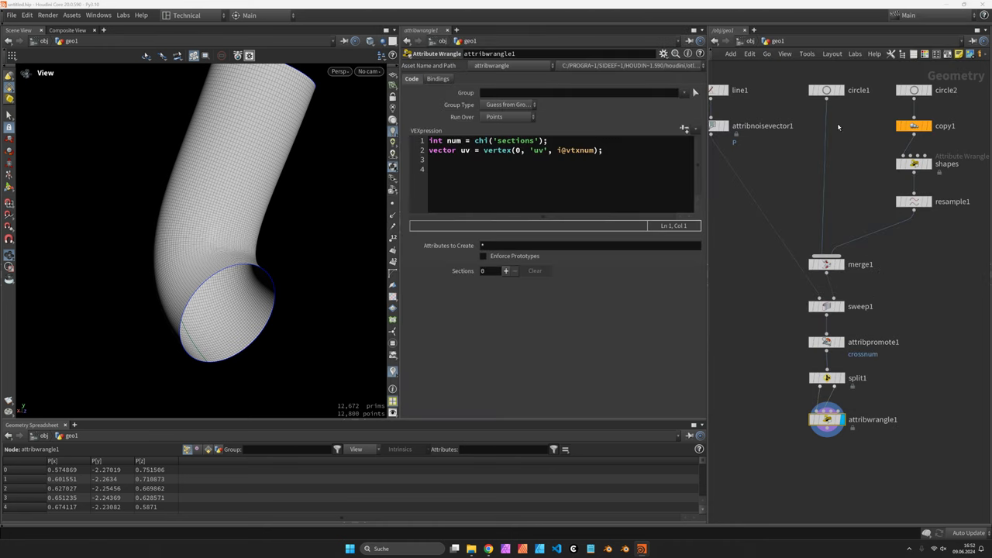
Write the loop header for(int i = 0; i < num; i++){} on line 4 of the wrangle code
click(858, 90)
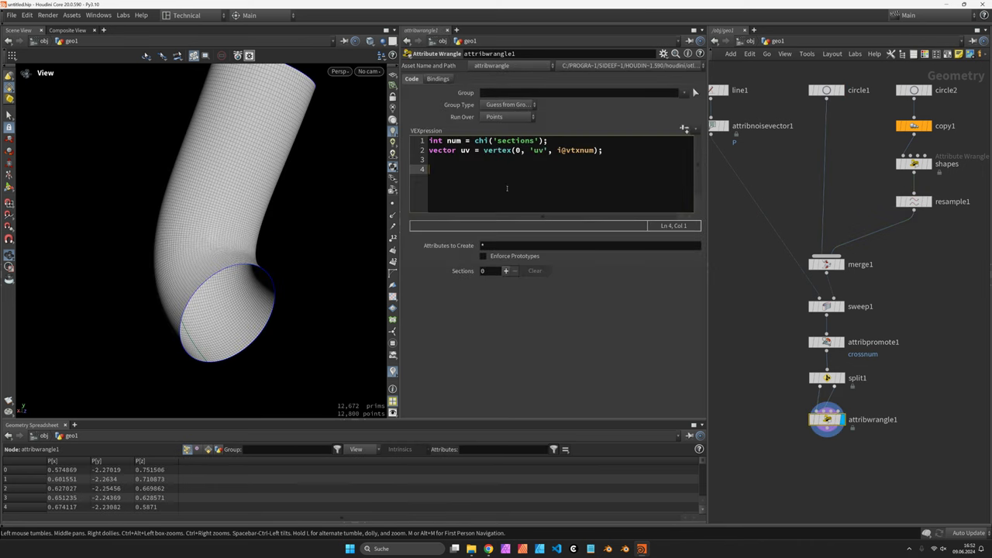
text(for(int i = 0)
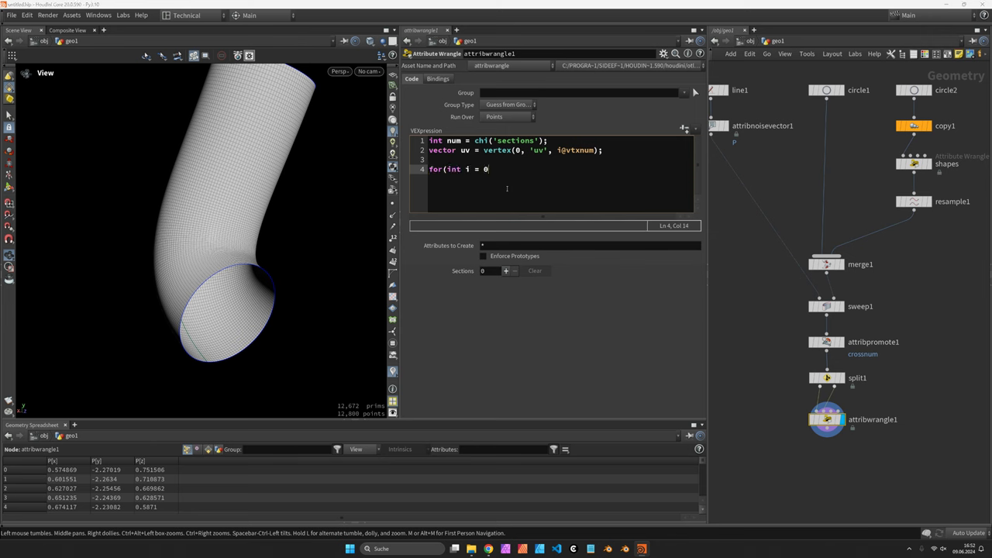
text(; i <)
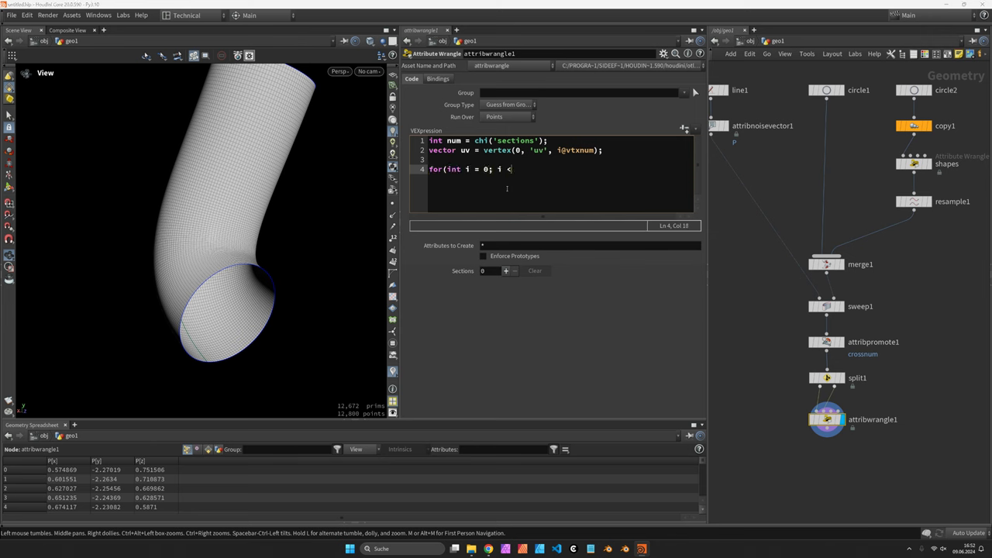
text(num)
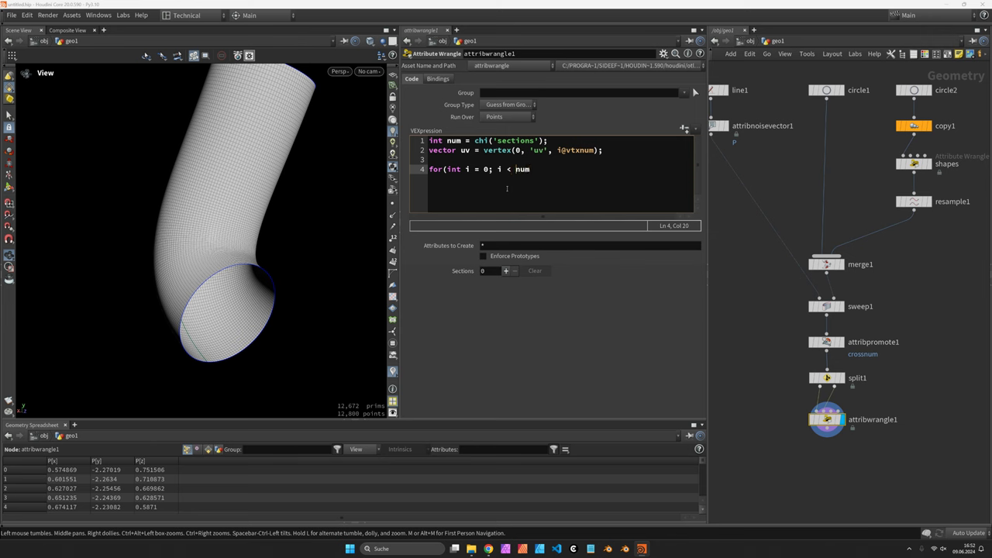
text(; i++)
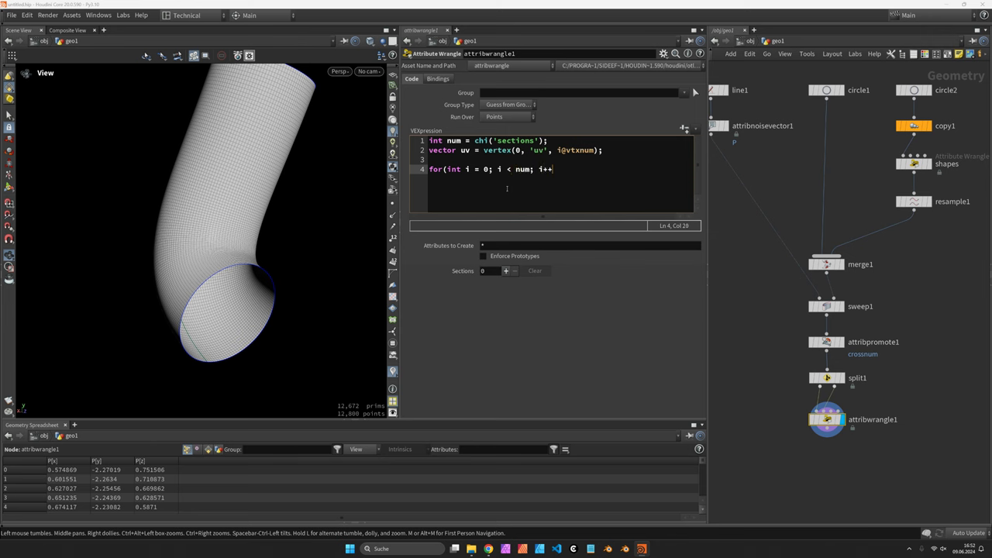
text({})
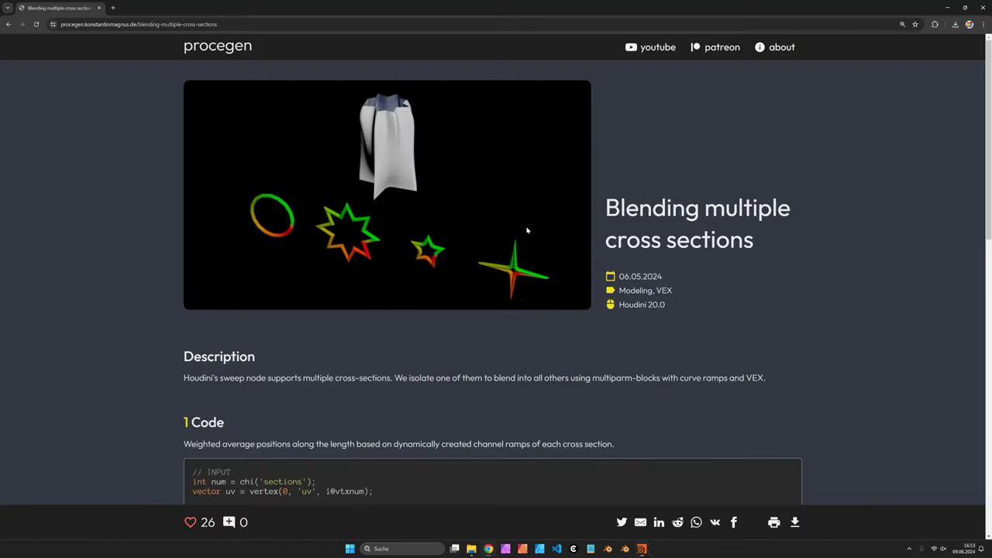
Scroll to the article's code listing, read it, and return to Houdini
scroll(down, 3)
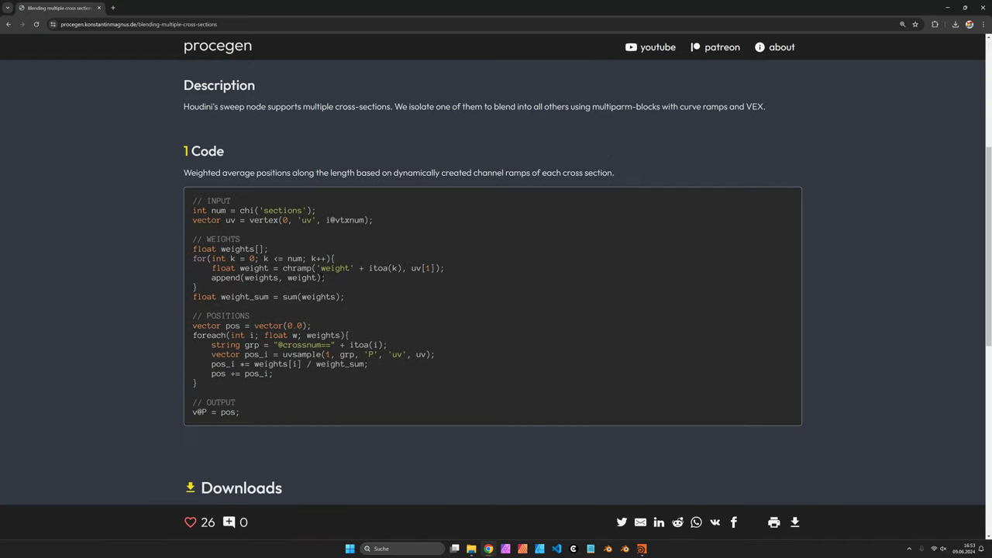
double_click(426, 268)
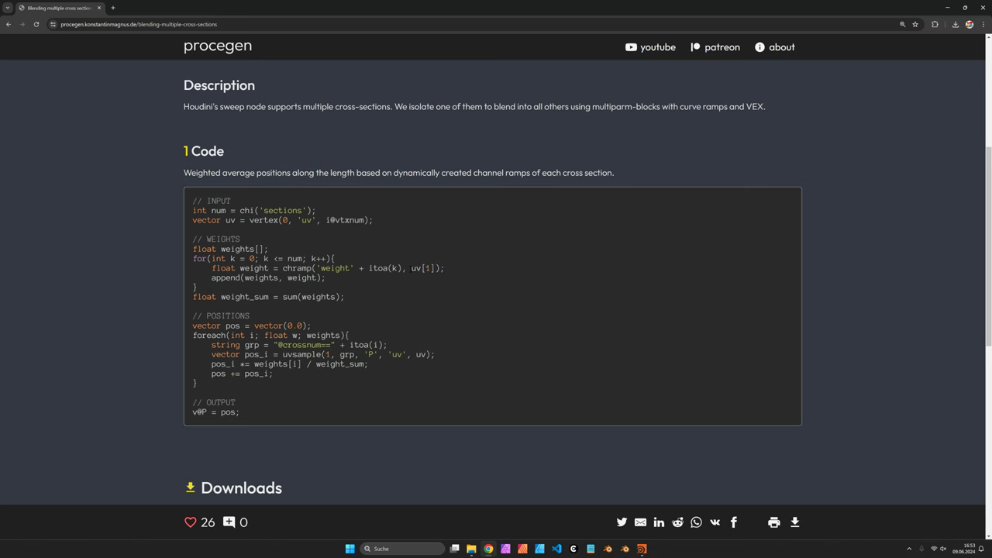
key(alt+tab)
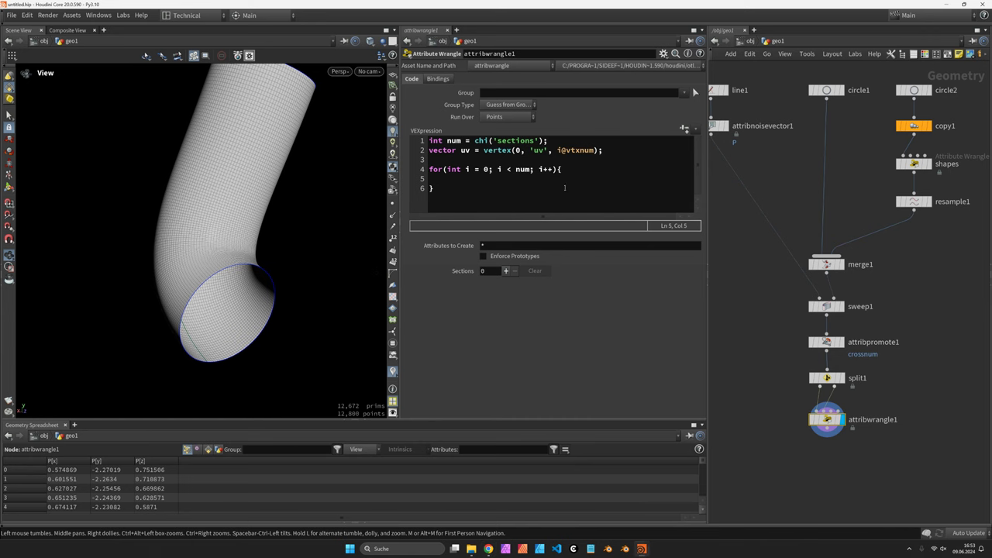
Declare a float weights[] array in the wrangle code
text(floa)
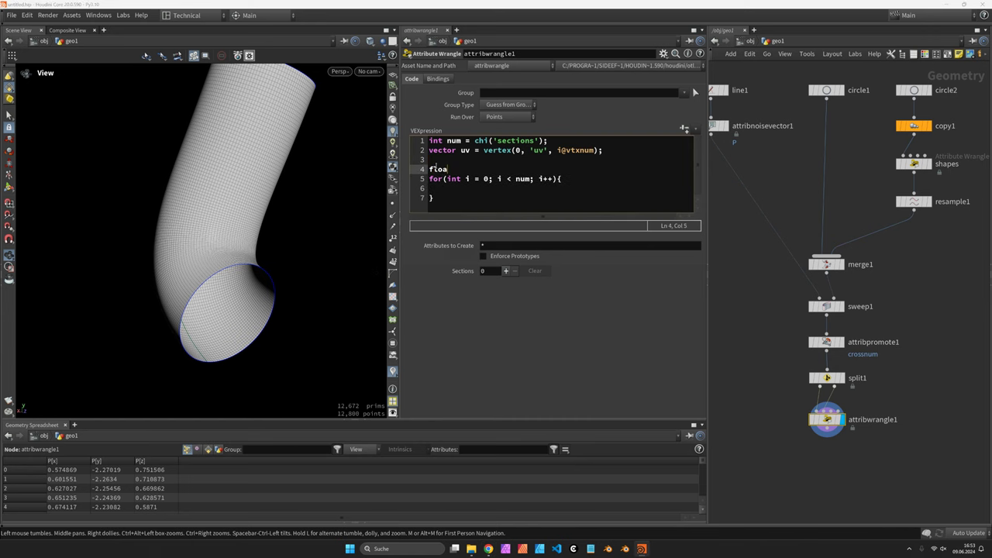
text(float)
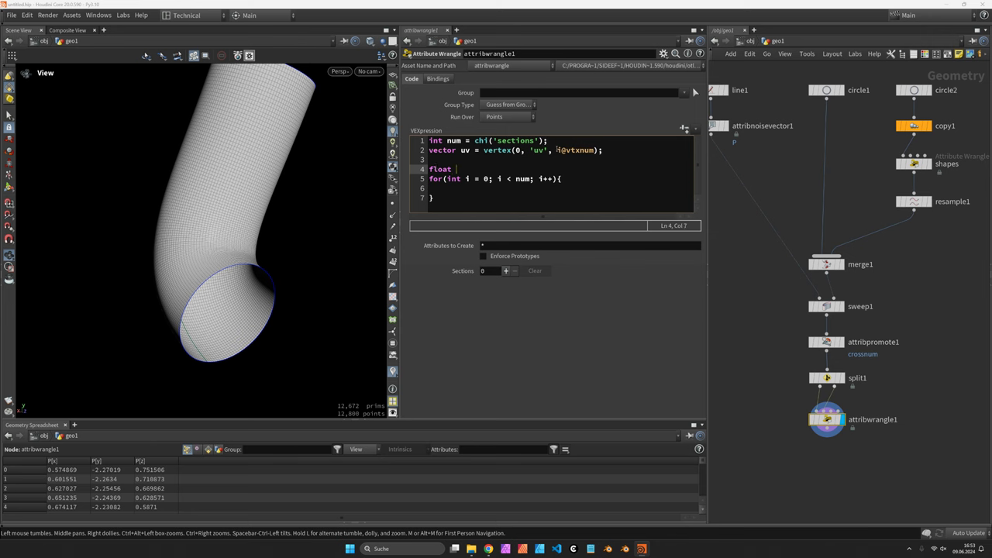
text(weights[];)
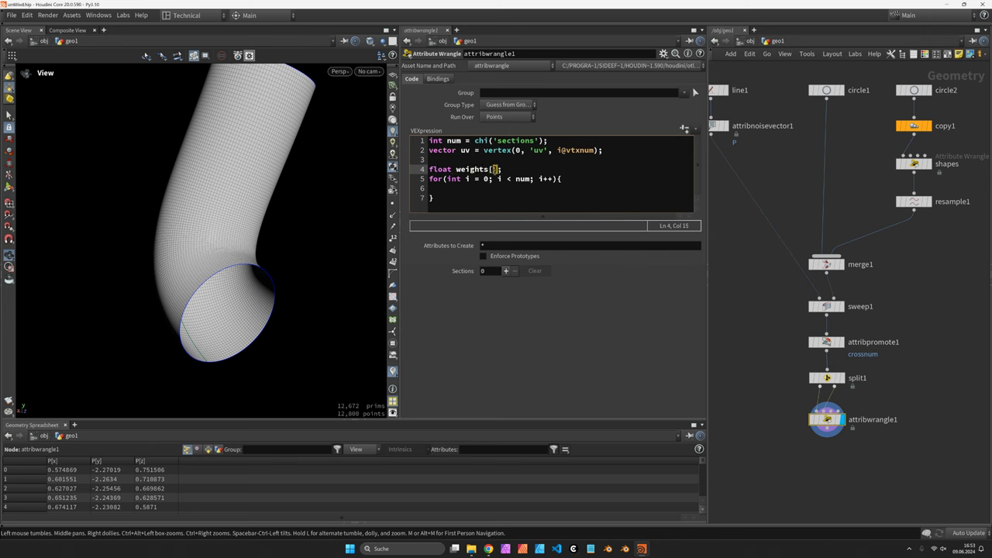
Sample float weight = chramp('weight' + itoa(i), uv[1]) and start appending it to weights
text(float weight)
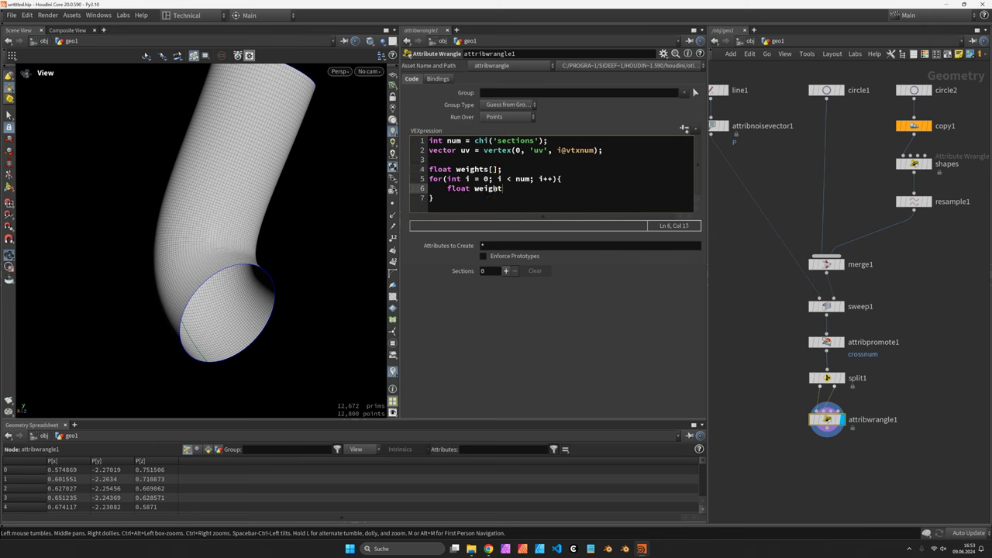
text(=)
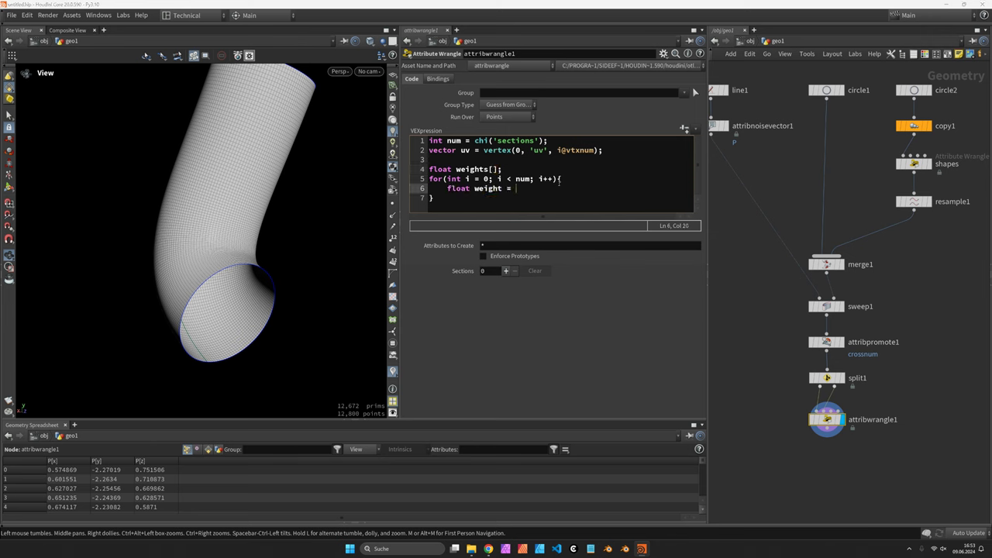
text(chramp)
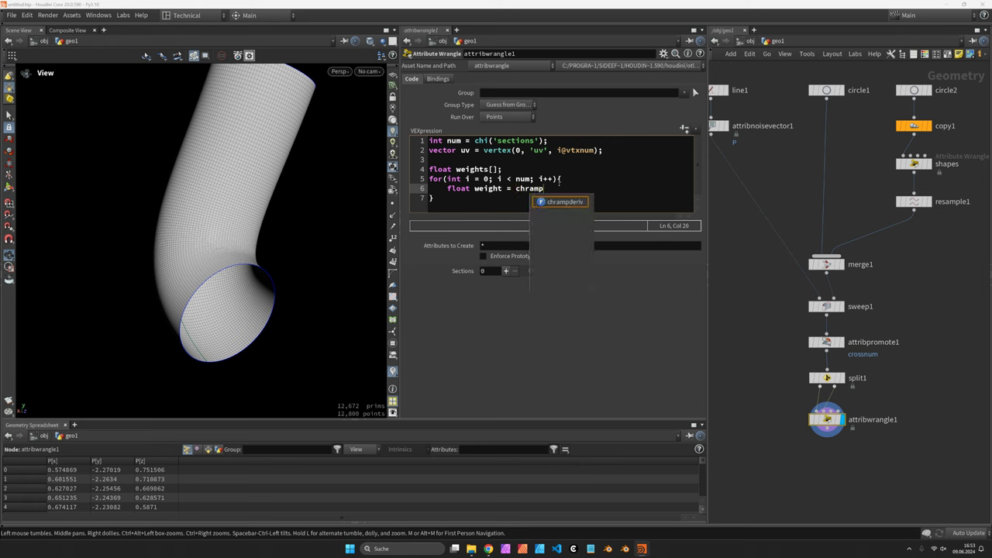
text(('weight' +)
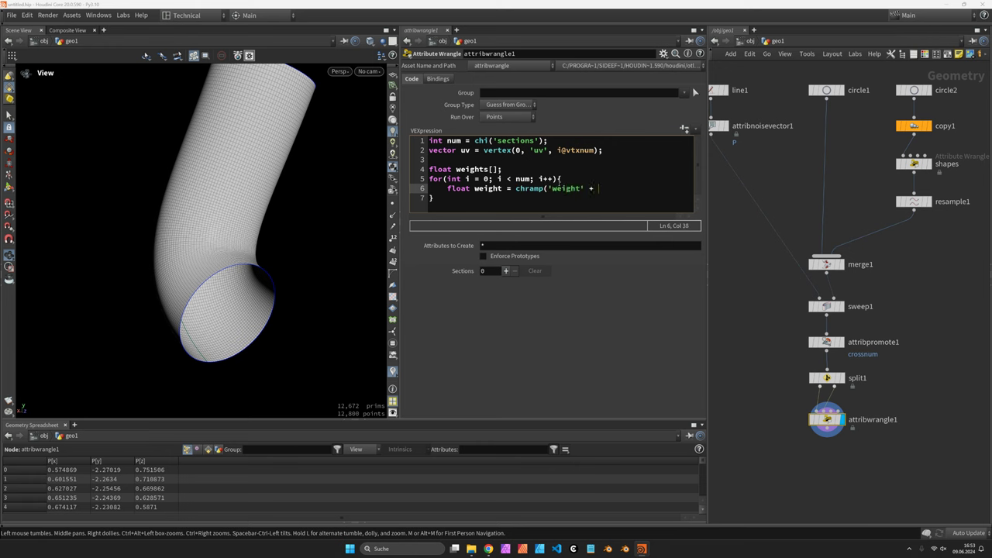
text(itoa();)
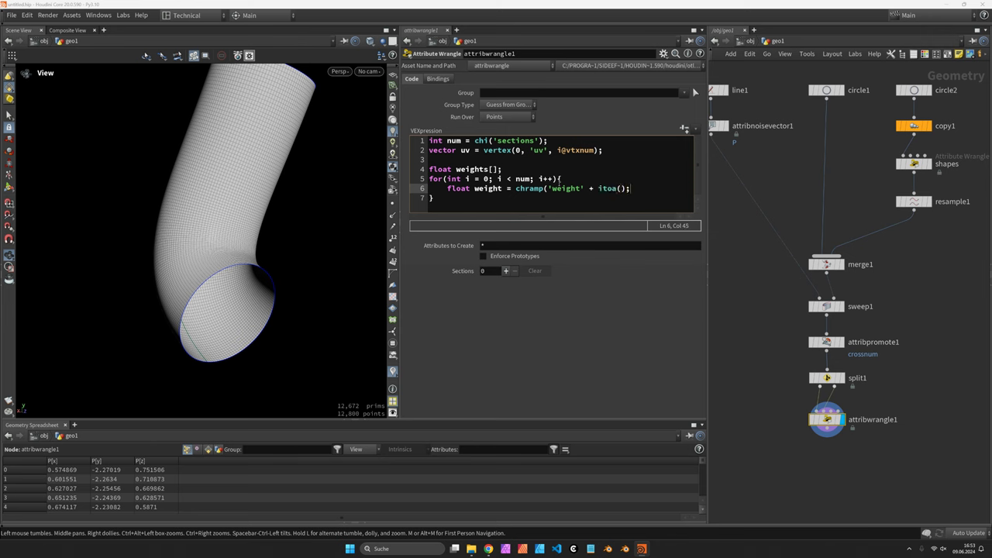
text(i)
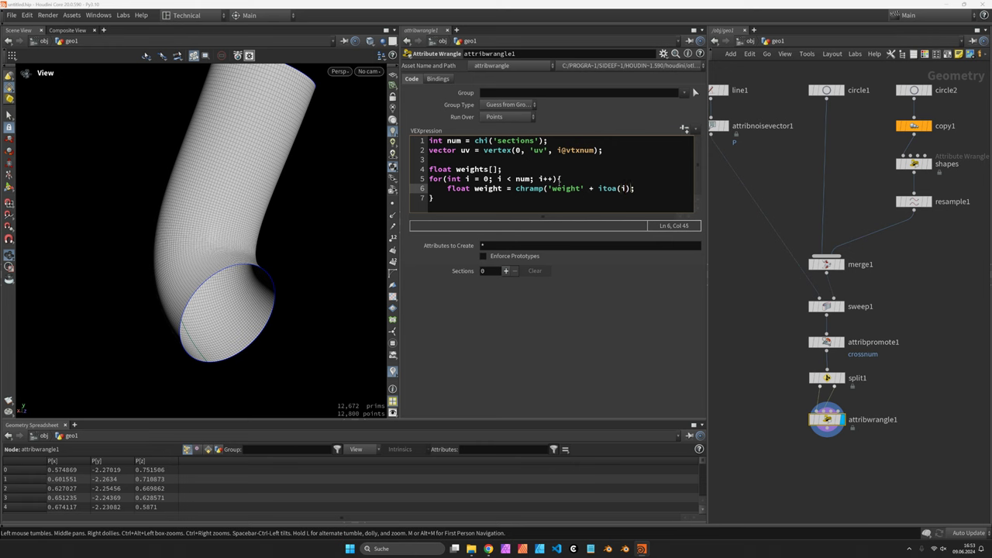
text(uv[)
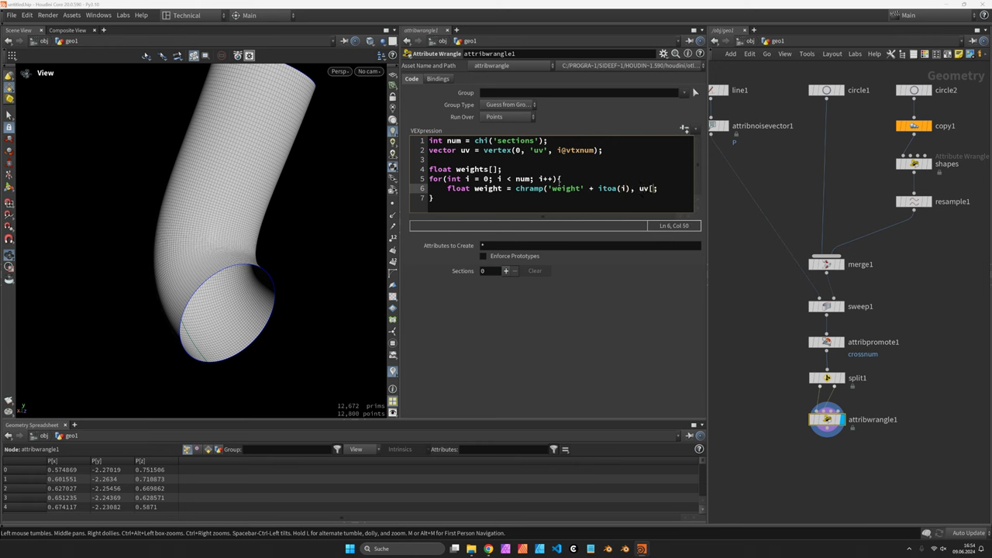
text(1]))
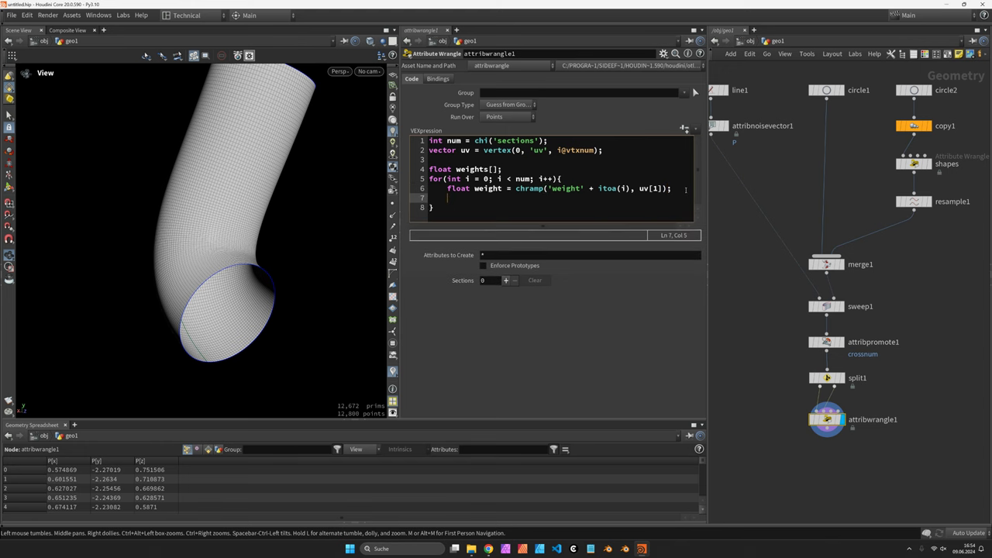
text(append()
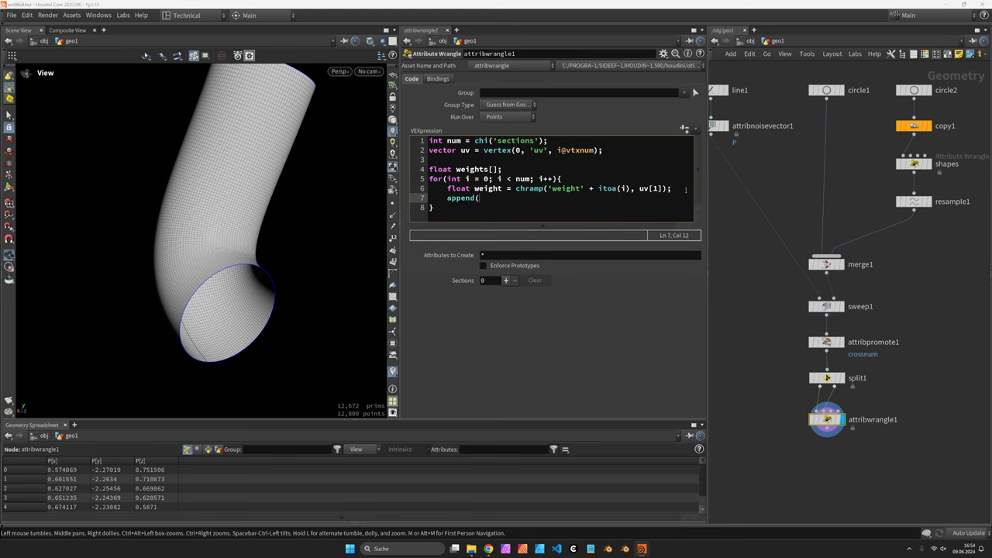
text(weights)
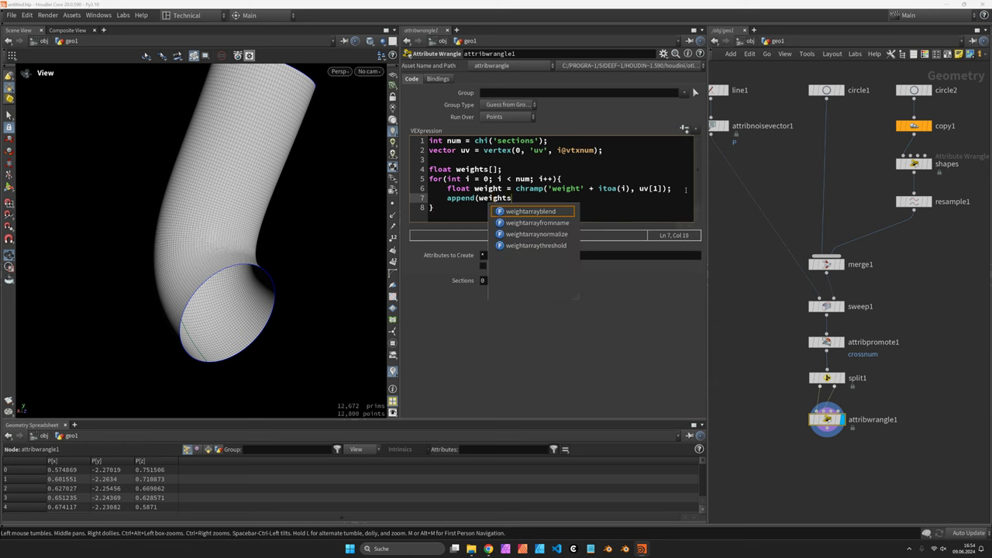
text(weight);)
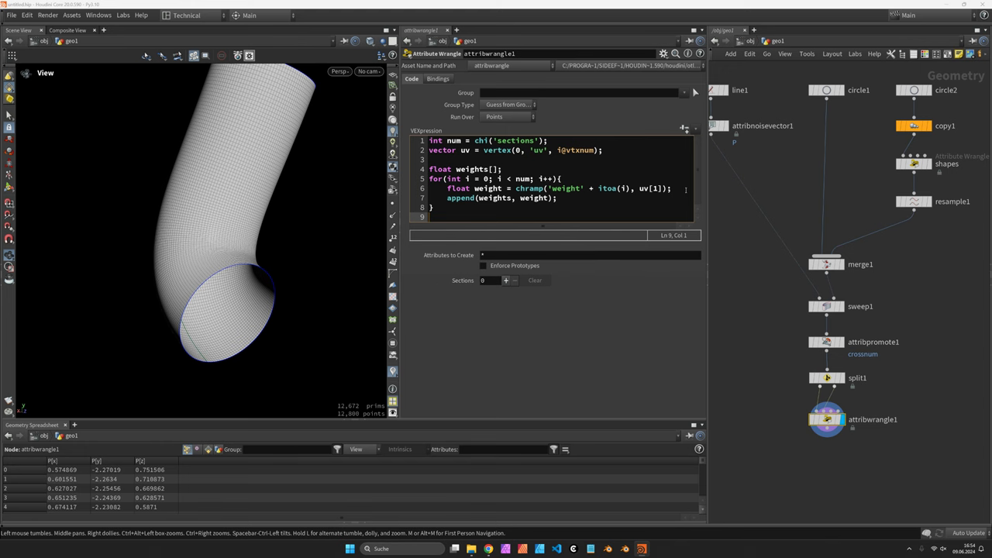
Add float sum_weights = sum(weights) after the weight loop
text(float)
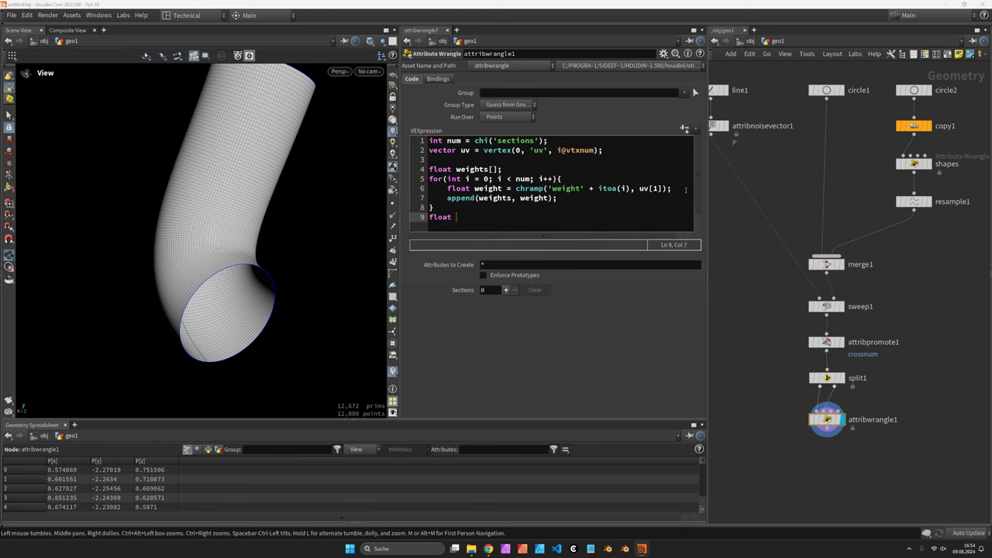
text(sum_weights)
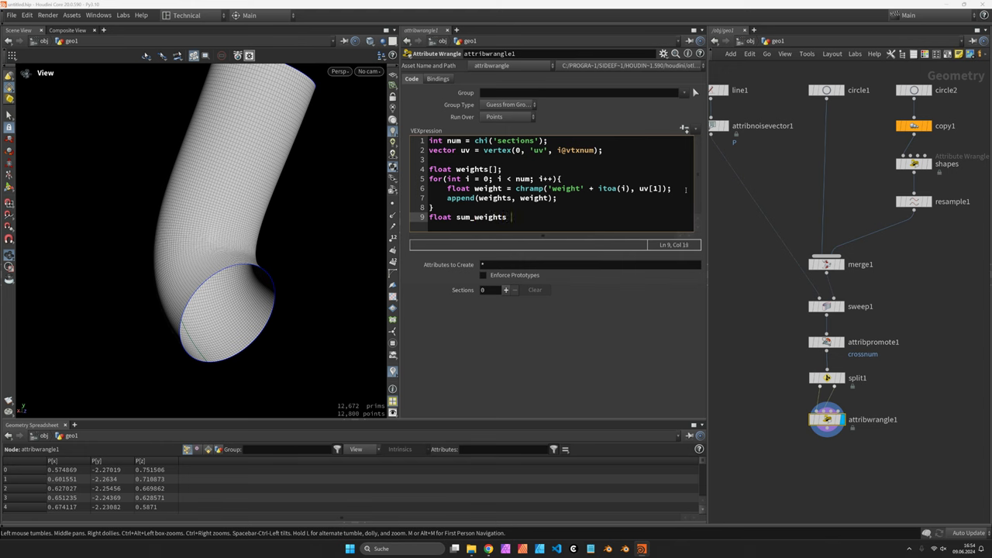
text(= sum();)
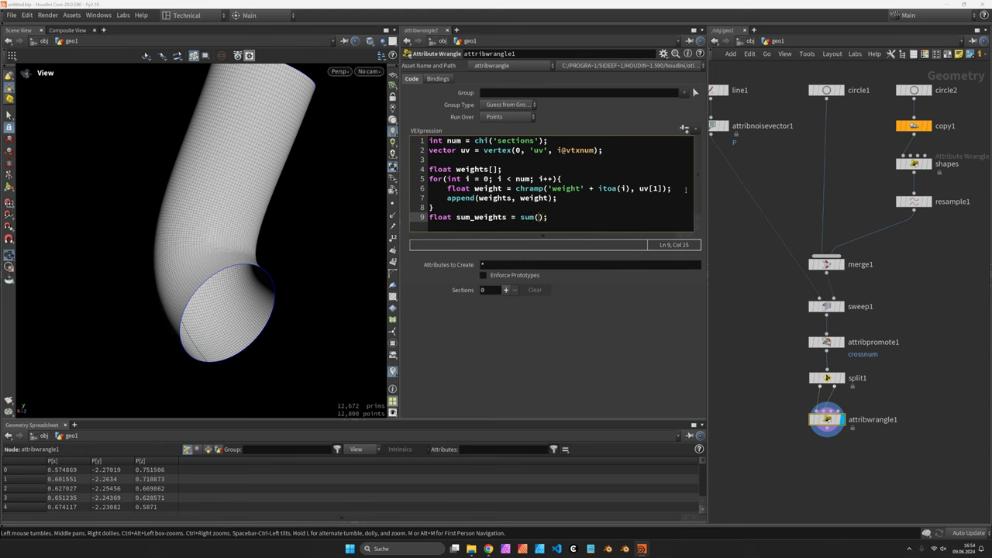
text(weights)
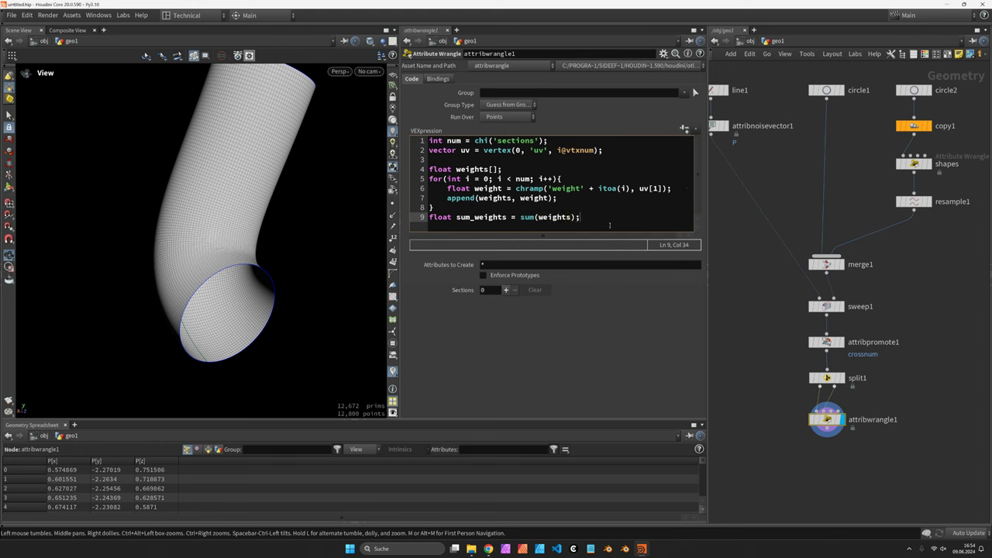
key(enter)
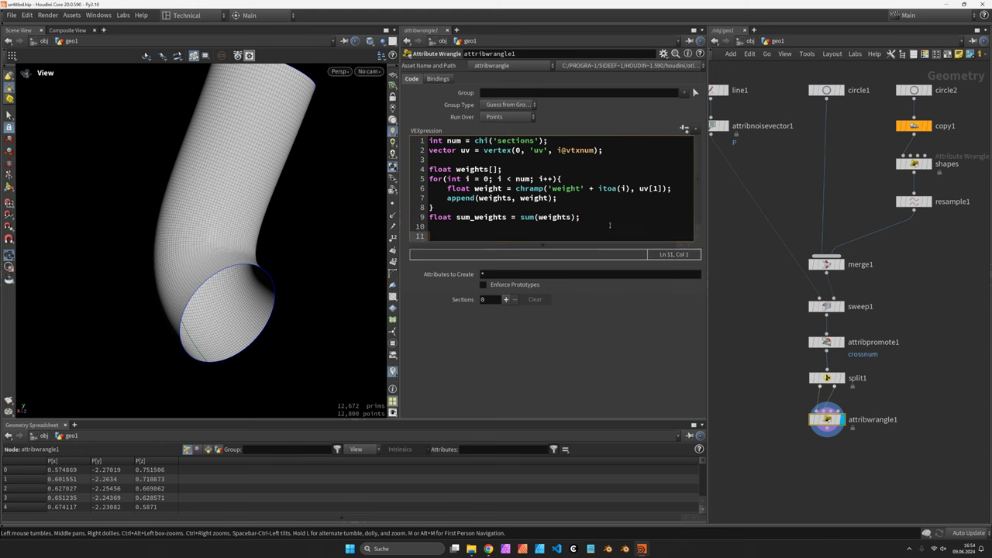
Add a foreach(int k; float w; weights) loop and a zero vector pos, then view the sweep
text(foreach()
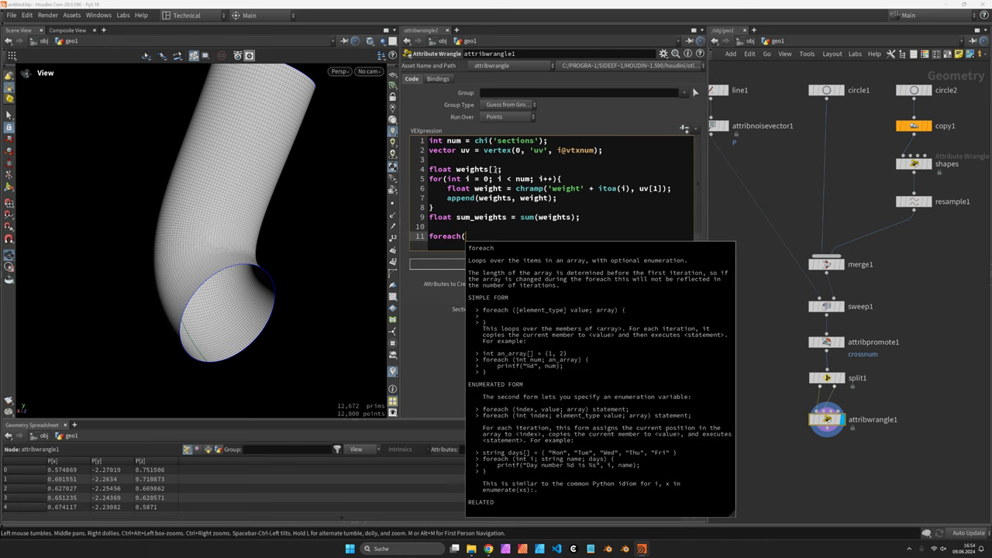
text(int k;)
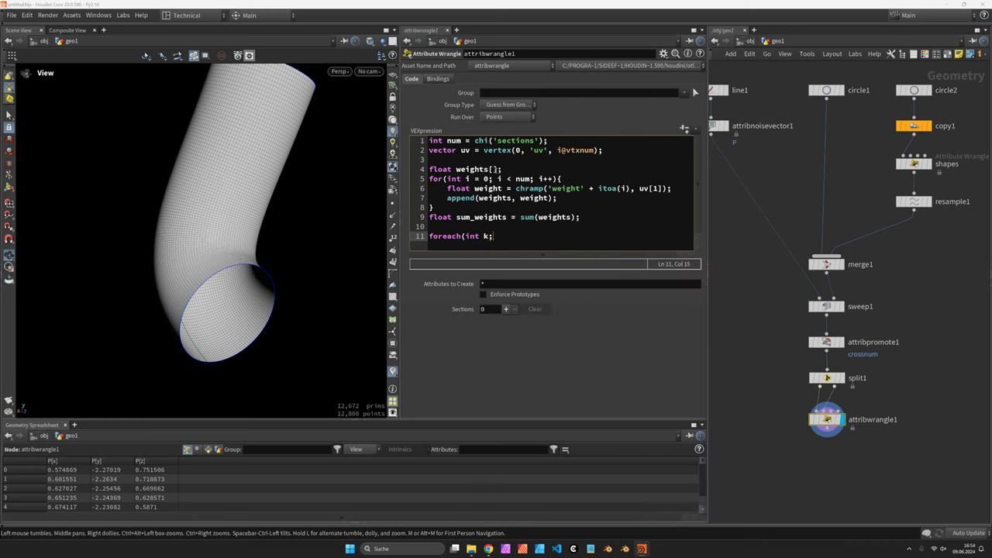
text(float w; weights))
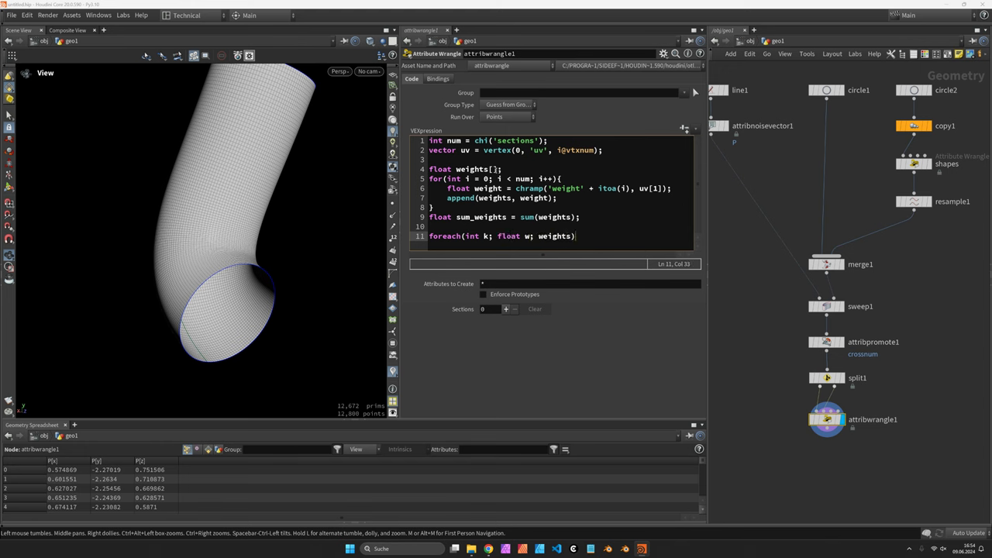
text({)
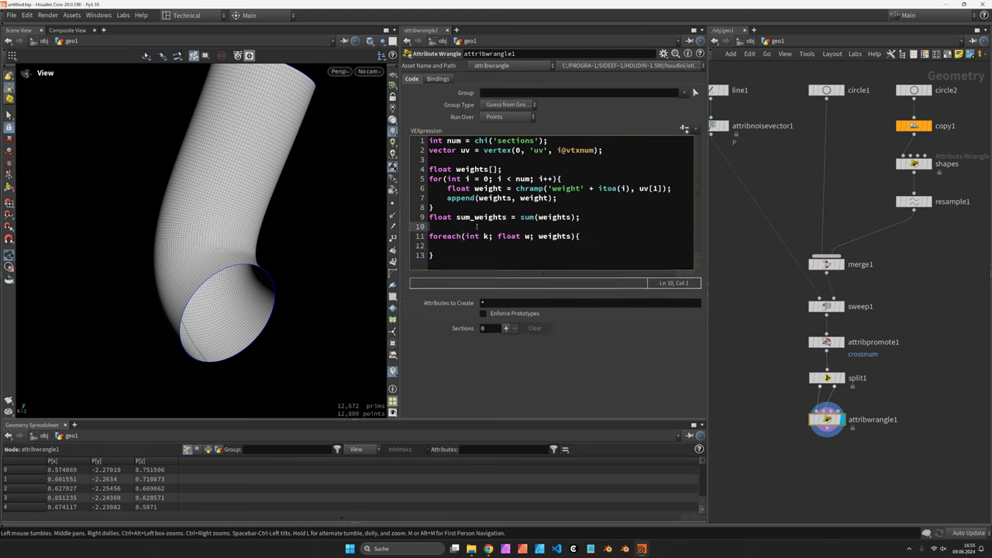
key(alt+tab)
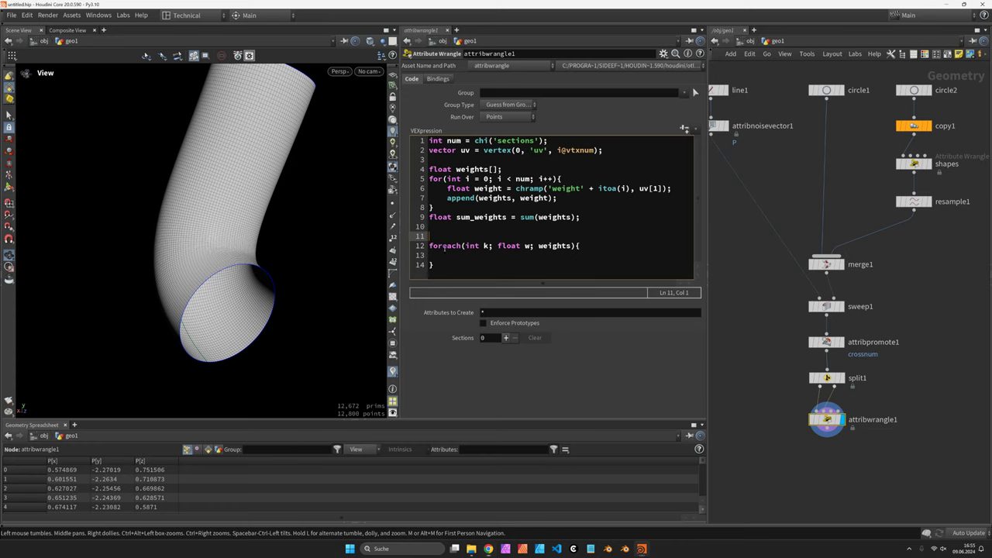
text(vector pos = vector(0.0);)
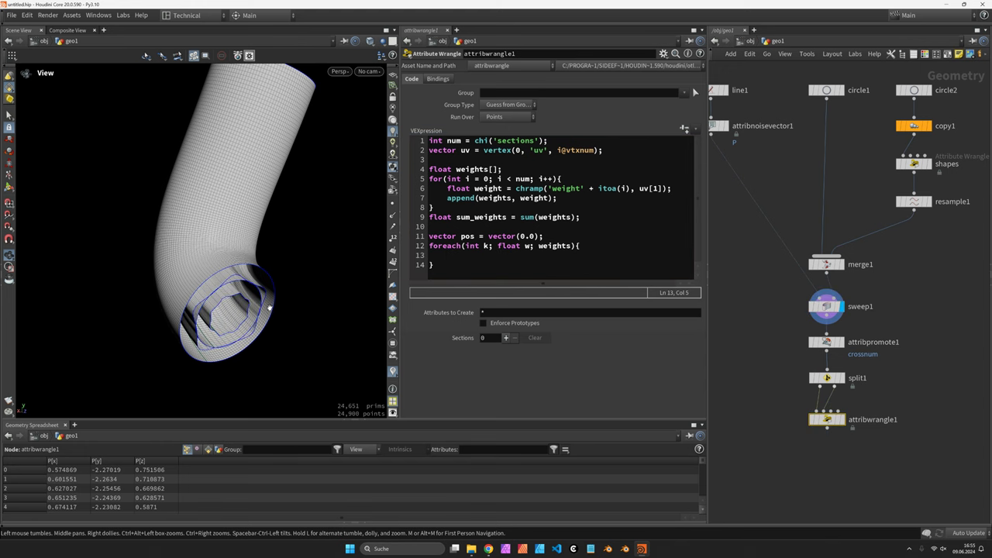
click(826, 419)
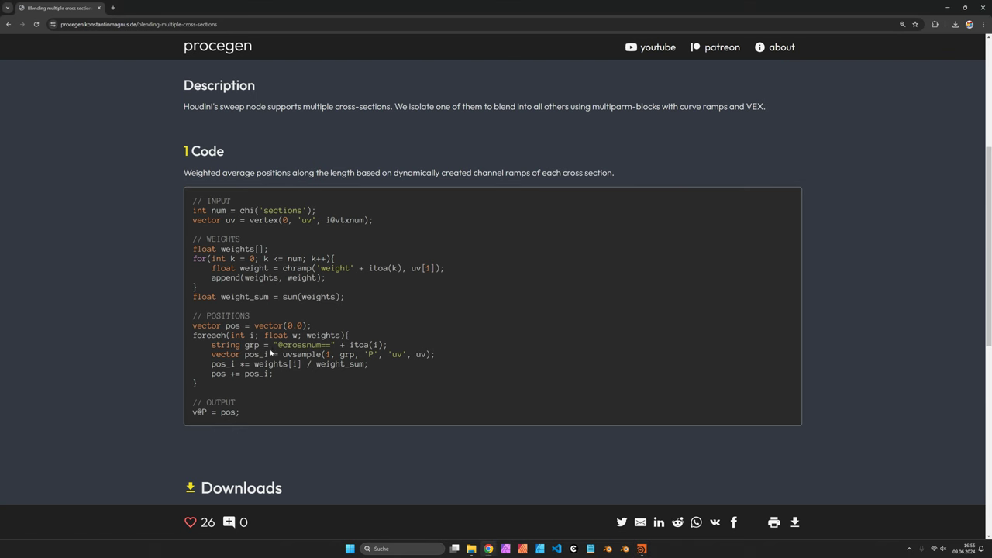
double_click(302, 354)
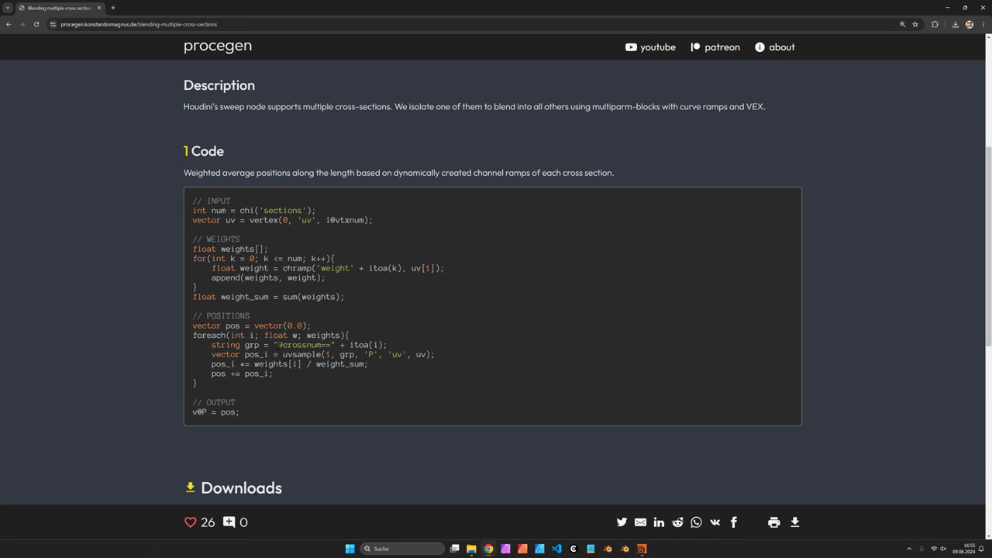
double_click(298, 345)
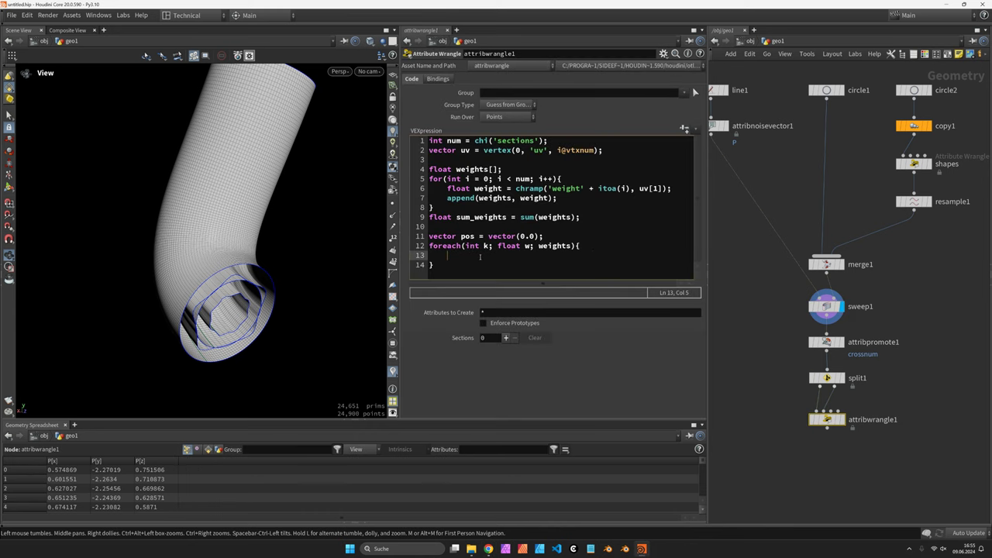
text(string grp =)
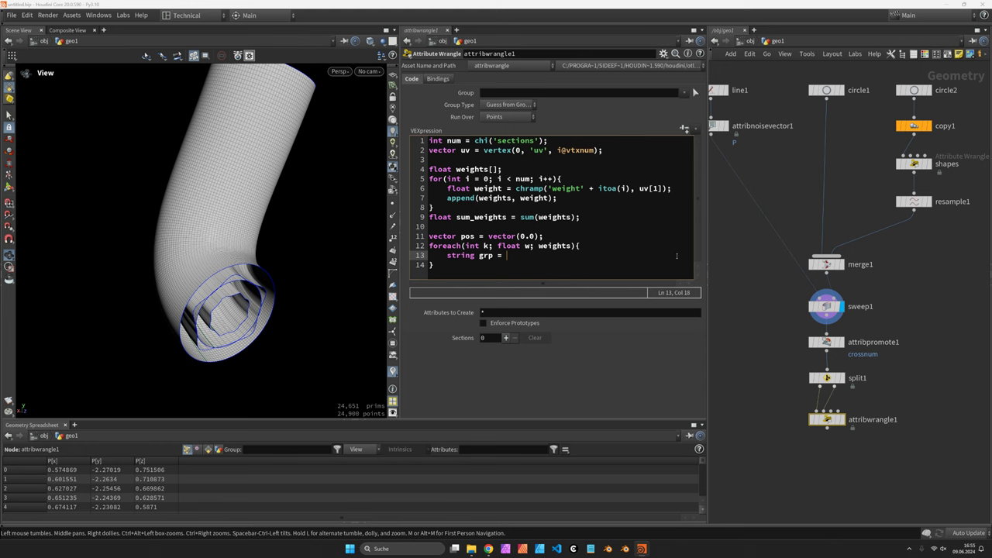
text('@crossnum)
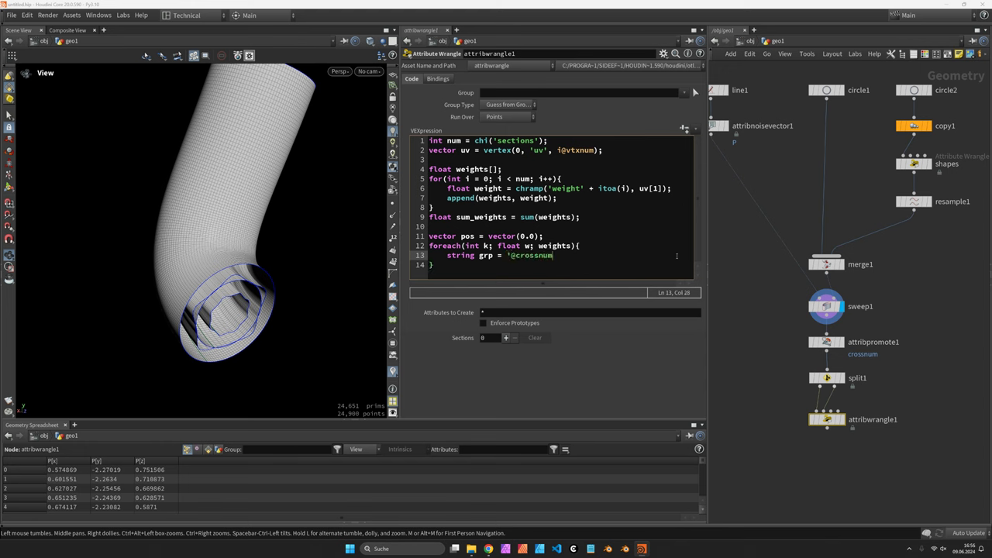
text(==)
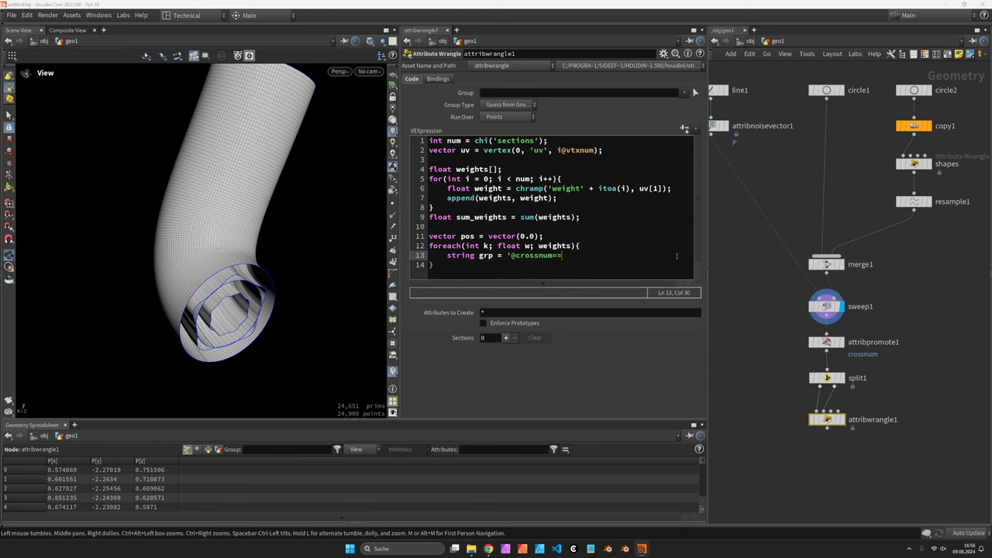
text(')
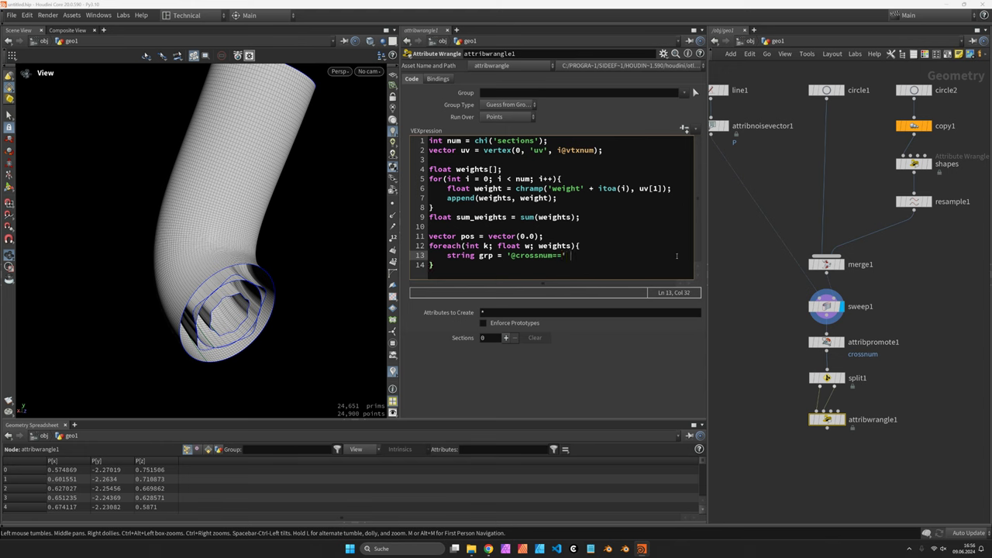
text(+ itoa)
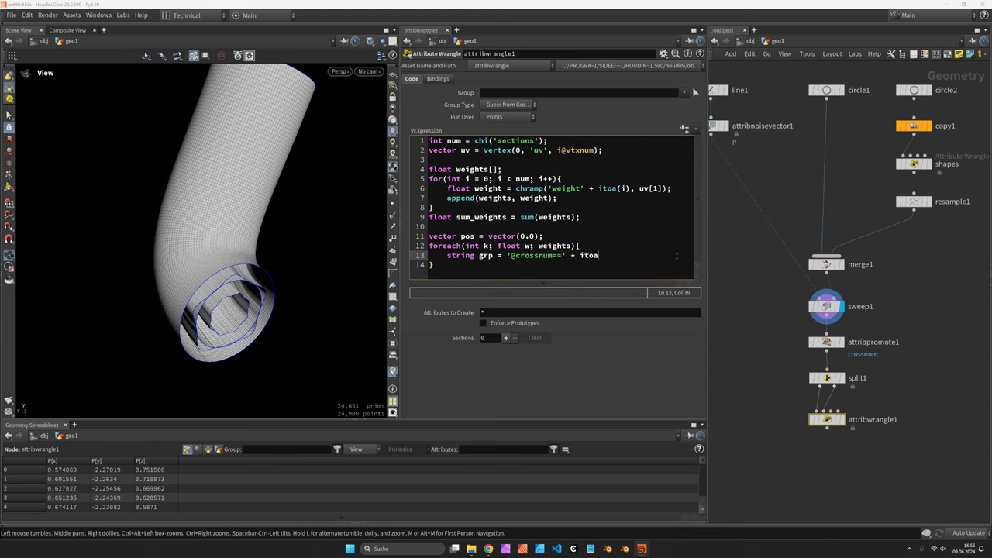
text(();)
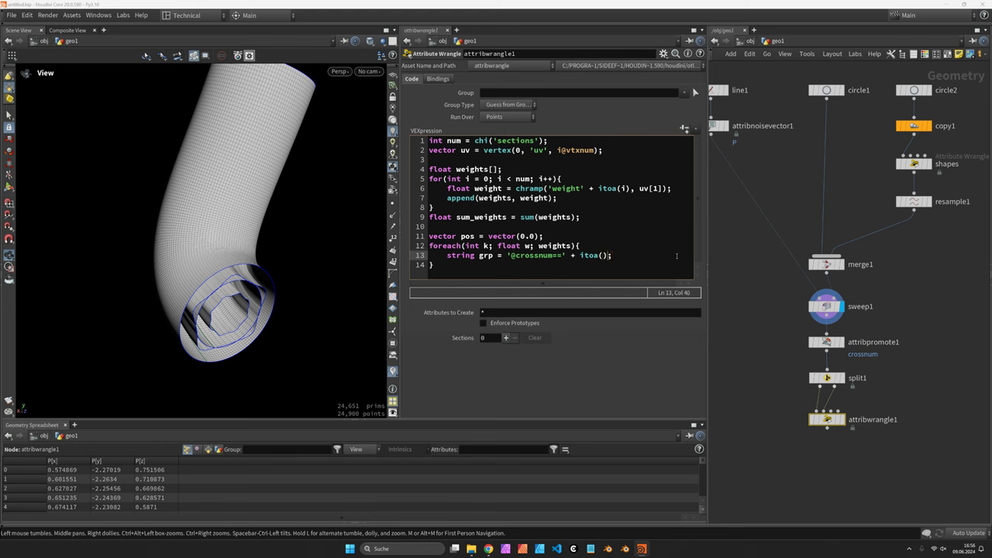
text(k + 1)
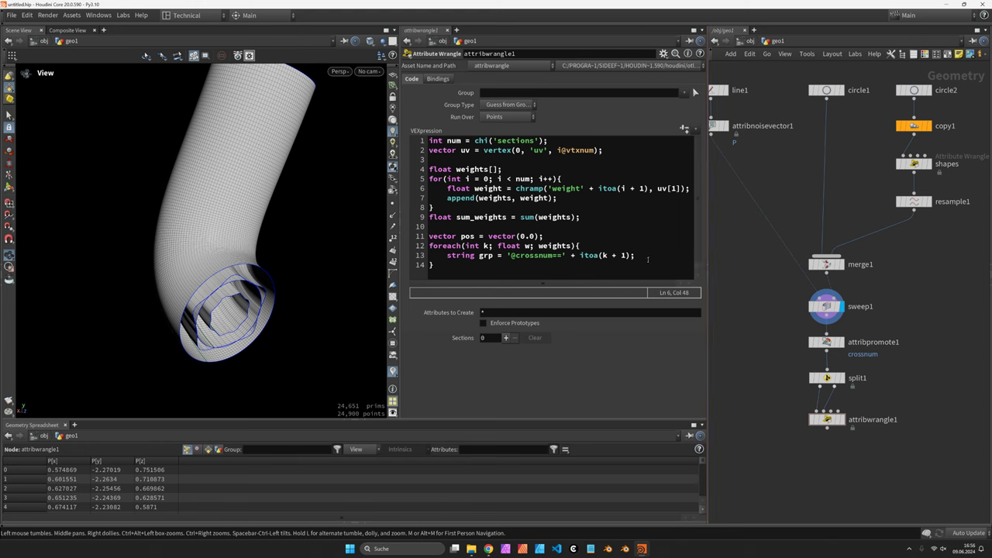
Sample vector pos_k = uvsample(1, grp, 'P', 'uv', uv) for each section
text(vector pos_k =)
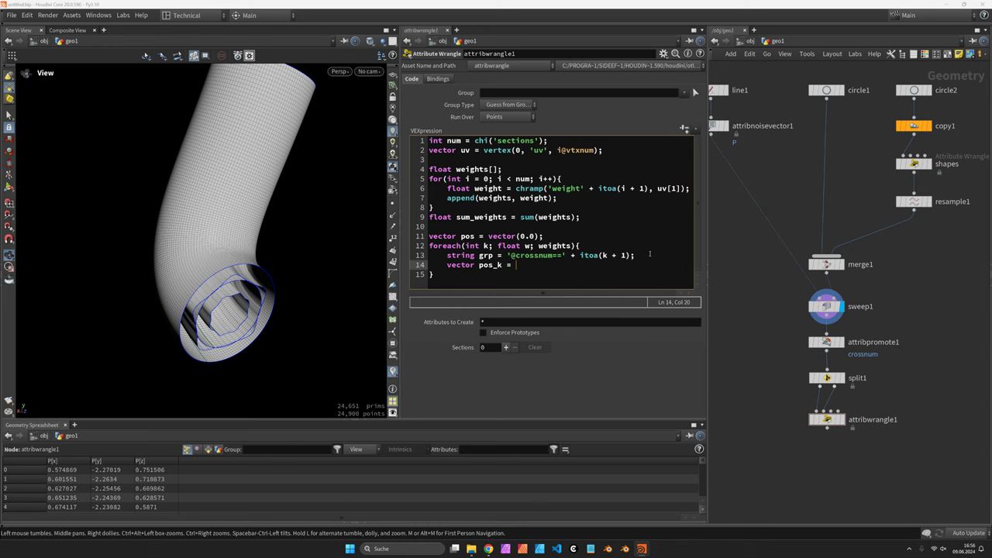
text(uvsample(1,)
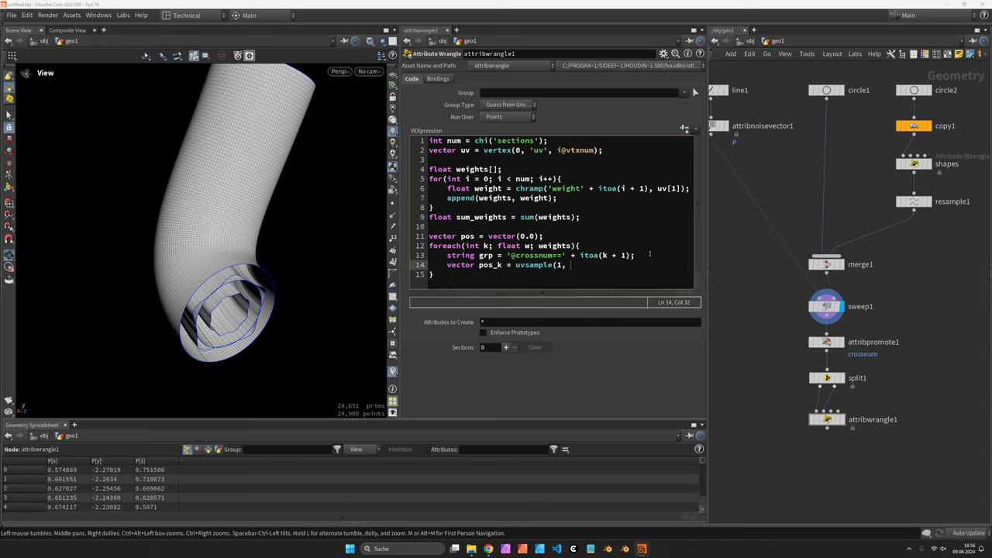
text('P')
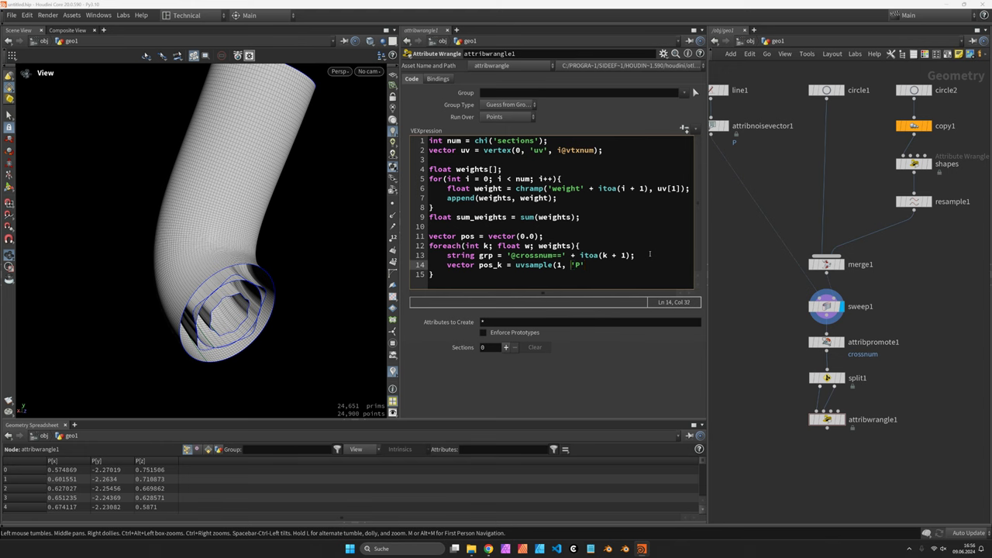
text(grp)
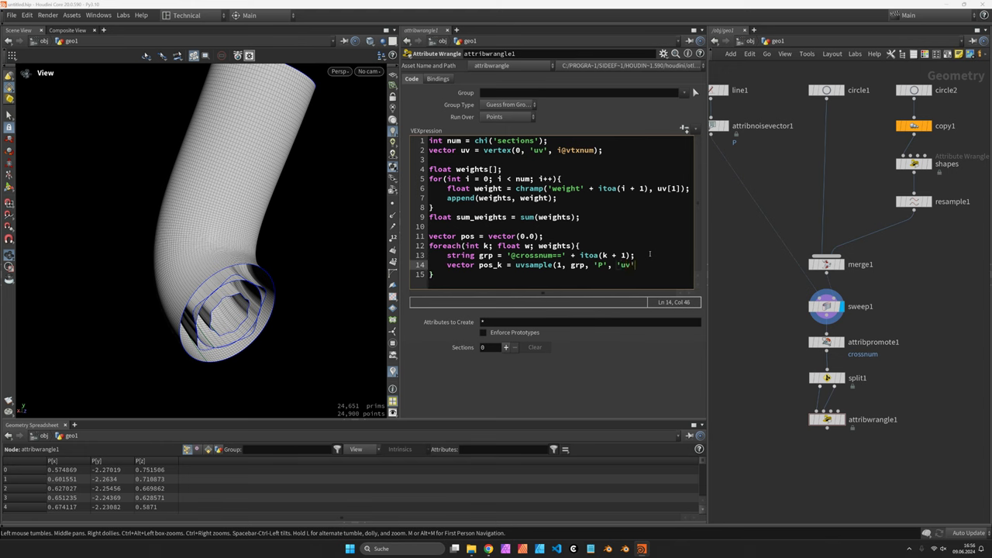
text(,)
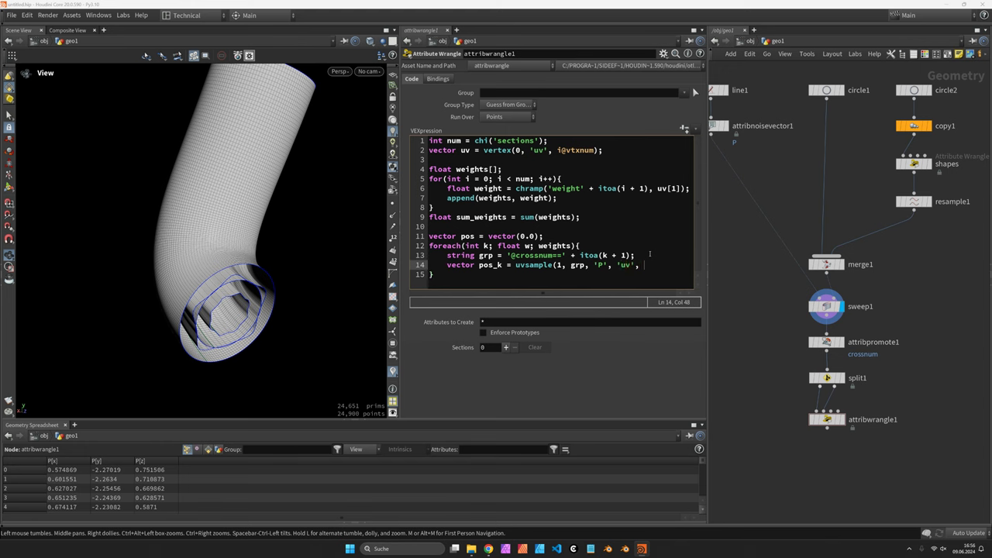
text(uv);)
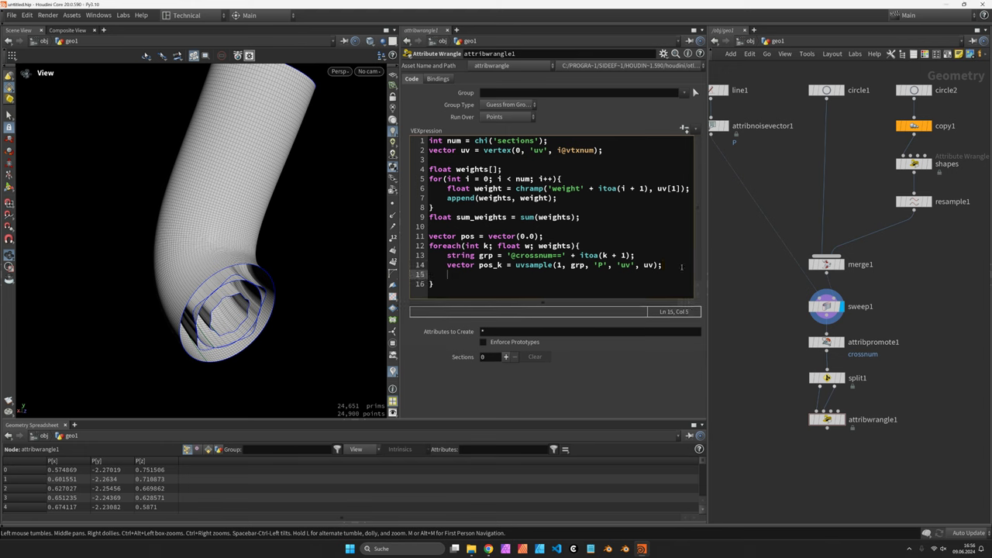
Scale pos_k by weights[k] / sum_weights and add it to pos
text(pos_k *=)
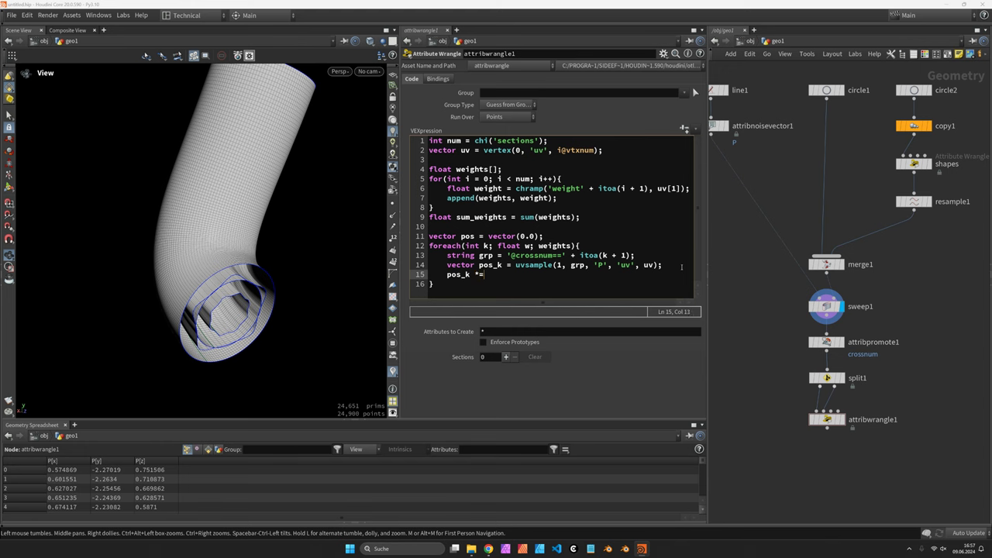
text(weights)
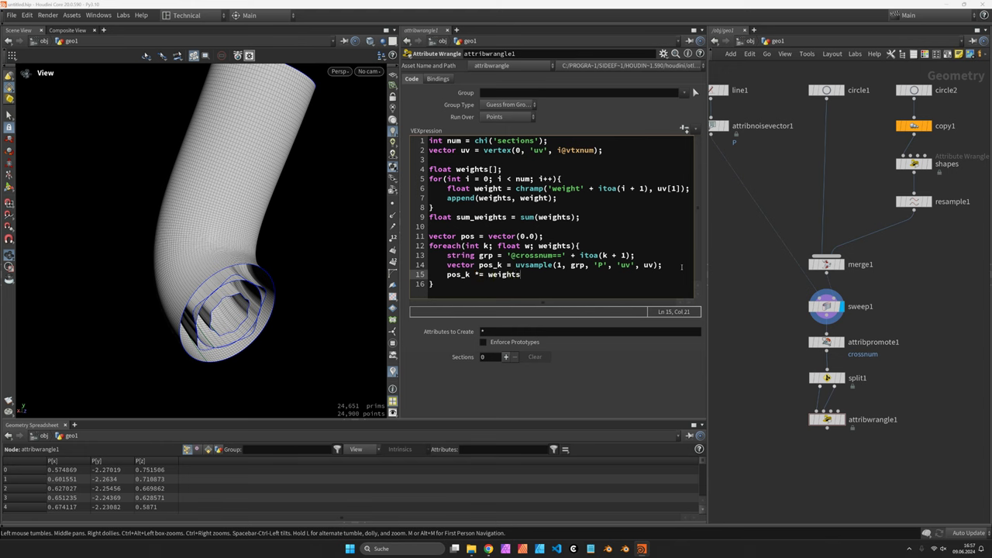
text([)
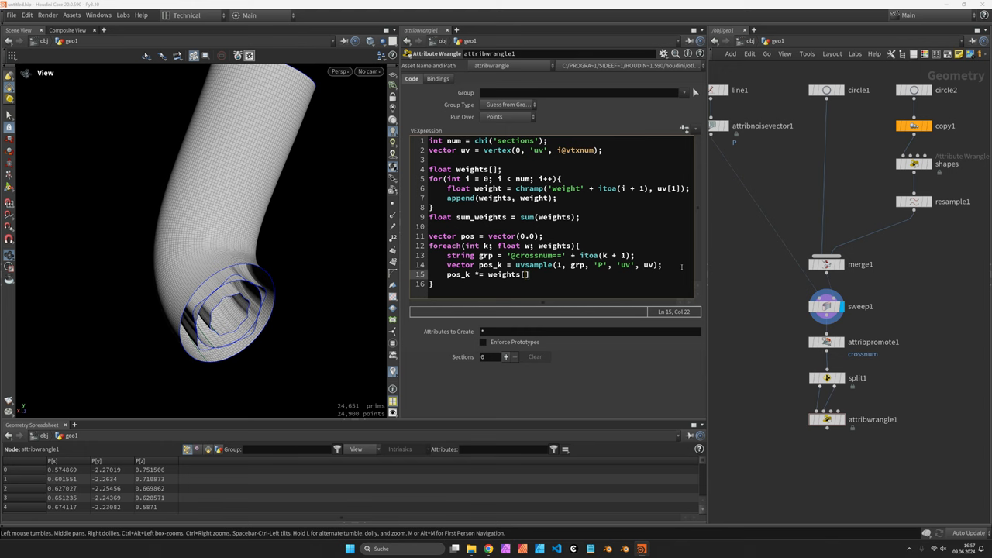
text(k)
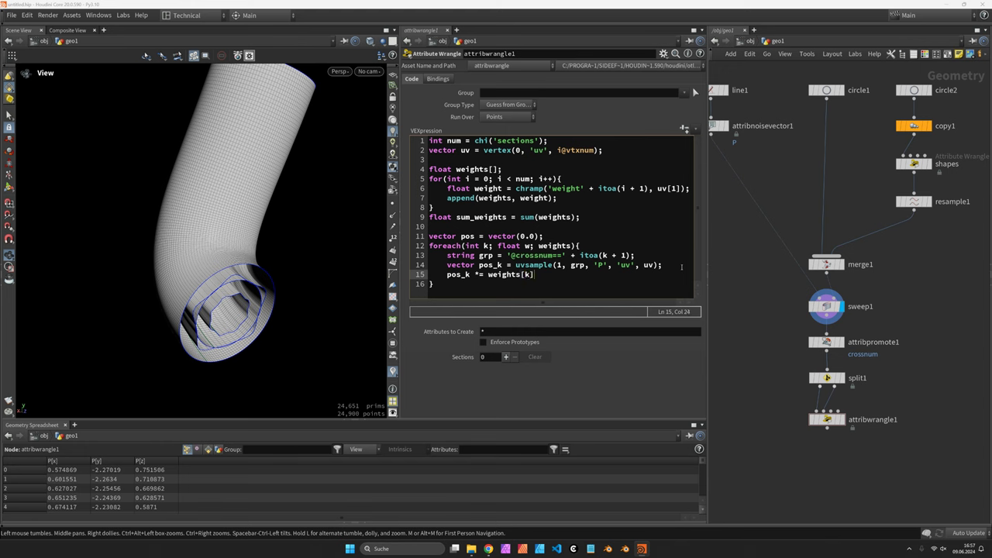
text(*)
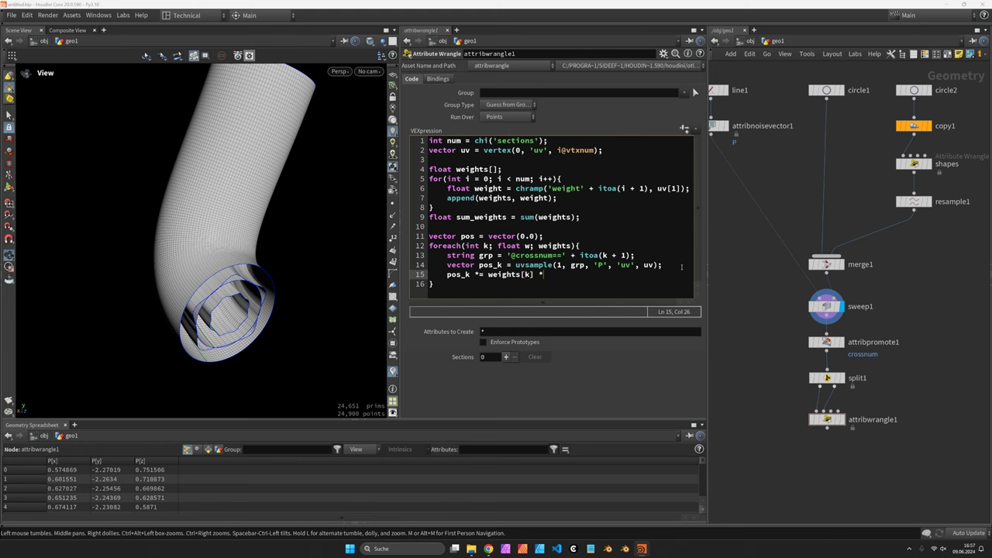
text(/ sum_weights;)
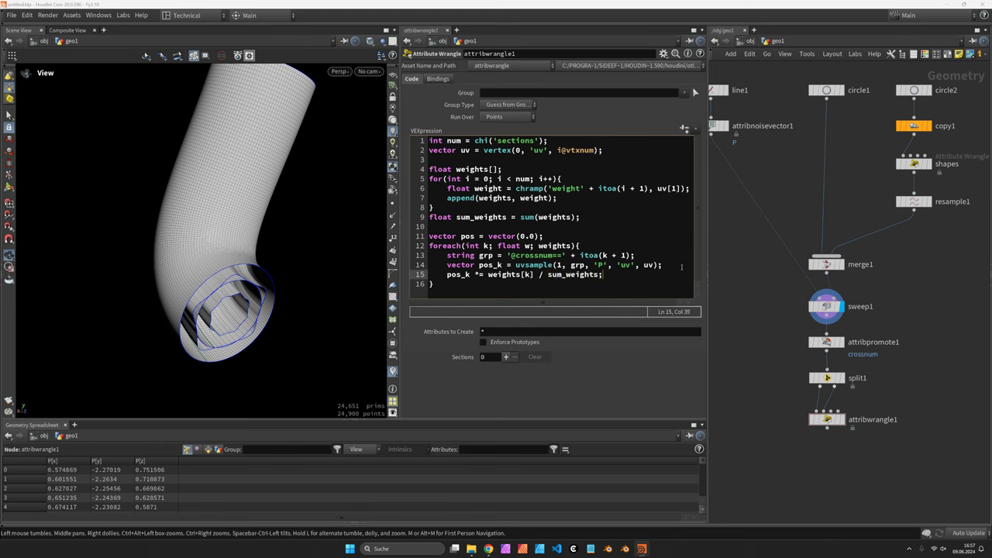
text(pos += pos_)
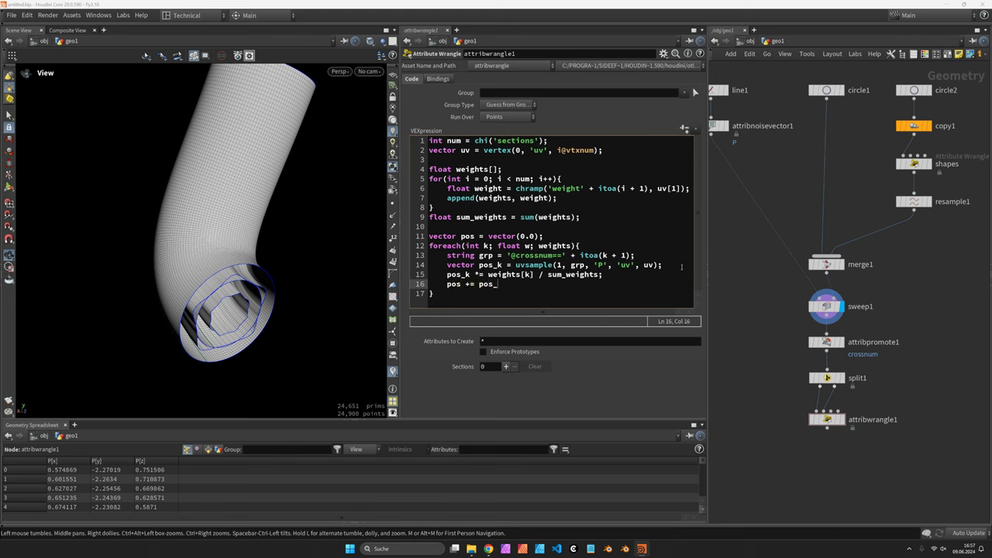
text(k;)
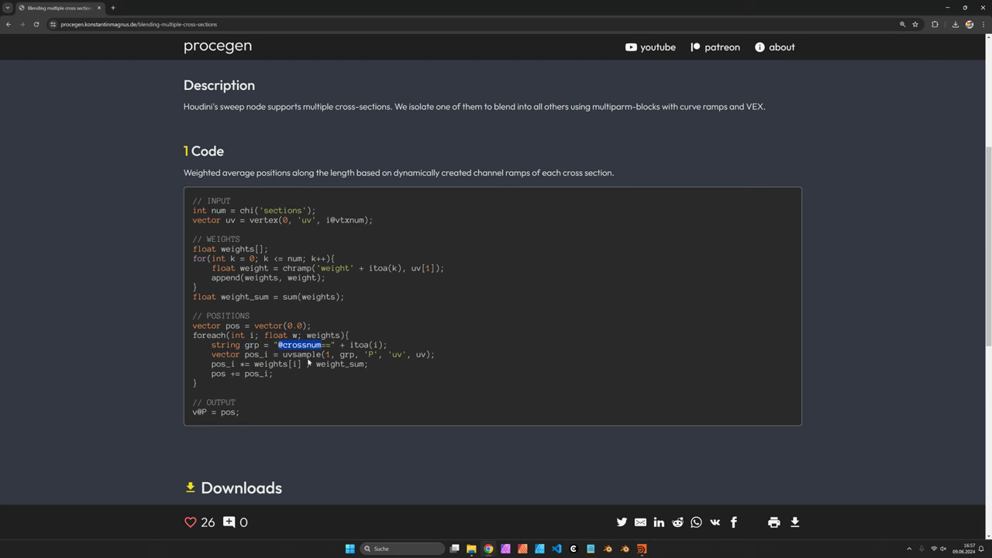
scroll(down, 3)
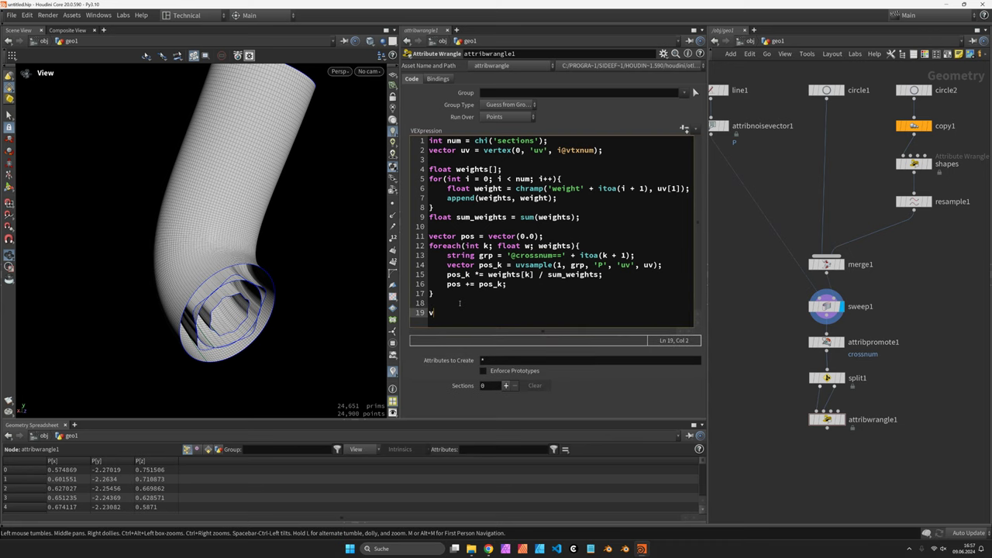
Assign the blended pos to v@P at the end of the wrangle code
text(@P = pos;)
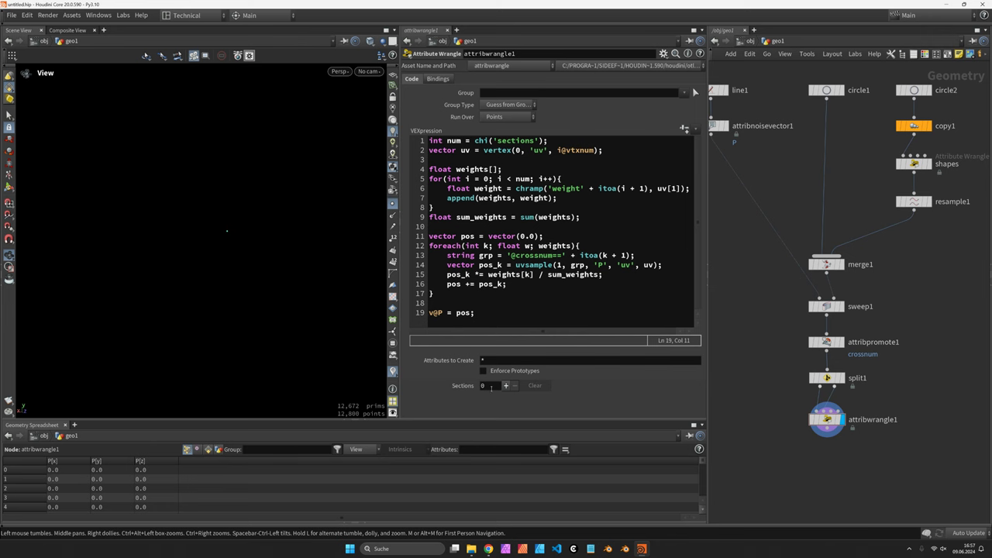
Add Weight 1 to Sections, then select copy1 to check its copy count
click(506, 385)
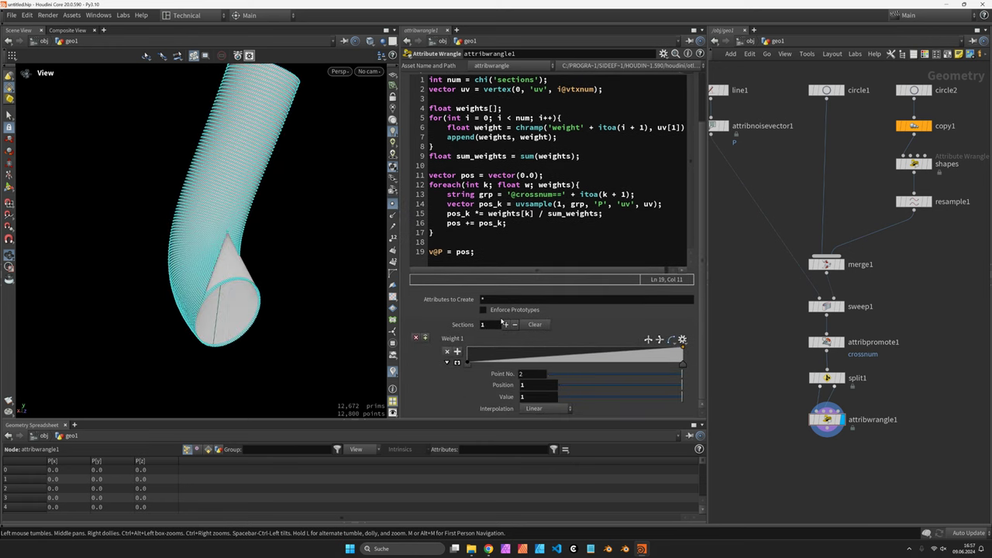
click(506, 324)
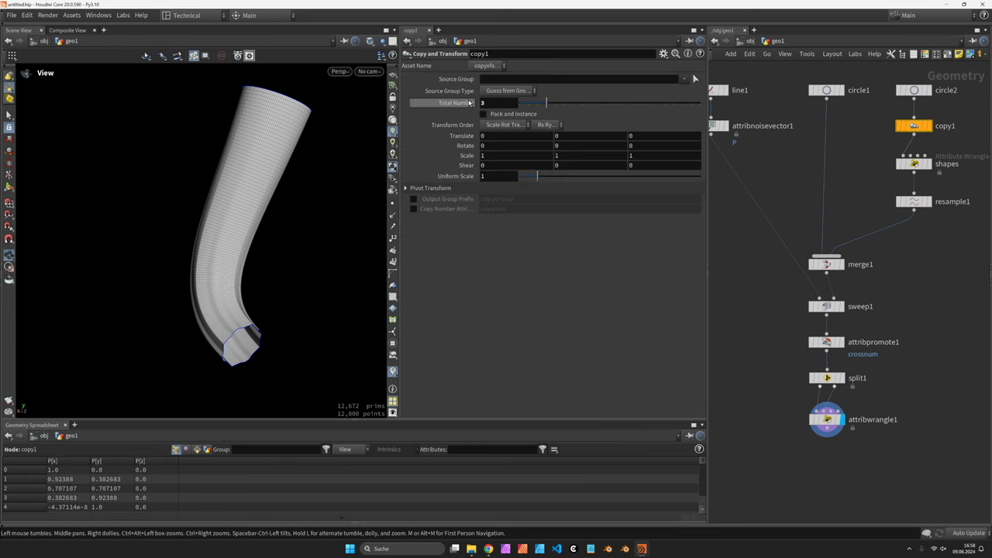
Add weight sections, count them with a nuniquevals expression, and apply the Hill preset to Weight 2
click(827, 419)
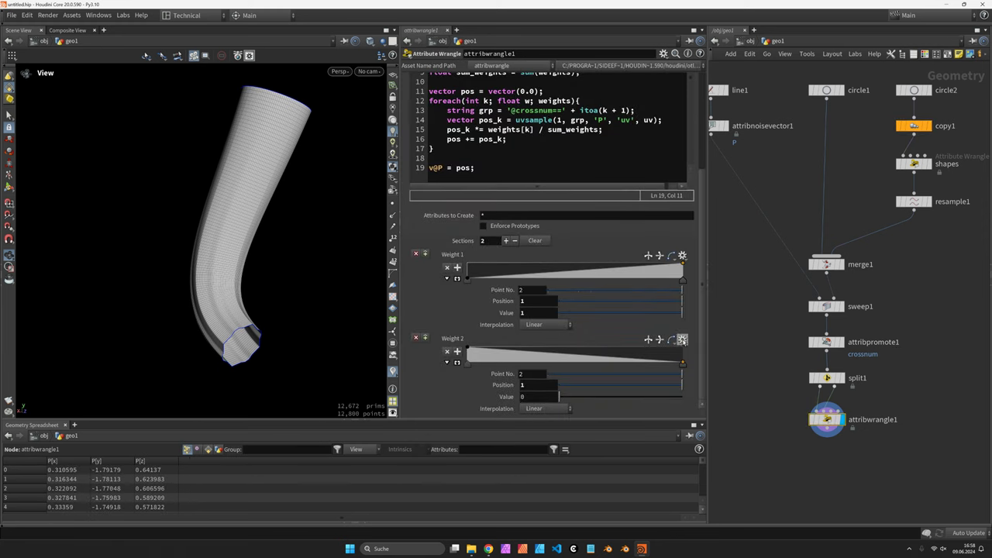
click(506, 156)
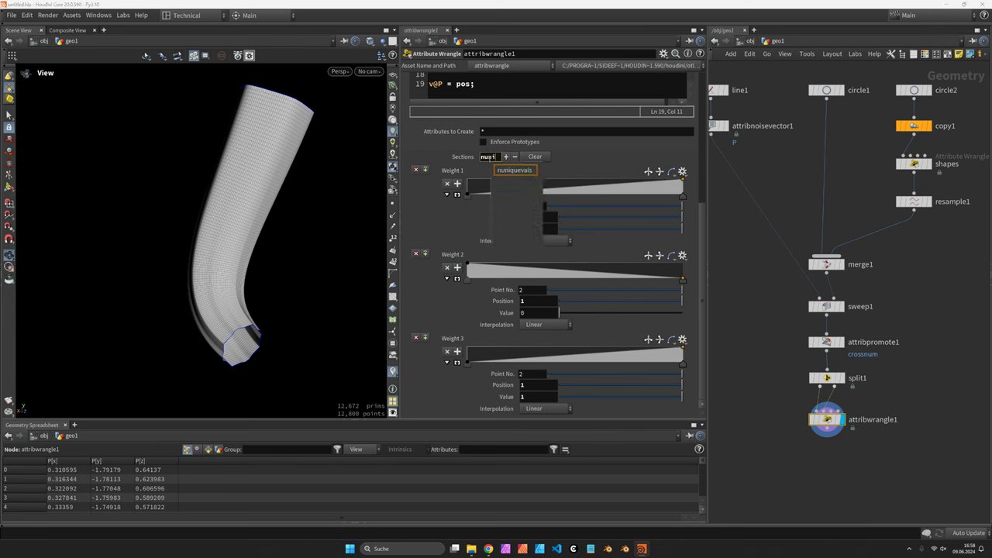
click(514, 170)
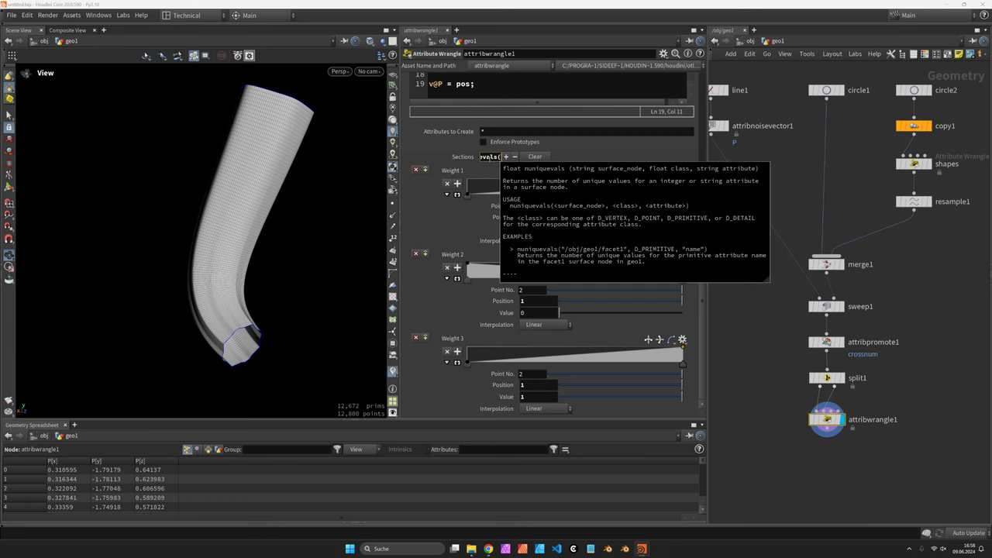
mouse_move(677, 176)
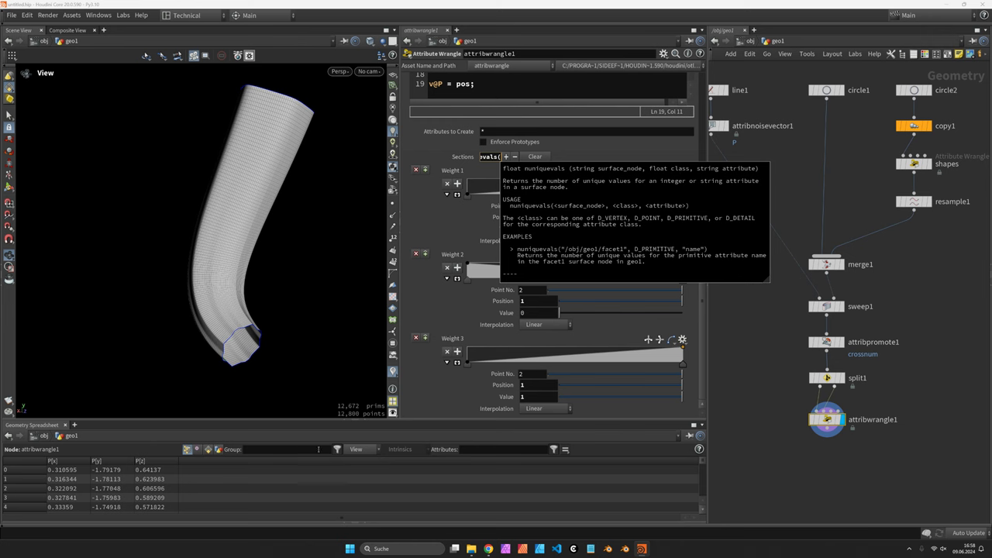
mouse_move(718, 215)
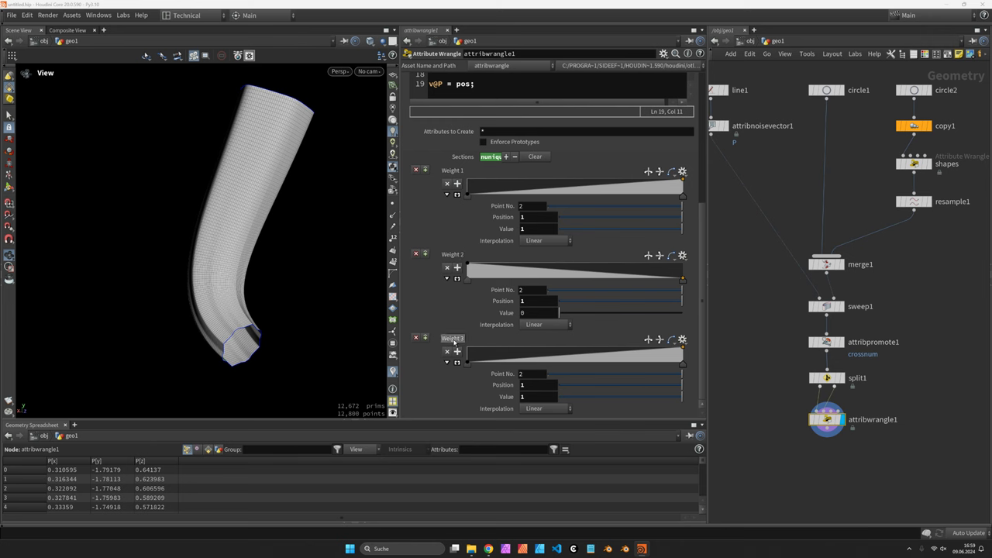
click(682, 255)
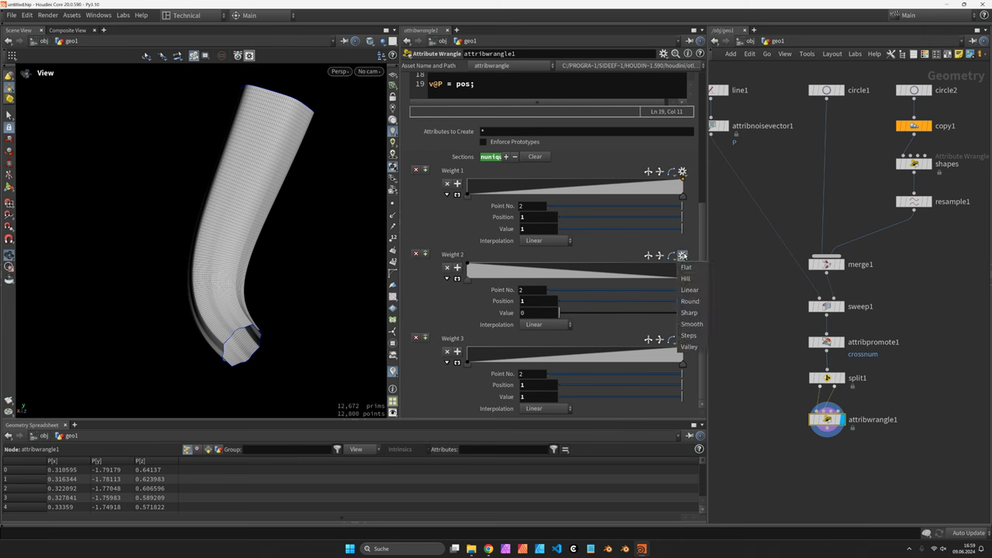
click(547, 324)
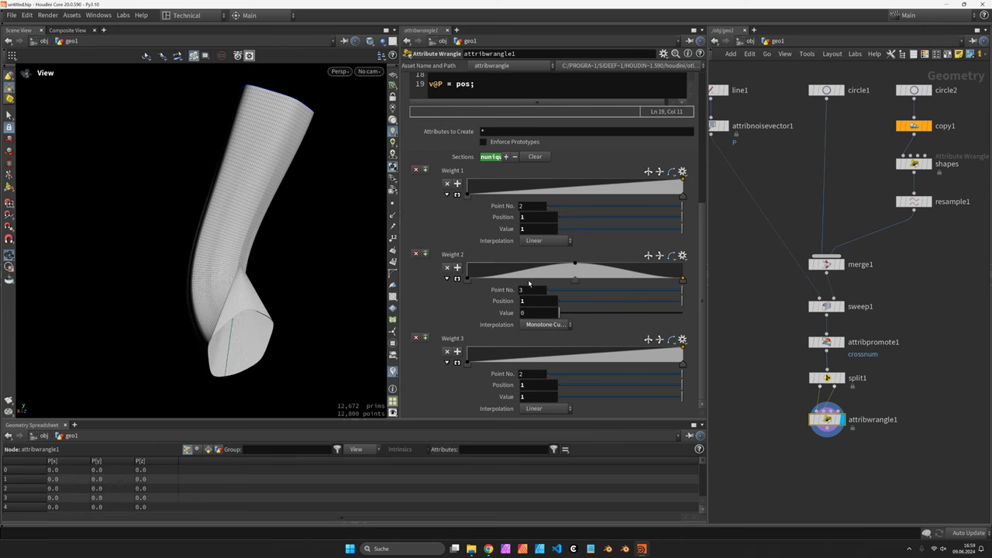